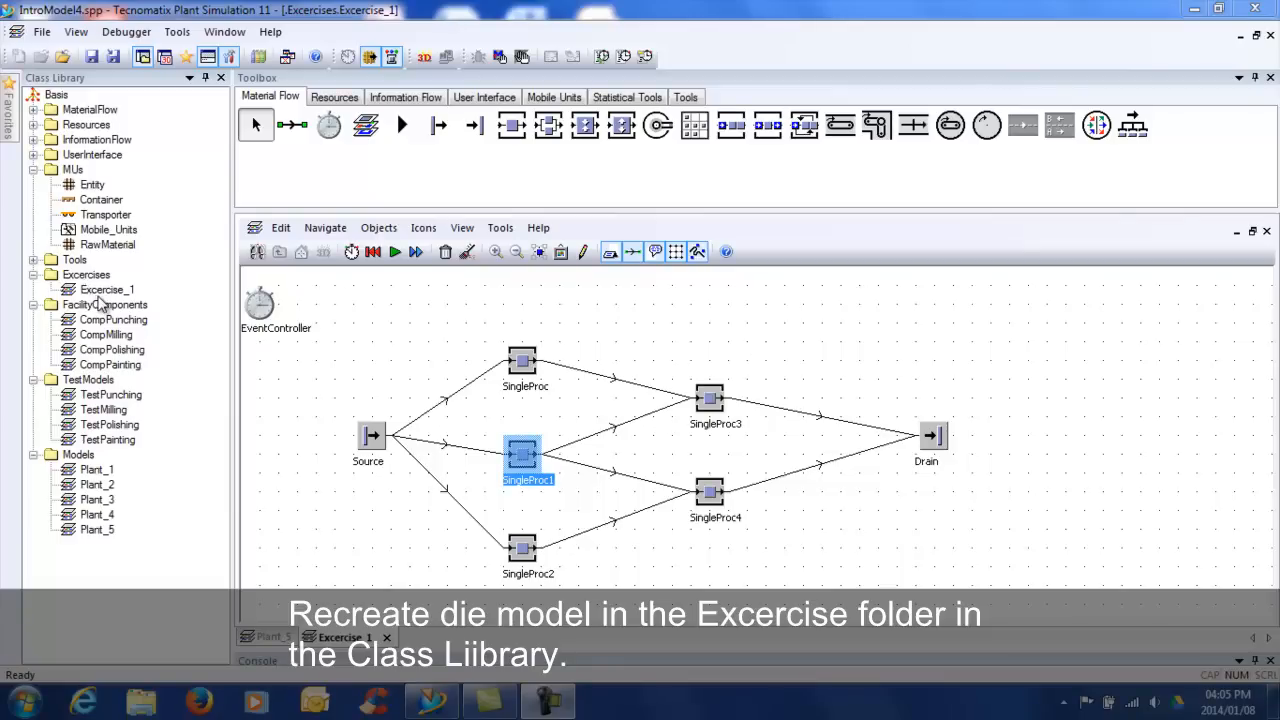
{"action": "mouse_move", "coordinate": [371, 438]}
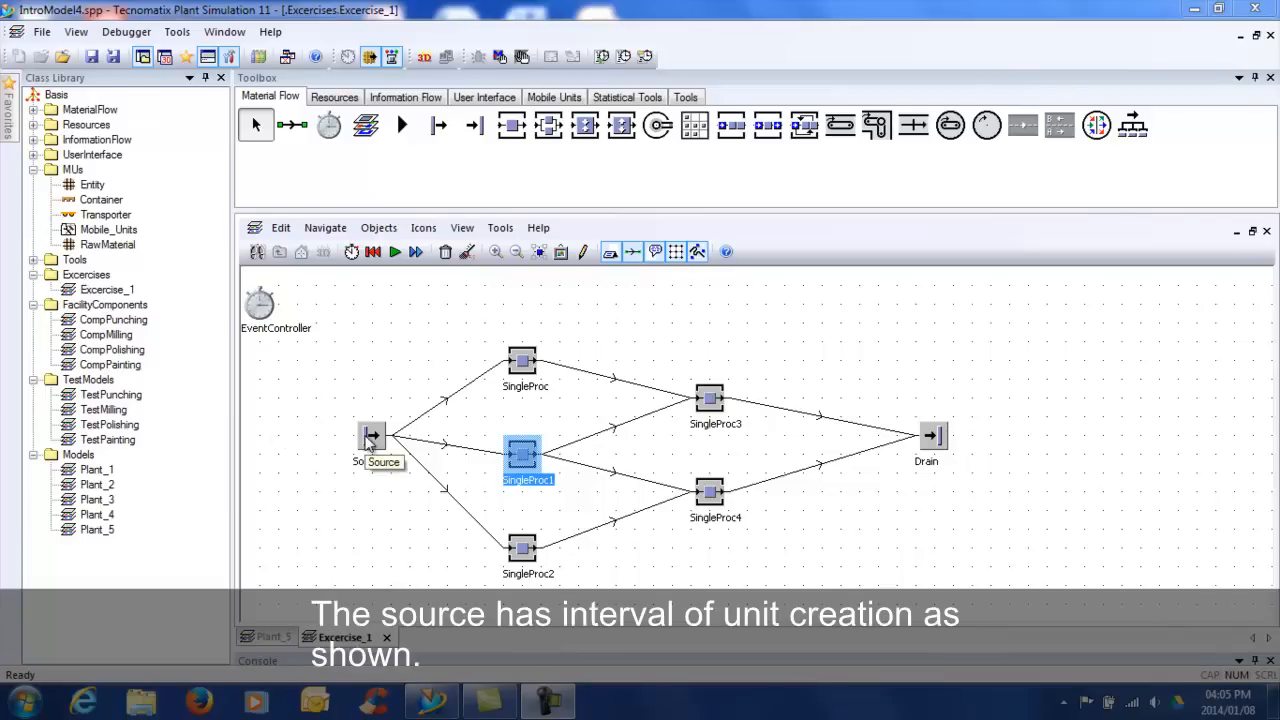
Step: Set the Source's exit strategy to blocking with Least Recent Demand
{"action": "double_click", "coordinate": [371, 438]}
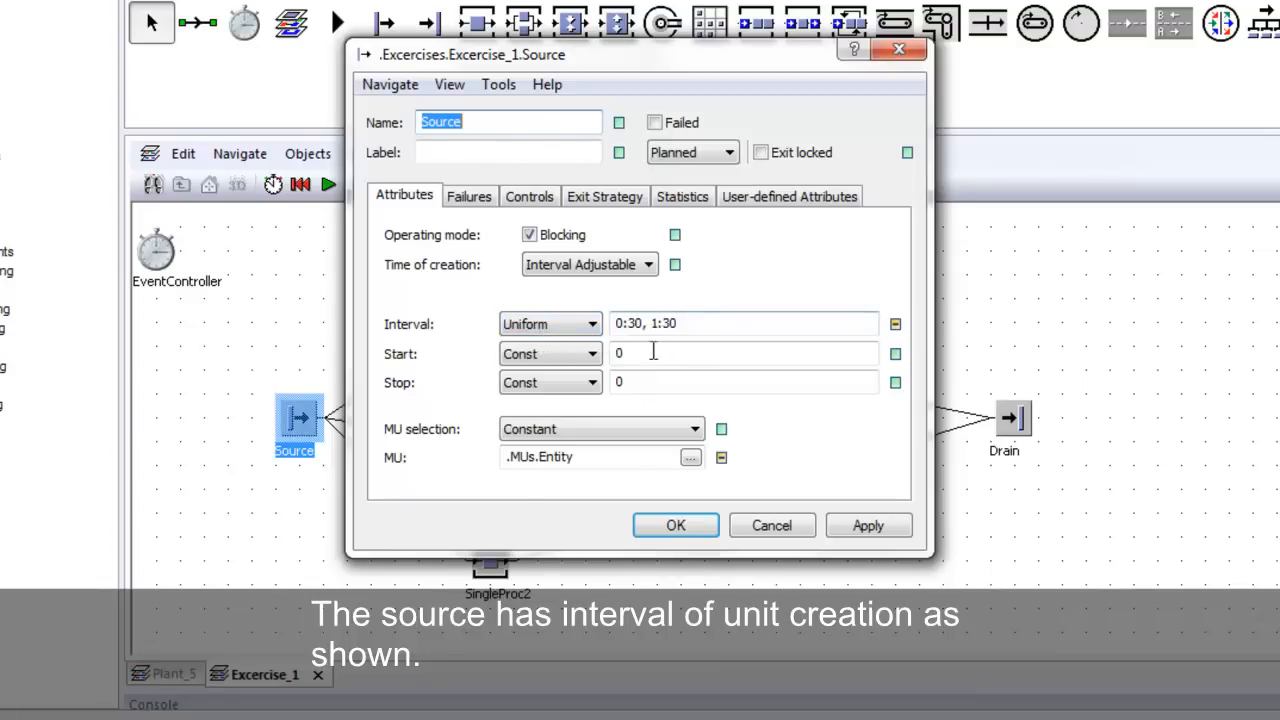
{"action": "mouse_move", "coordinate": [555, 478]}
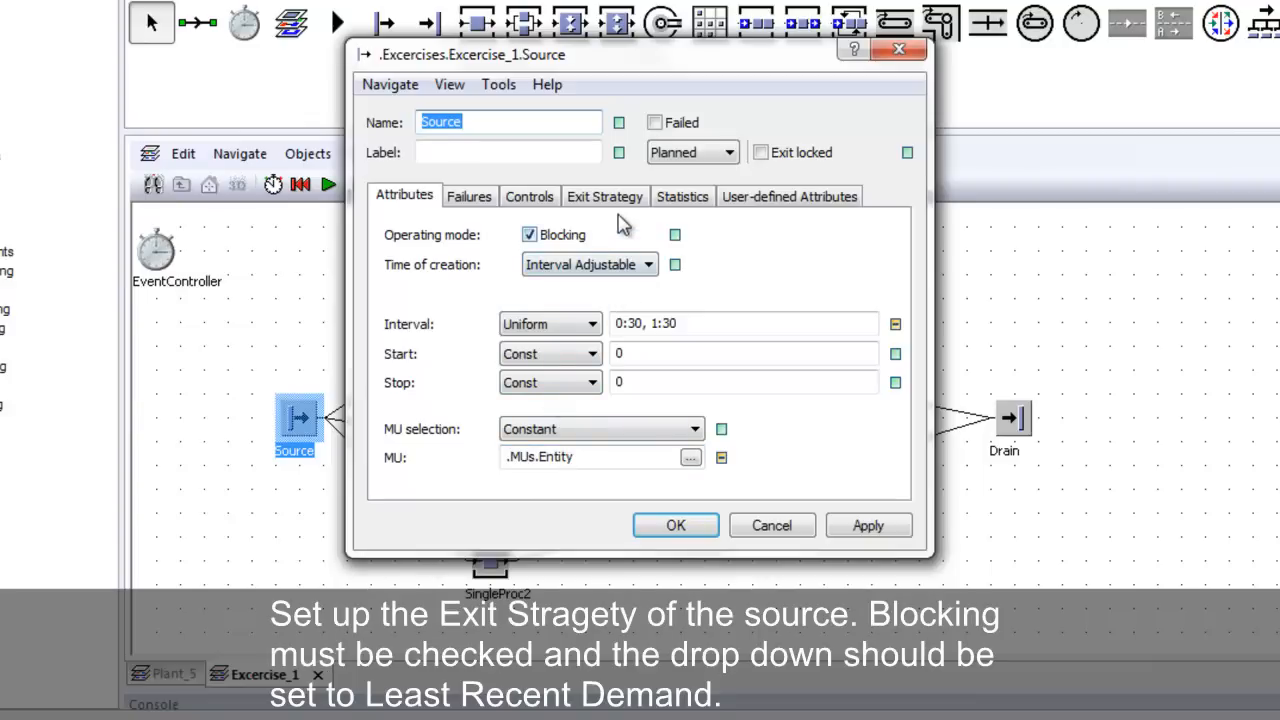
{"action": "left_click", "coordinate": [605, 196]}
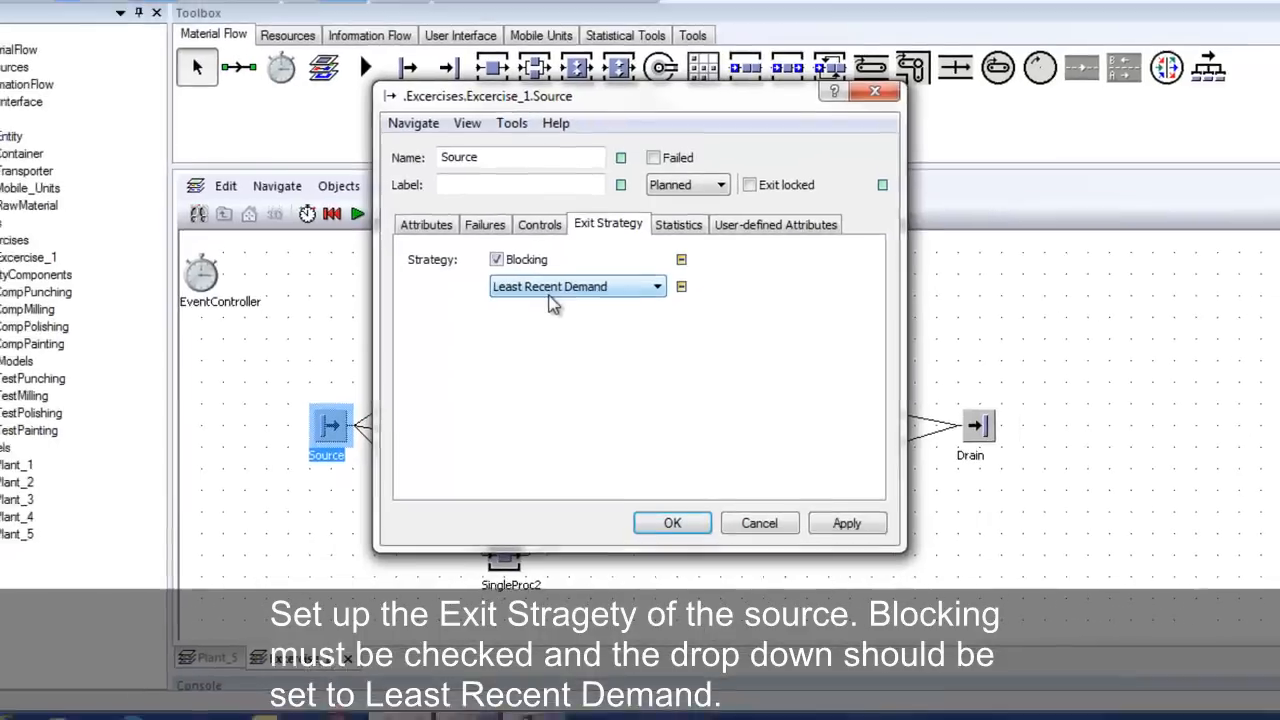
{"action": "left_click", "coordinate": [672, 517]}
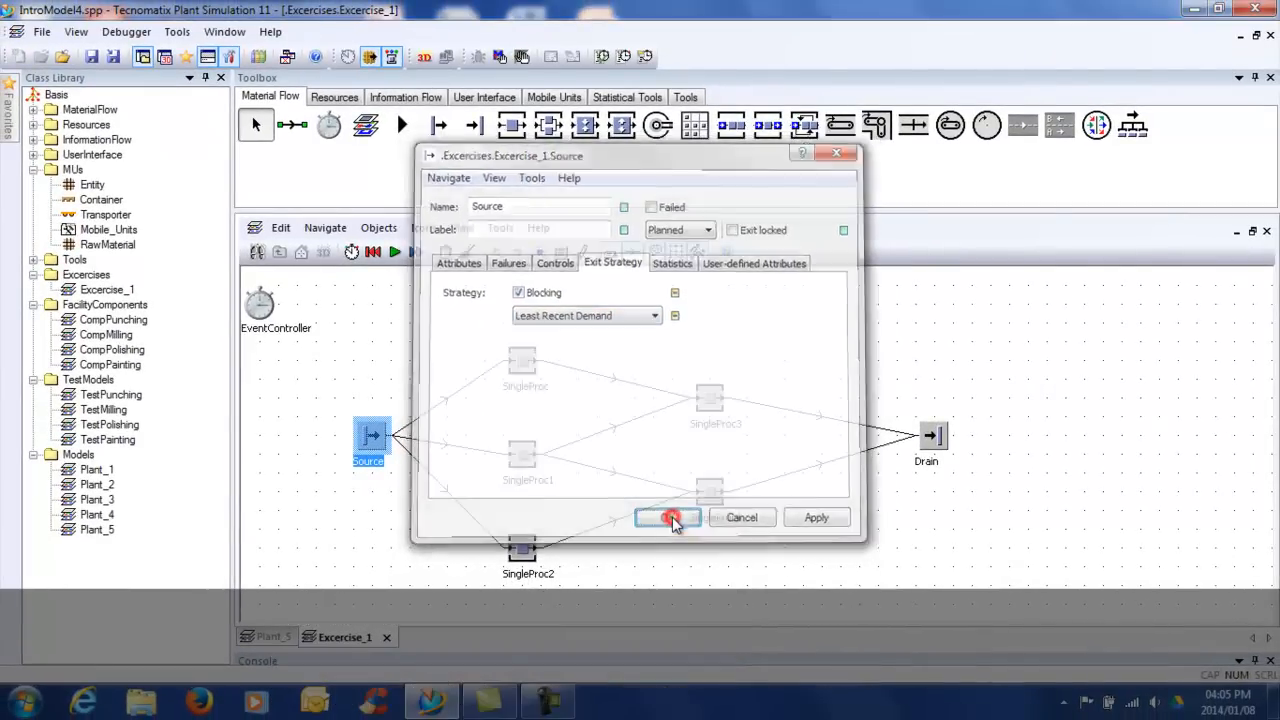
Step: Apply the Source settings and give SingleProc a blocking Cyclic exit strategy
{"action": "left_click", "coordinate": [668, 517]}
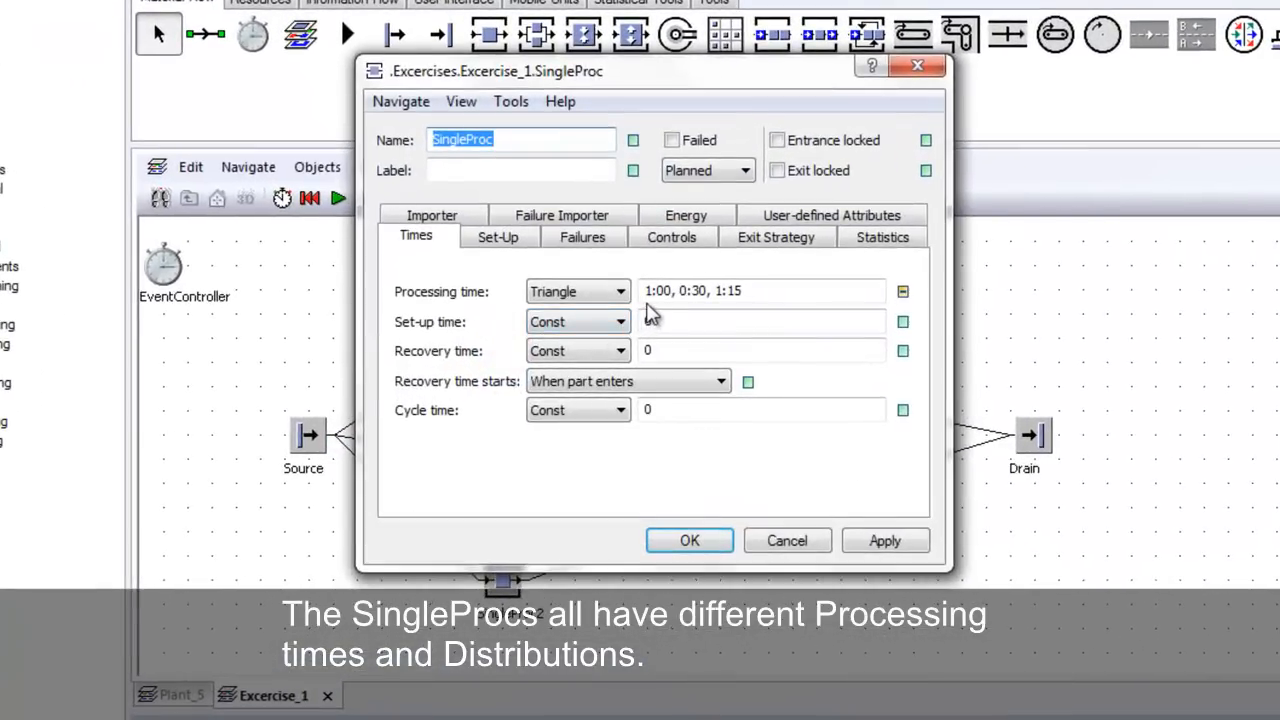
{"action": "mouse_move", "coordinate": [772, 278]}
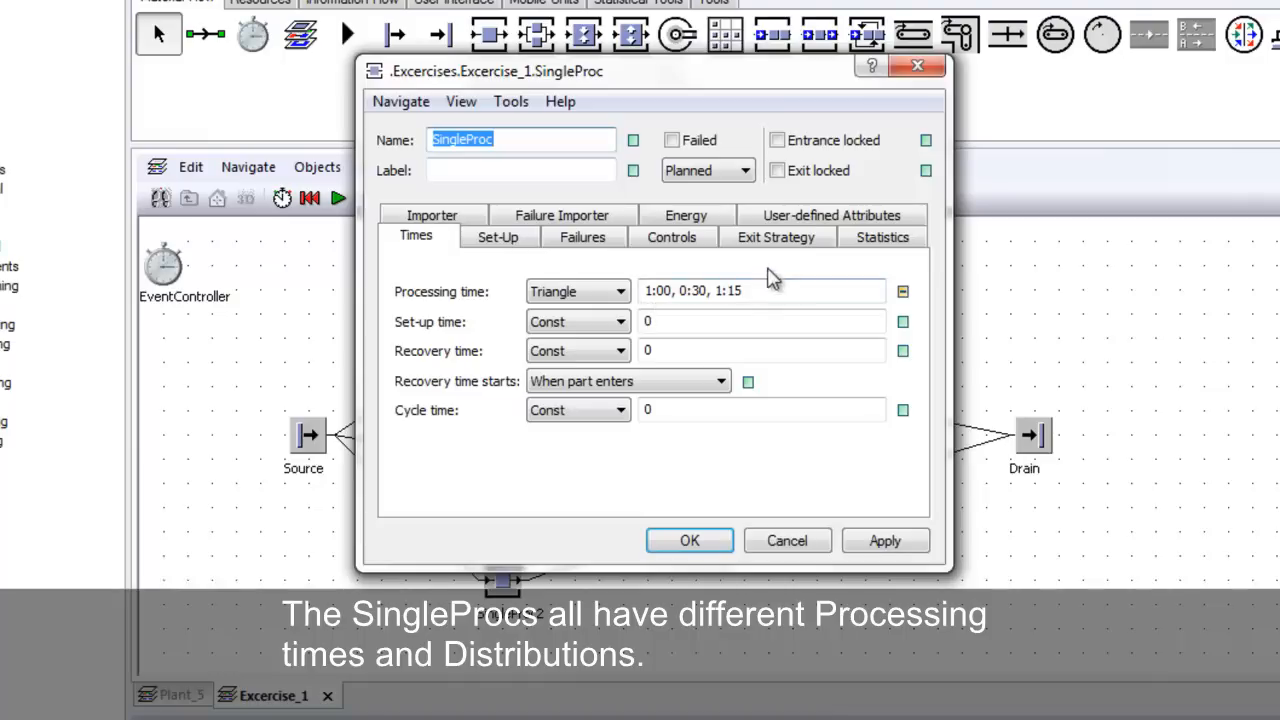
{"action": "left_click", "coordinate": [776, 237]}
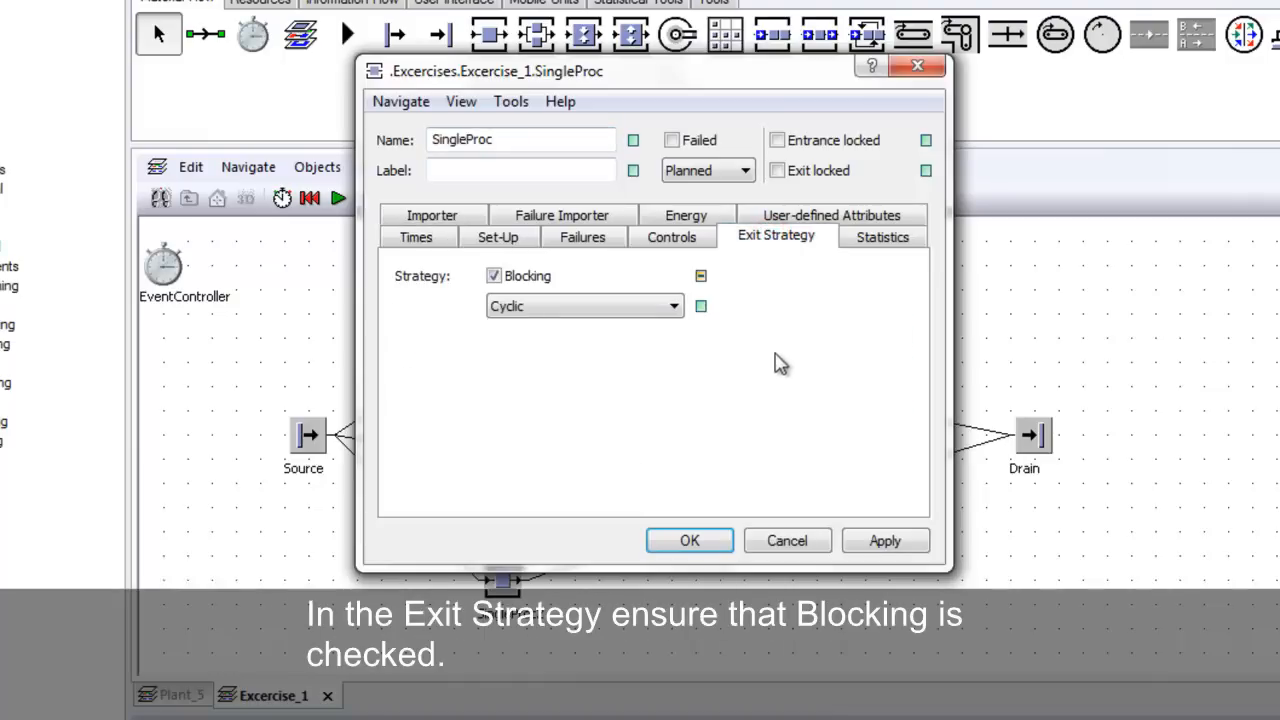
{"action": "left_click", "coordinate": [688, 540]}
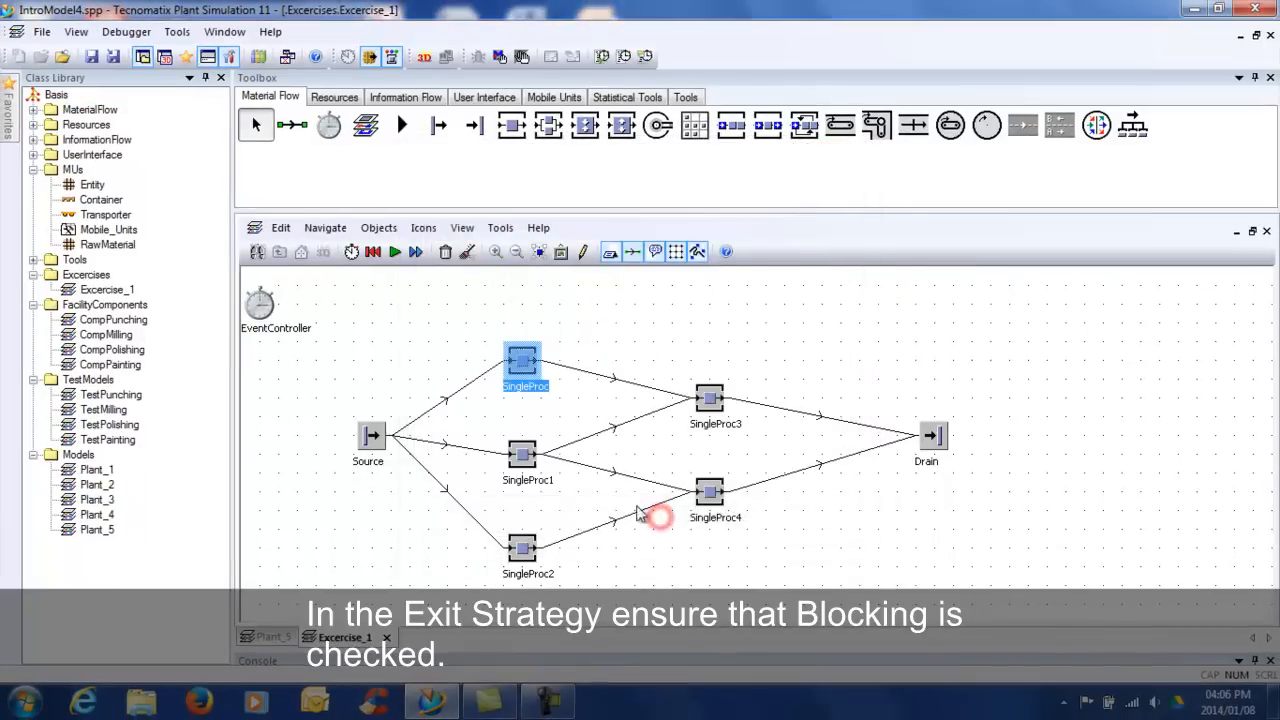
Step: Give SingleProc1 a blocking Least Recent Demand exit strategy
{"action": "double_click", "coordinate": [527, 453]}
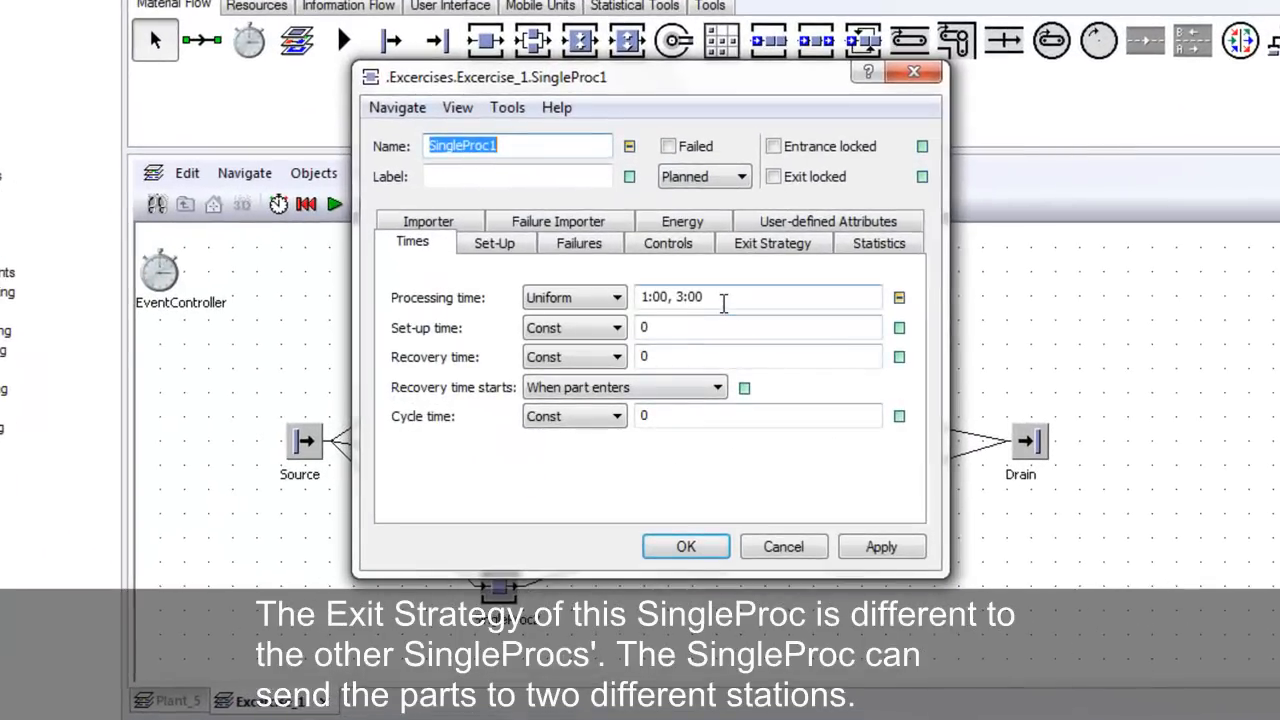
{"action": "left_click", "coordinate": [772, 242]}
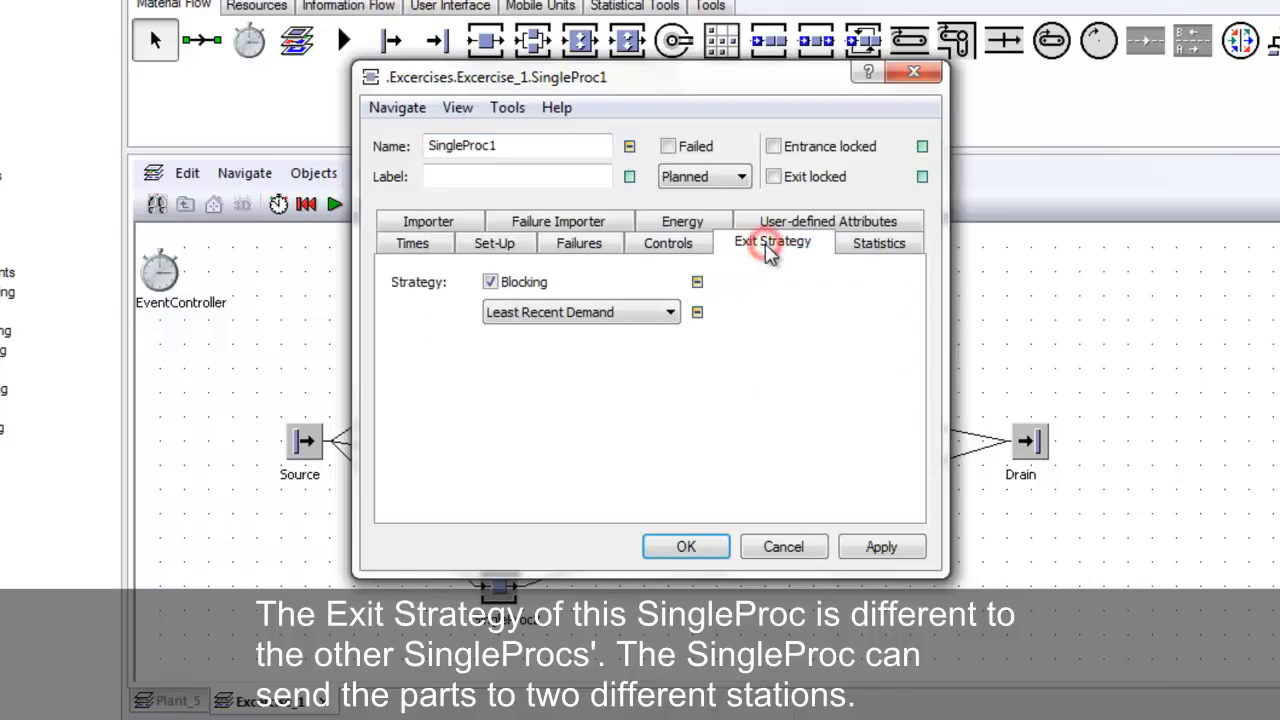
{"action": "left_click", "coordinate": [686, 547]}
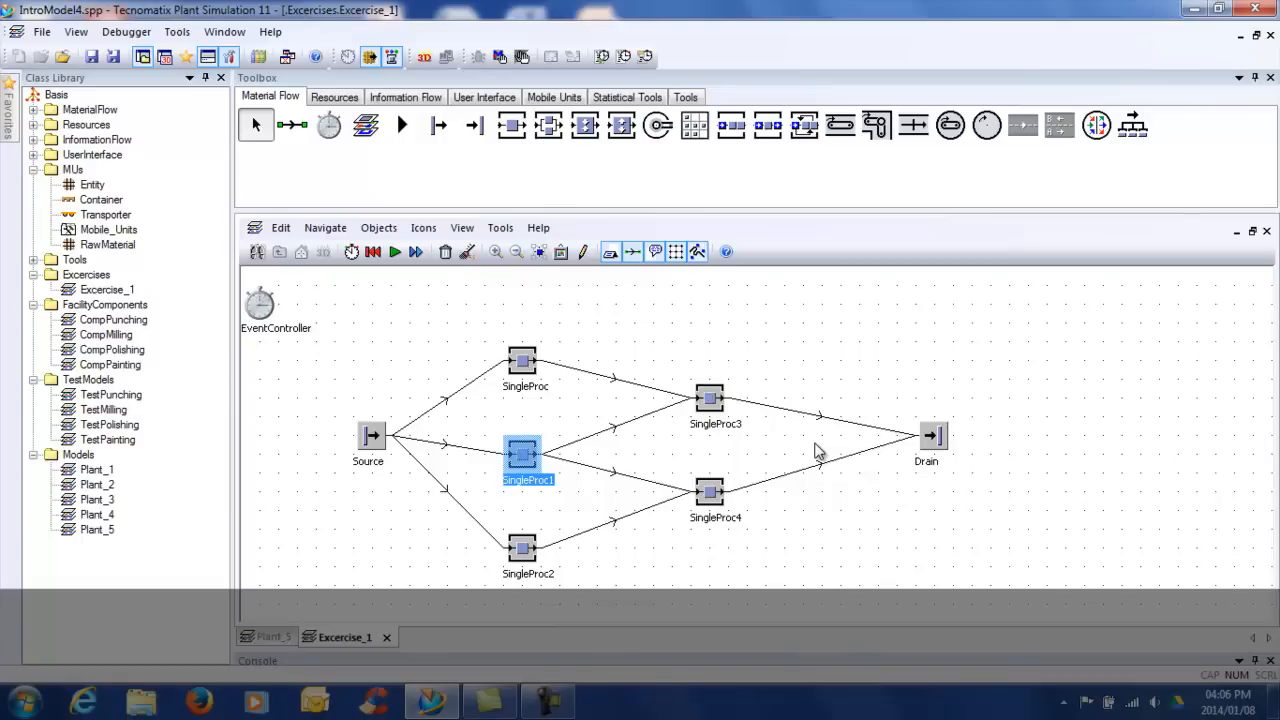
Step: Insert a Chart from the User Interface toolbox near the frame's top right
{"action": "left_click", "coordinate": [405, 96]}
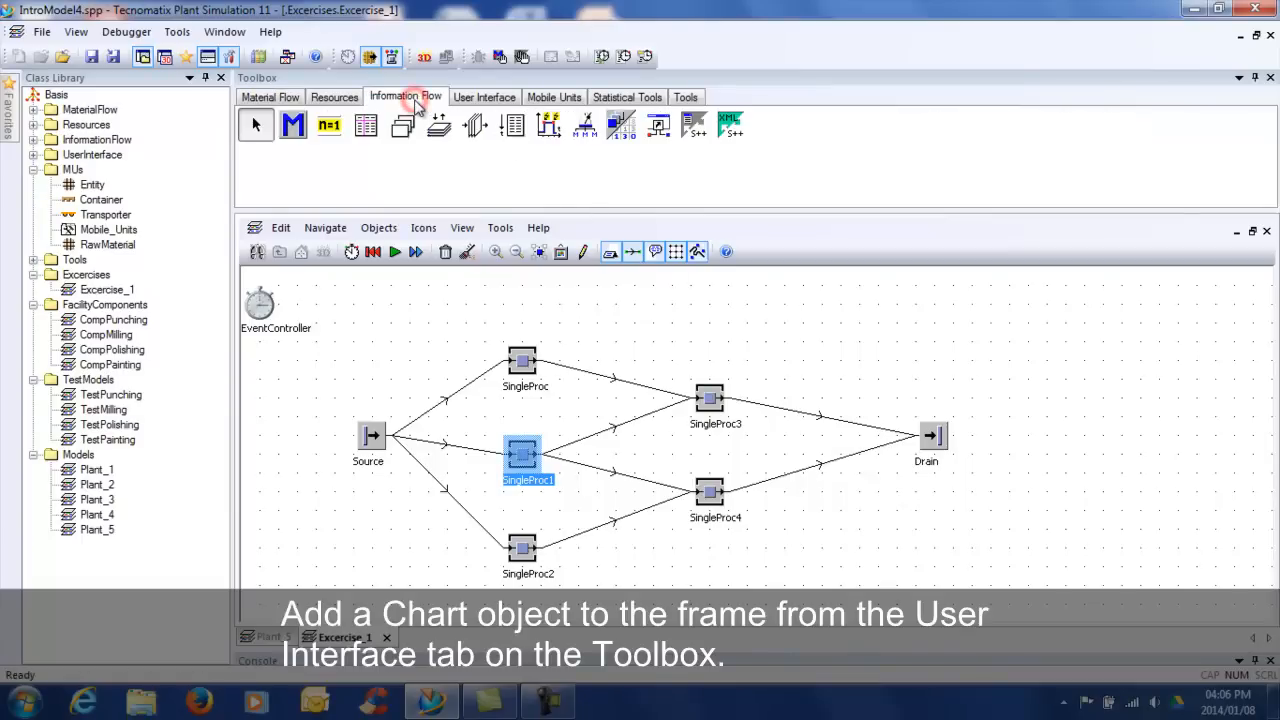
{"action": "left_click", "coordinate": [484, 97]}
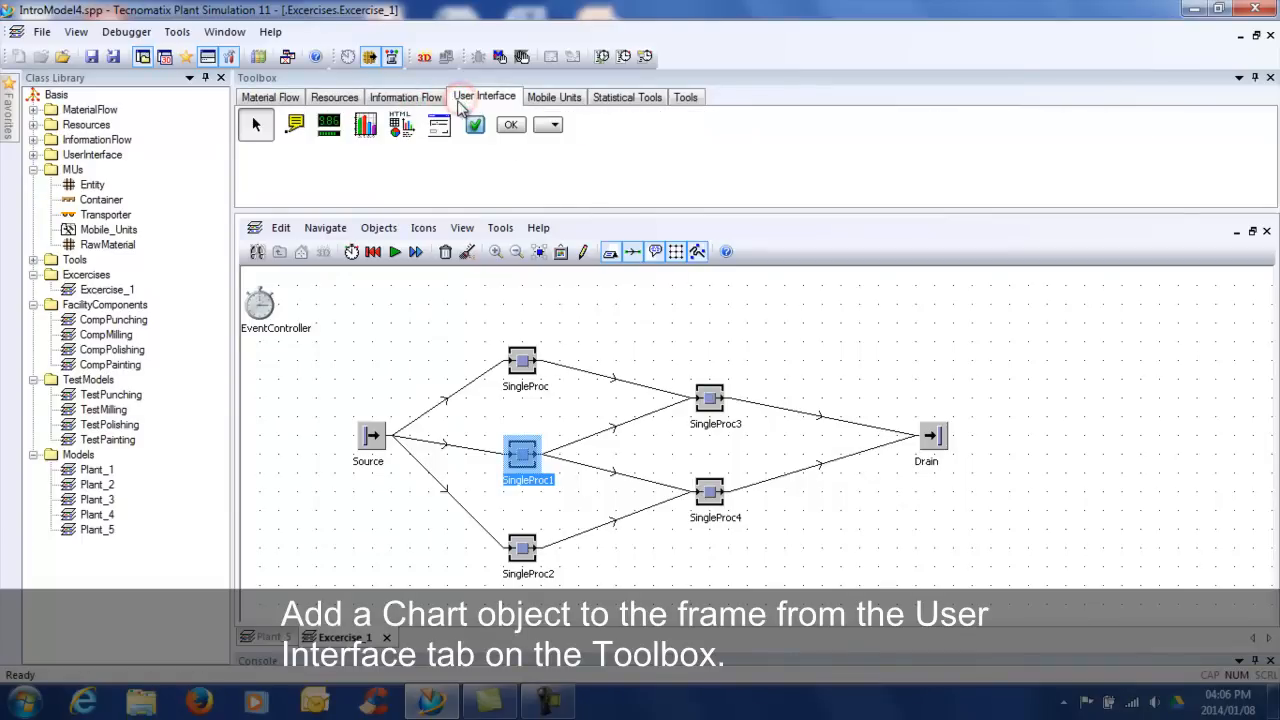
{"action": "mouse_move", "coordinate": [366, 124]}
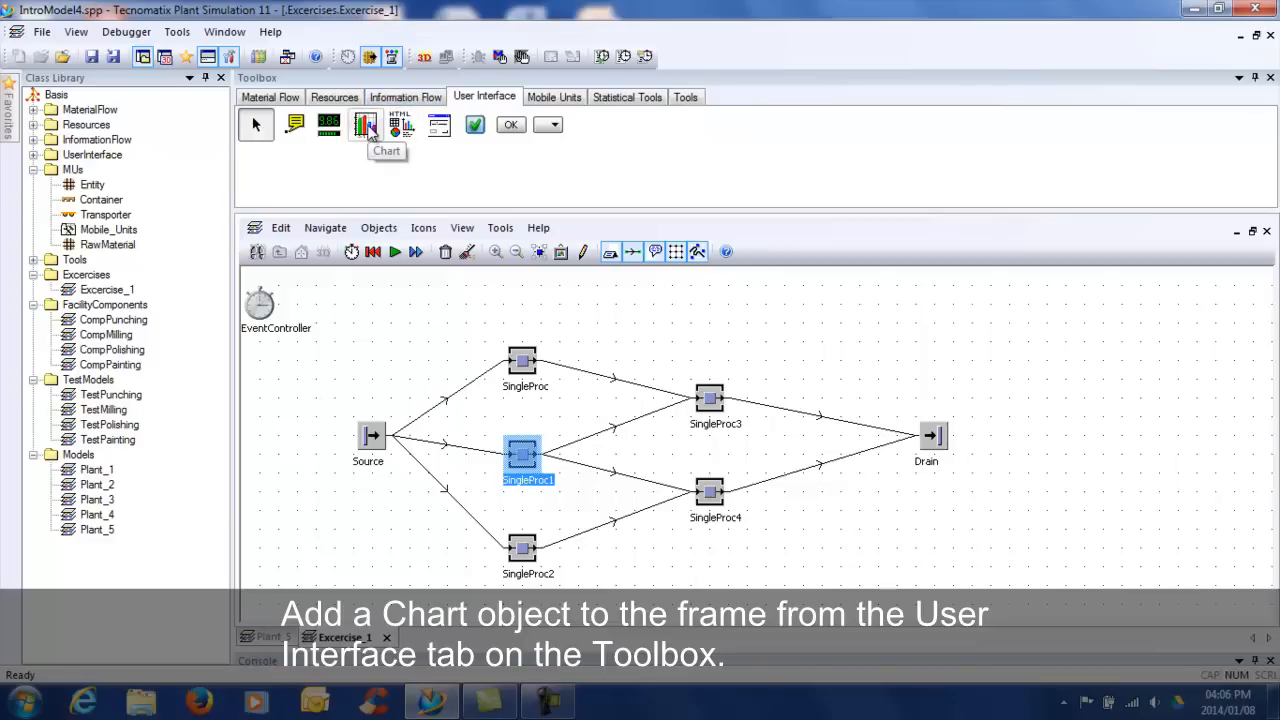
{"action": "left_click", "coordinate": [365, 124]}
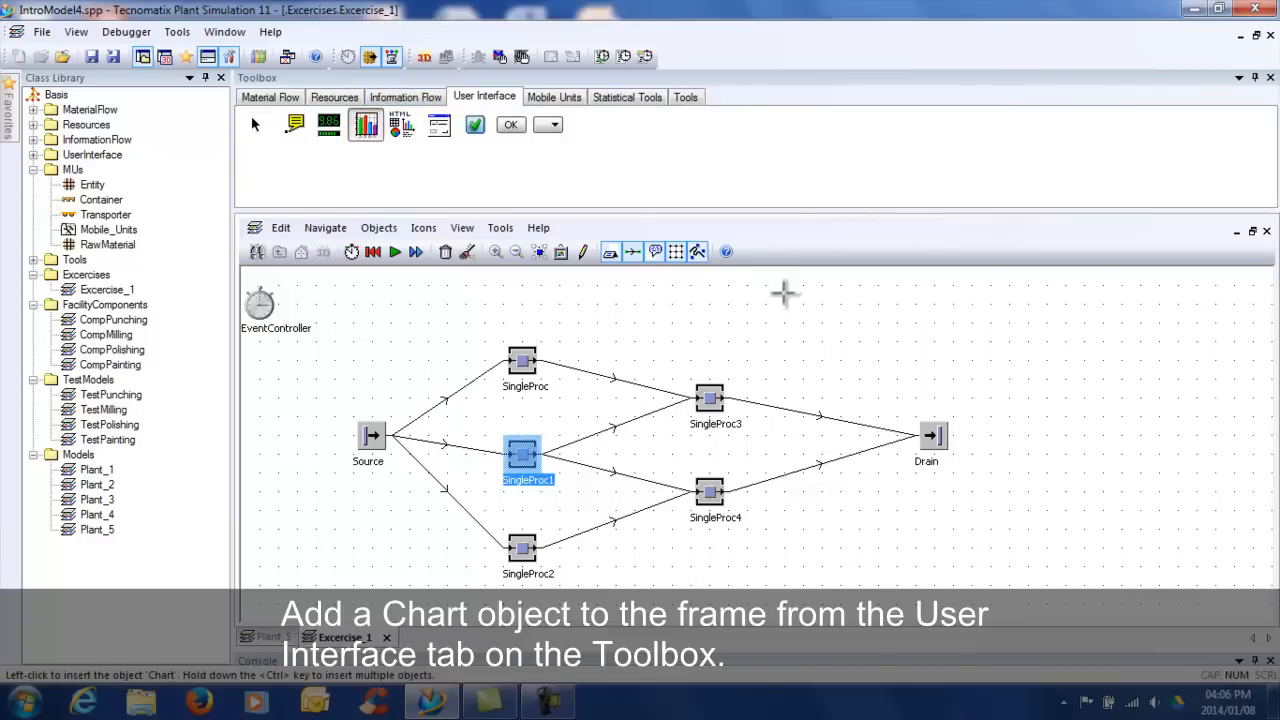
{"action": "left_click", "coordinate": [785, 293]}
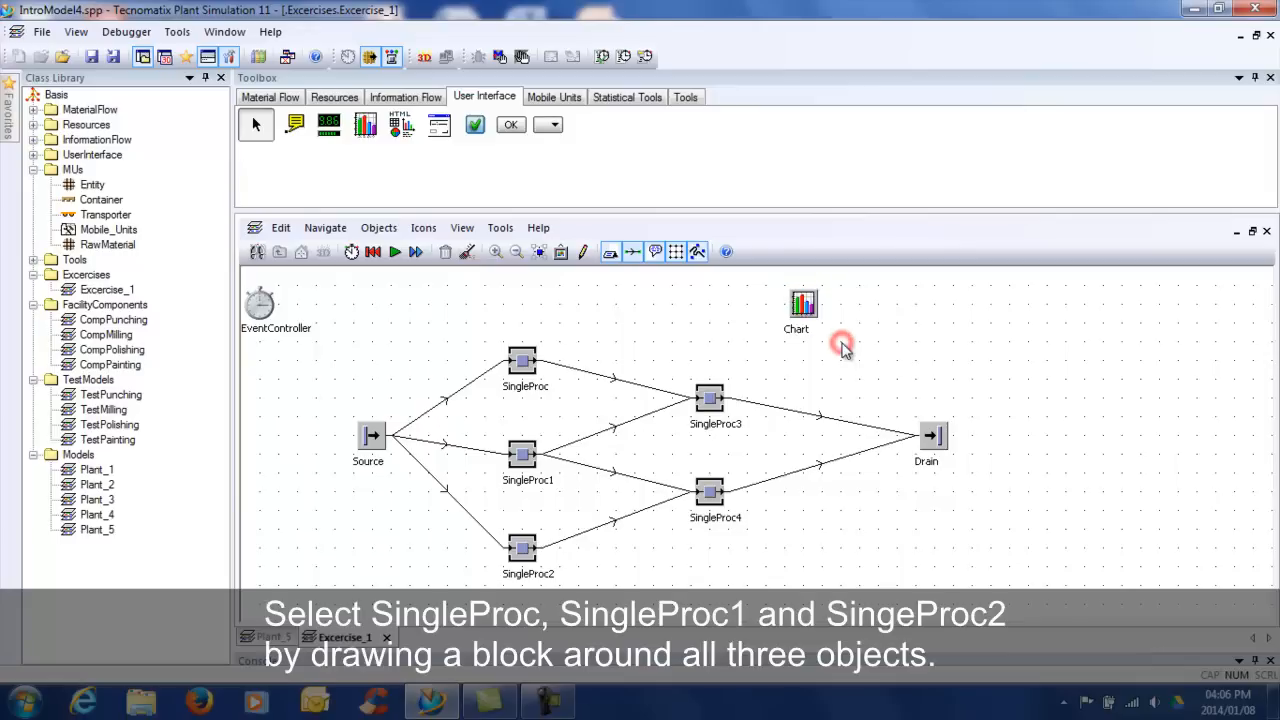
{"action": "mouse_move", "coordinate": [495, 362]}
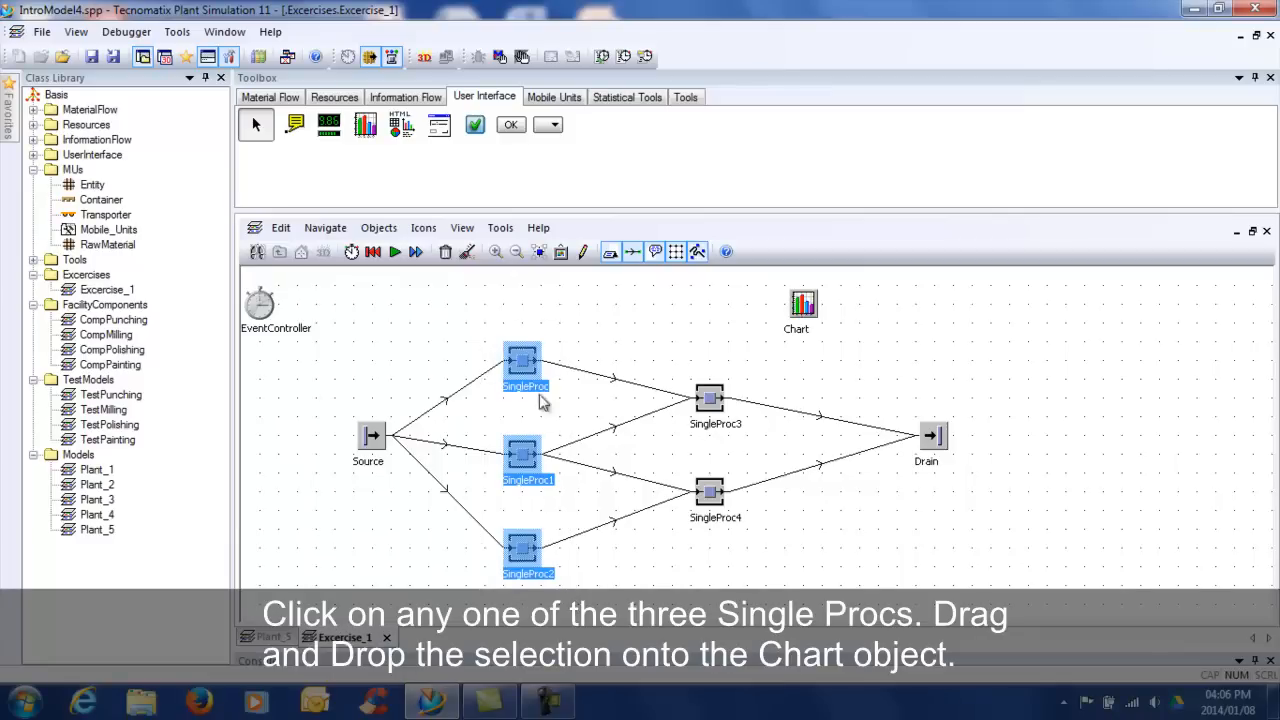
Step: Drop SingleProc, SingleProc1 and SingleProc2 onto the Chart as Resource Statistics
{"action": "left_click_drag", "start_coordinate": [522, 360], "coordinate": [740, 340]}
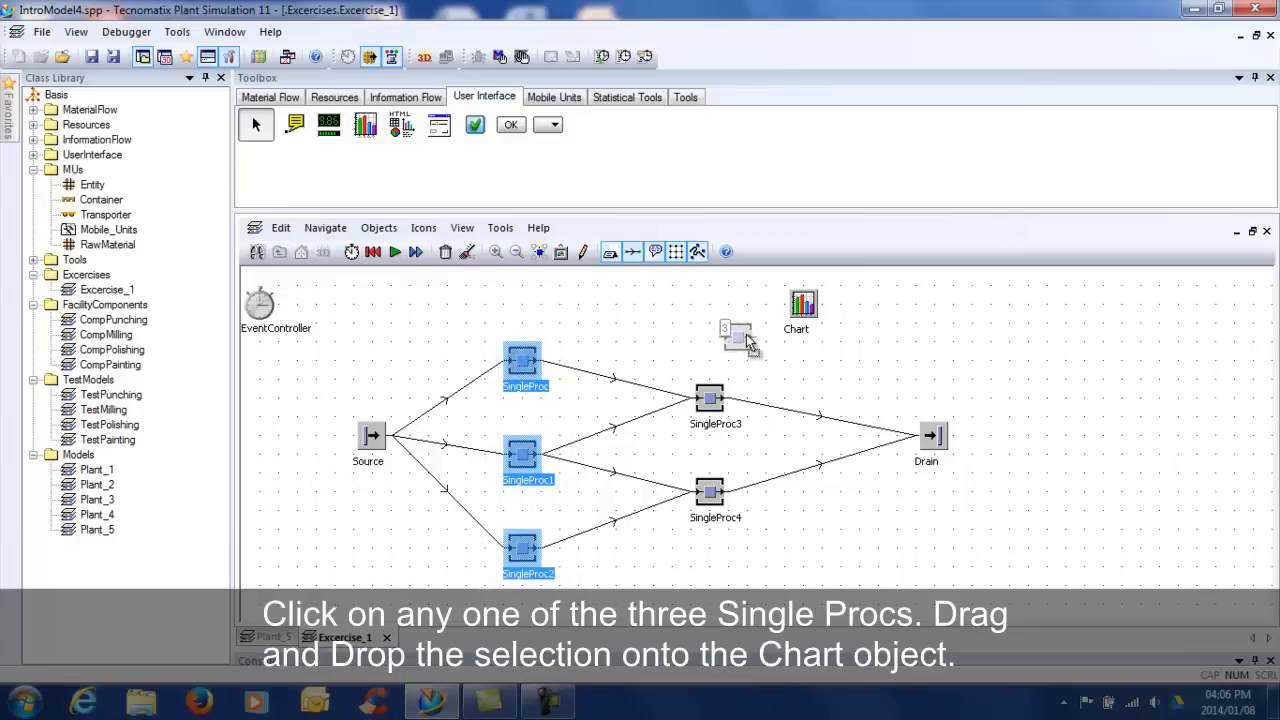
{"action": "left_click_drag", "start_coordinate": [735, 340], "coordinate": [770, 320]}
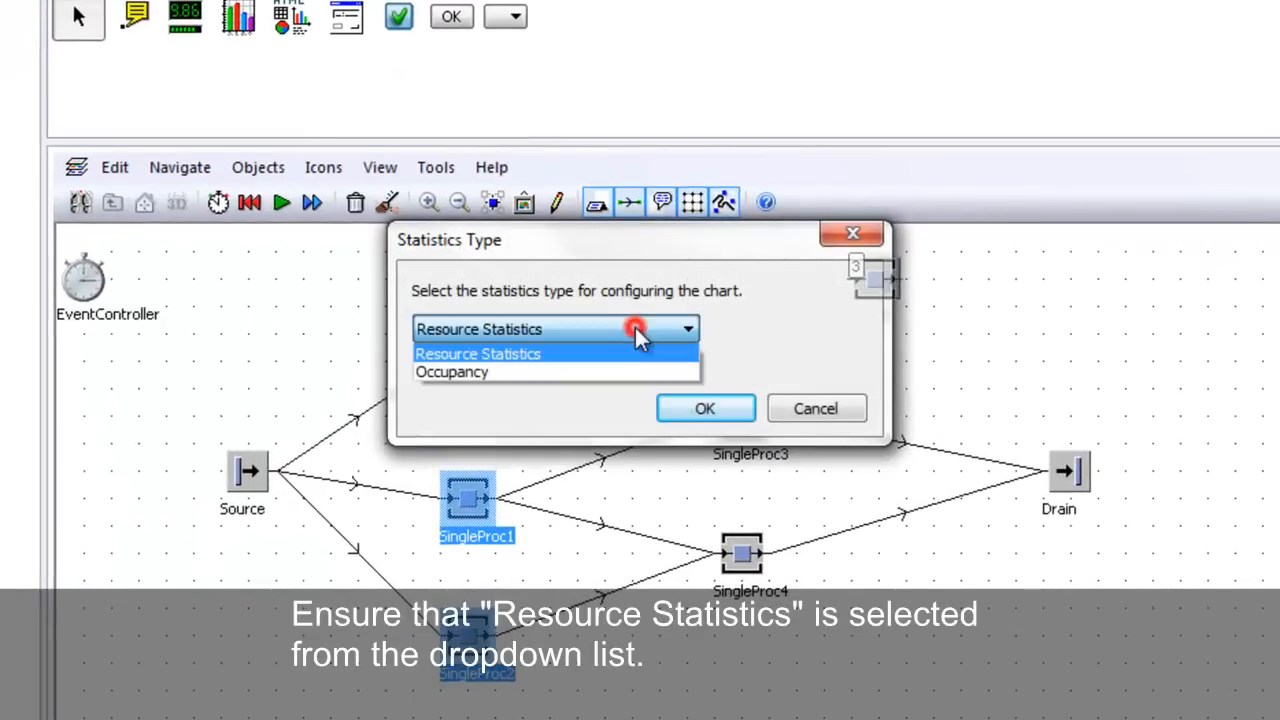
{"action": "left_click", "coordinate": [478, 353]}
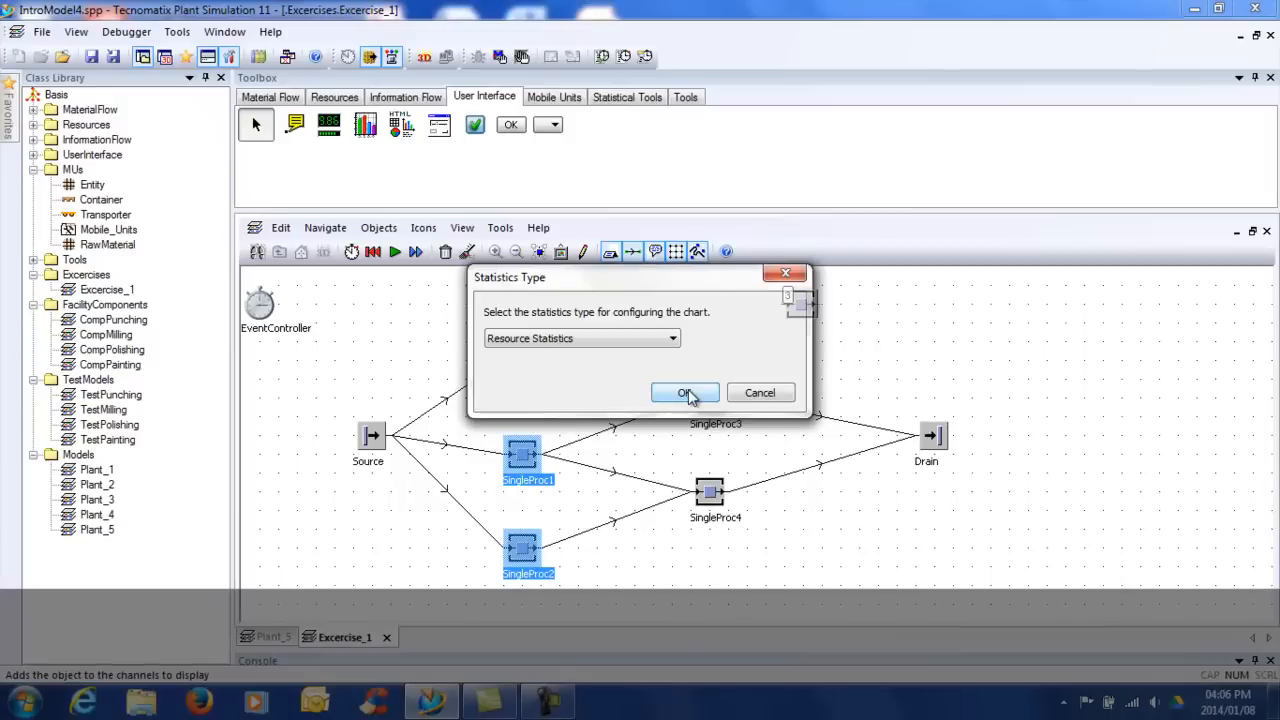
{"action": "left_click", "coordinate": [685, 392]}
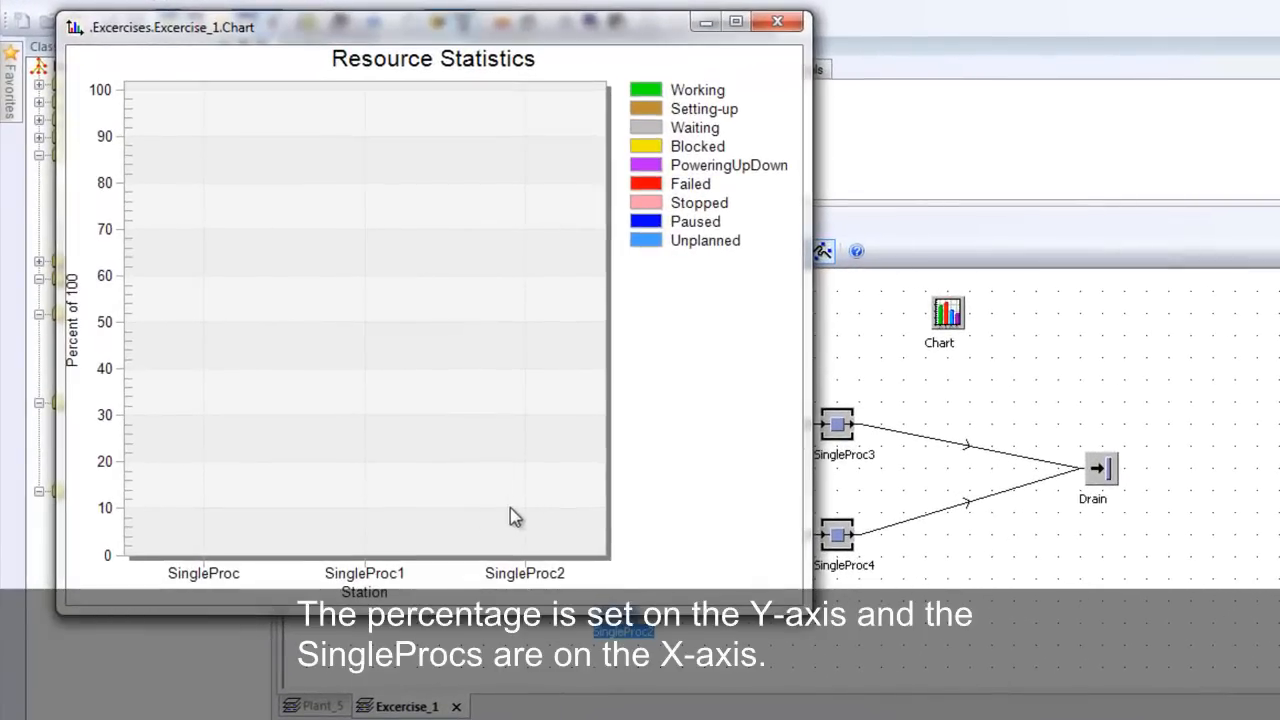
{"action": "mouse_move", "coordinate": [80, 380]}
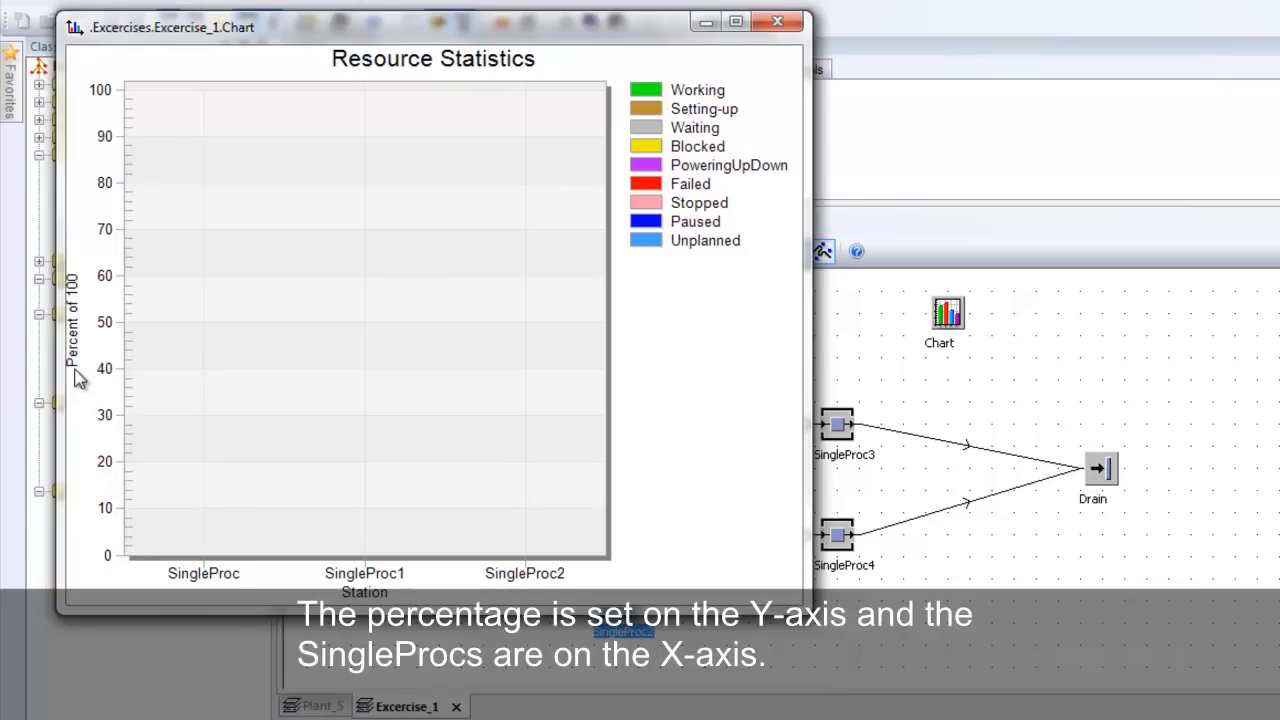
{"action": "mouse_move", "coordinate": [190, 583]}
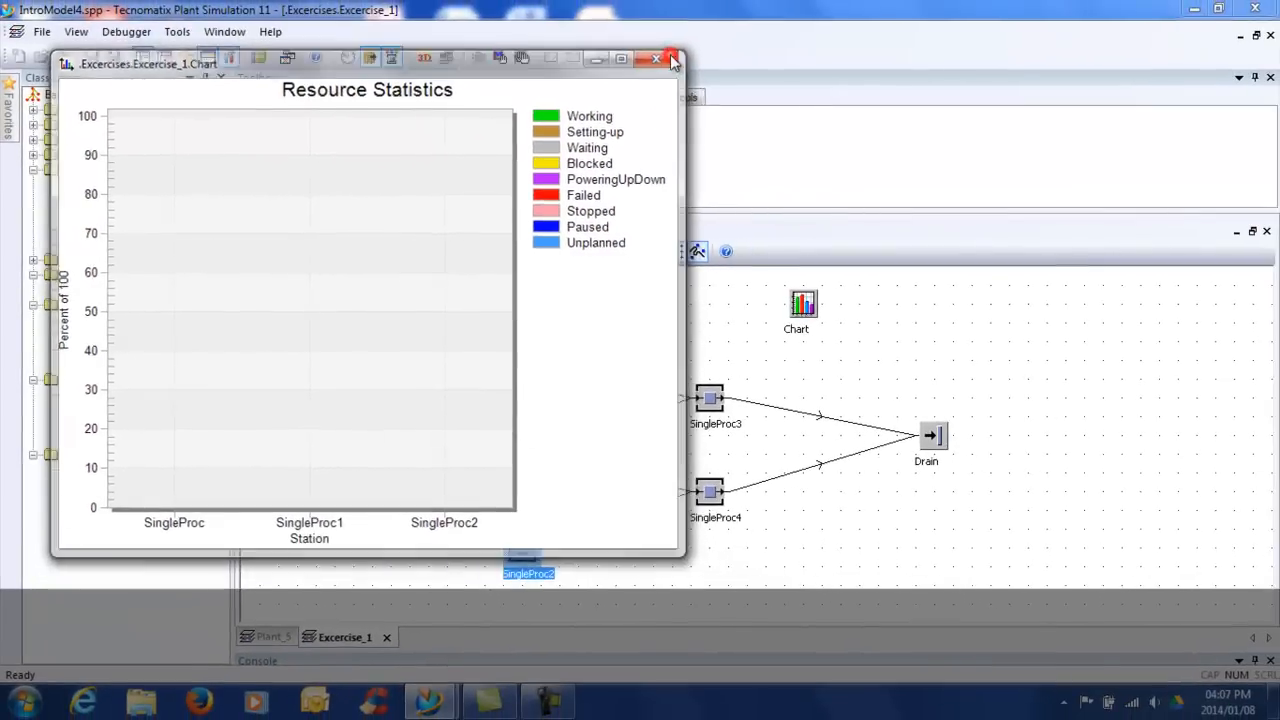
Step: Close the chart window, reset the model and start the simulation run
{"action": "left_click", "coordinate": [672, 60]}
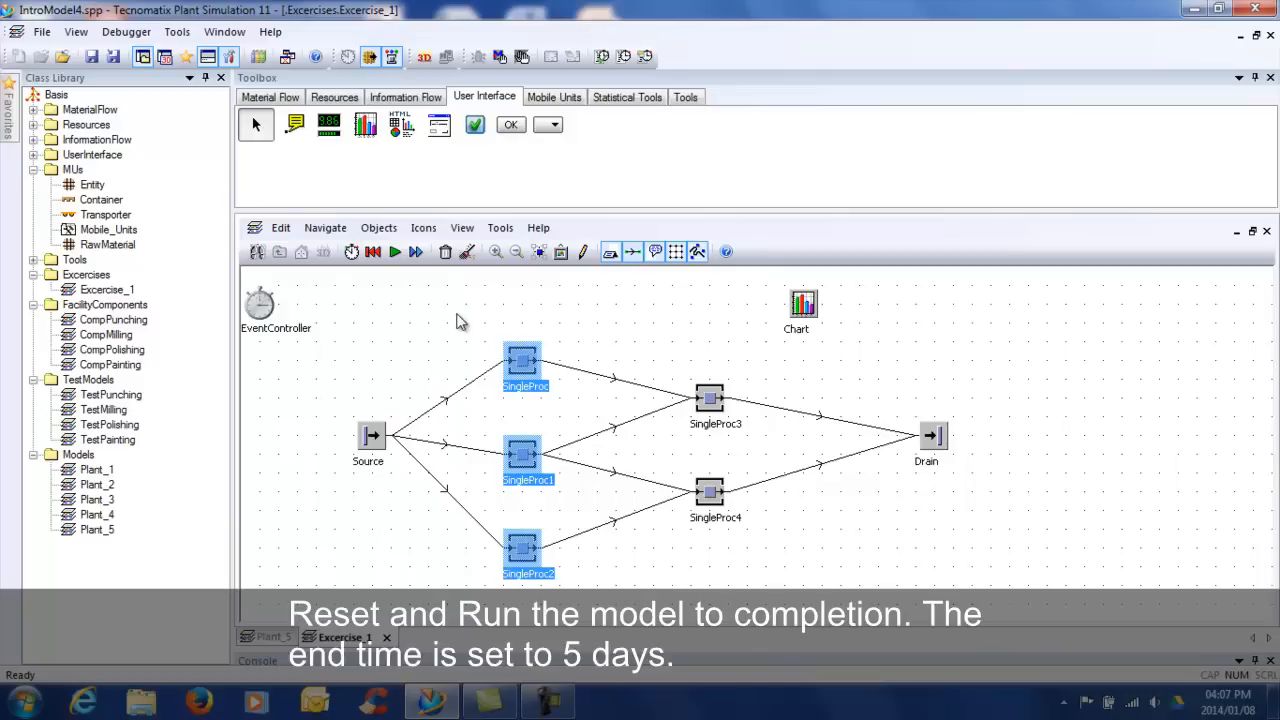
{"action": "left_click", "coordinate": [372, 252]}
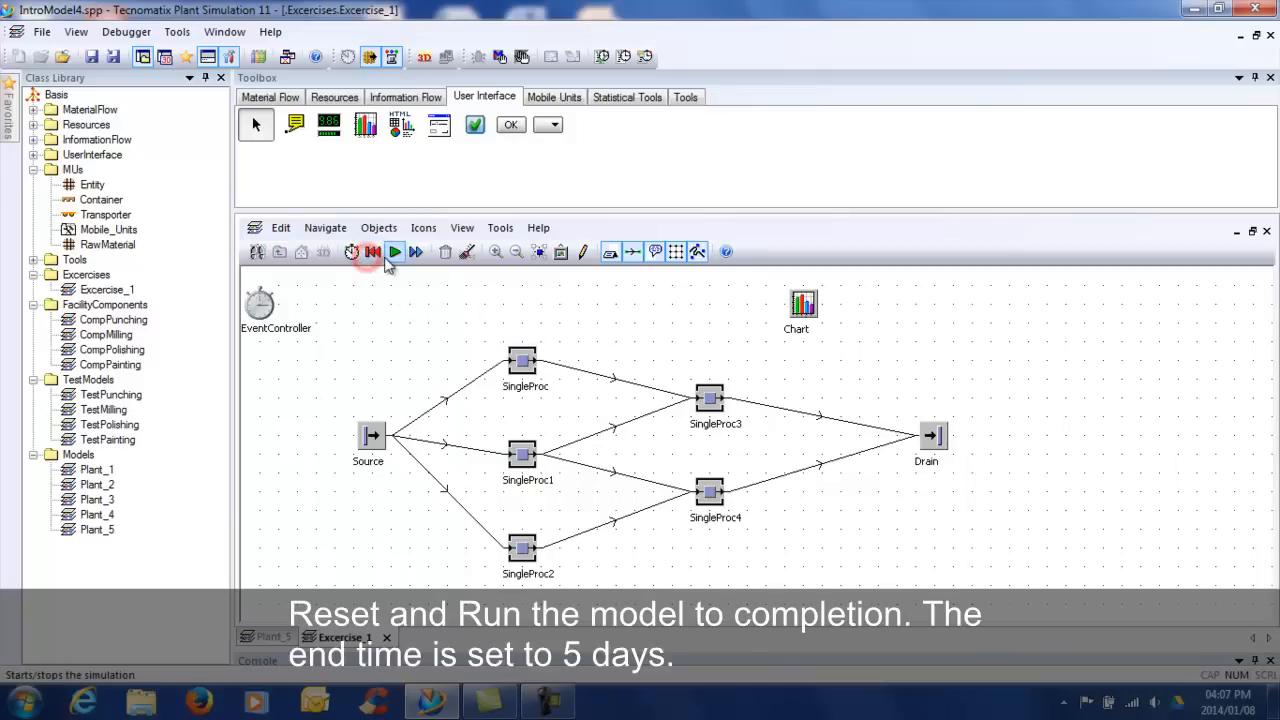
{"action": "left_click", "coordinate": [394, 251]}
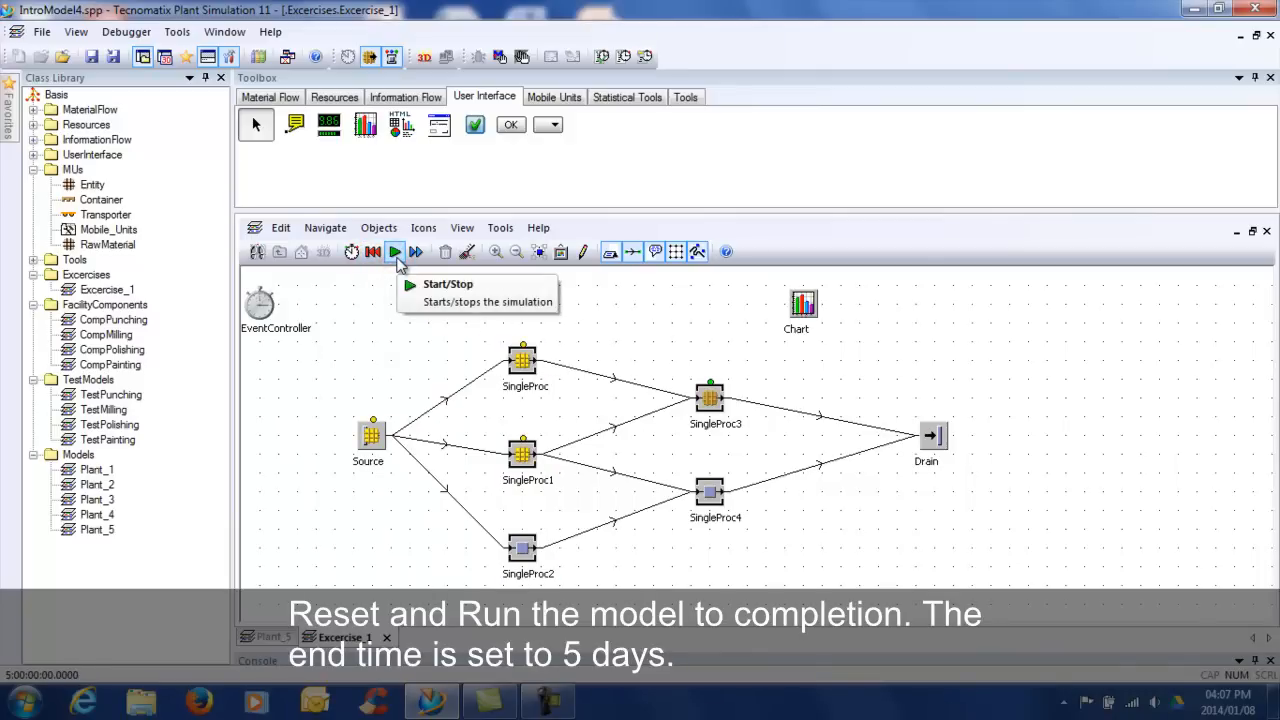
Step: Show the Chart's results, then reset the simulation
{"action": "right_click", "coordinate": [803, 303]}
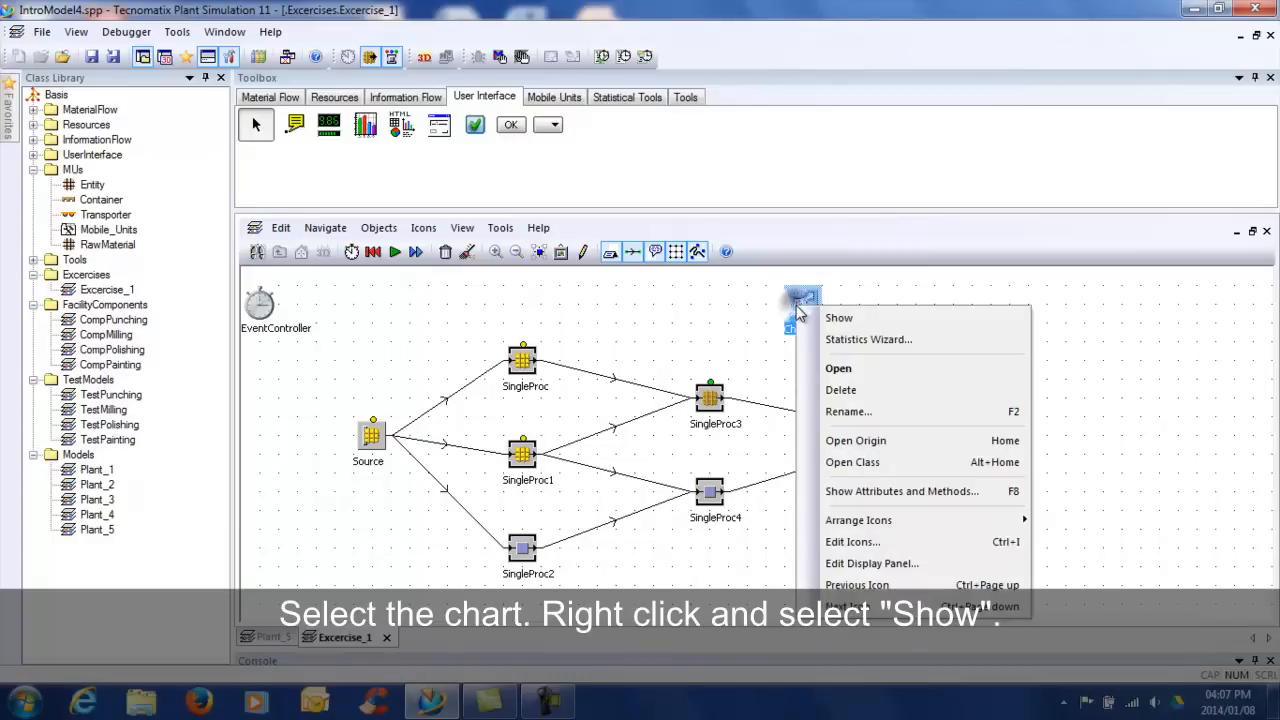
{"action": "mouse_move", "coordinate": [847, 361]}
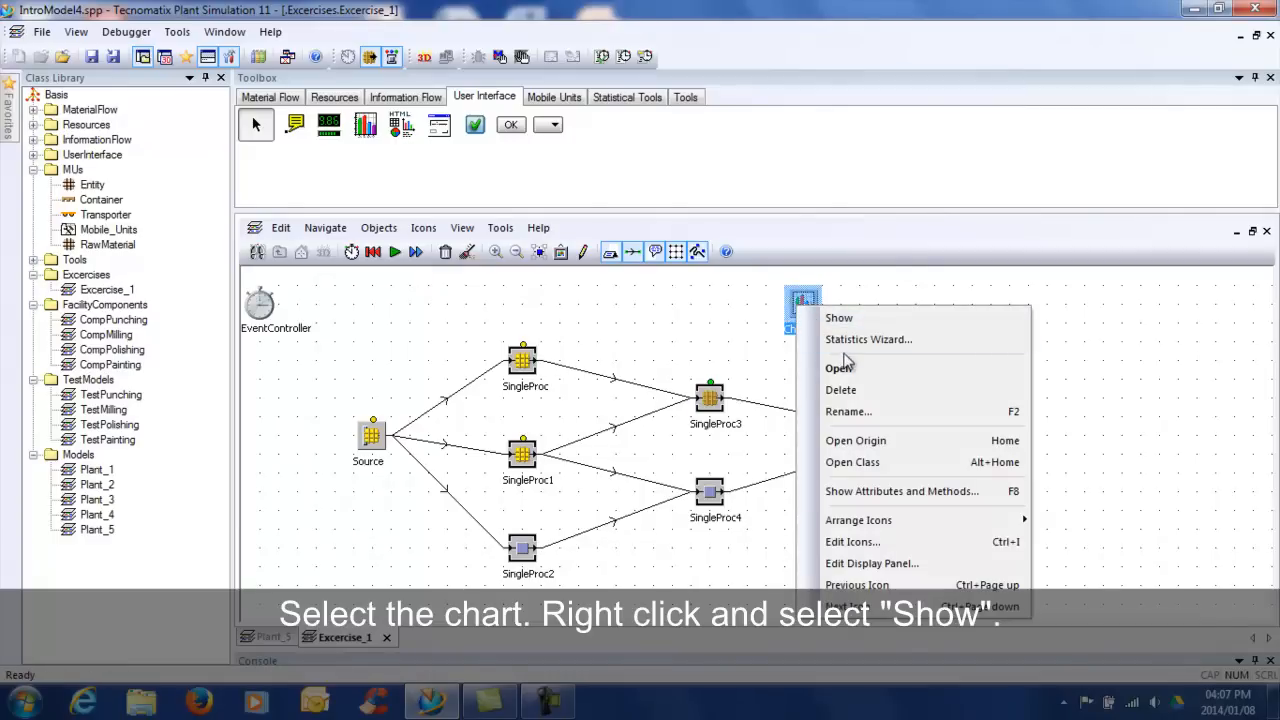
{"action": "left_click", "coordinate": [838, 318]}
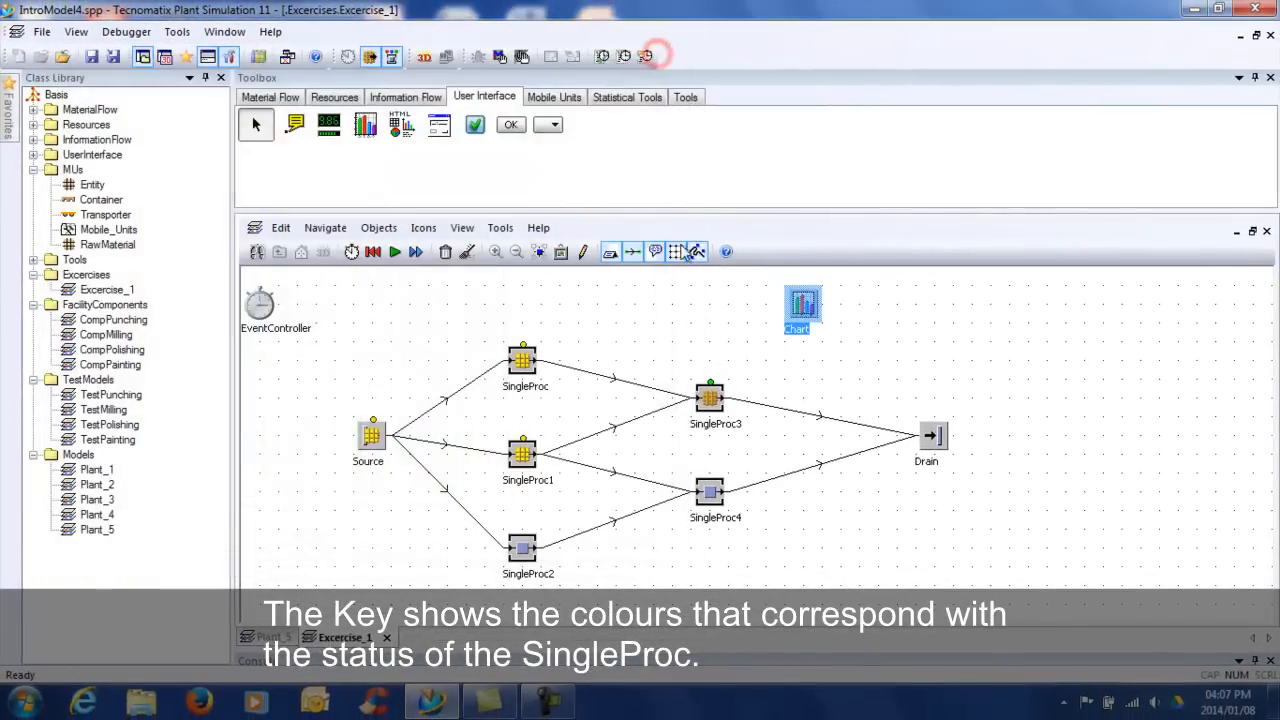
{"action": "left_click", "coordinate": [372, 252]}
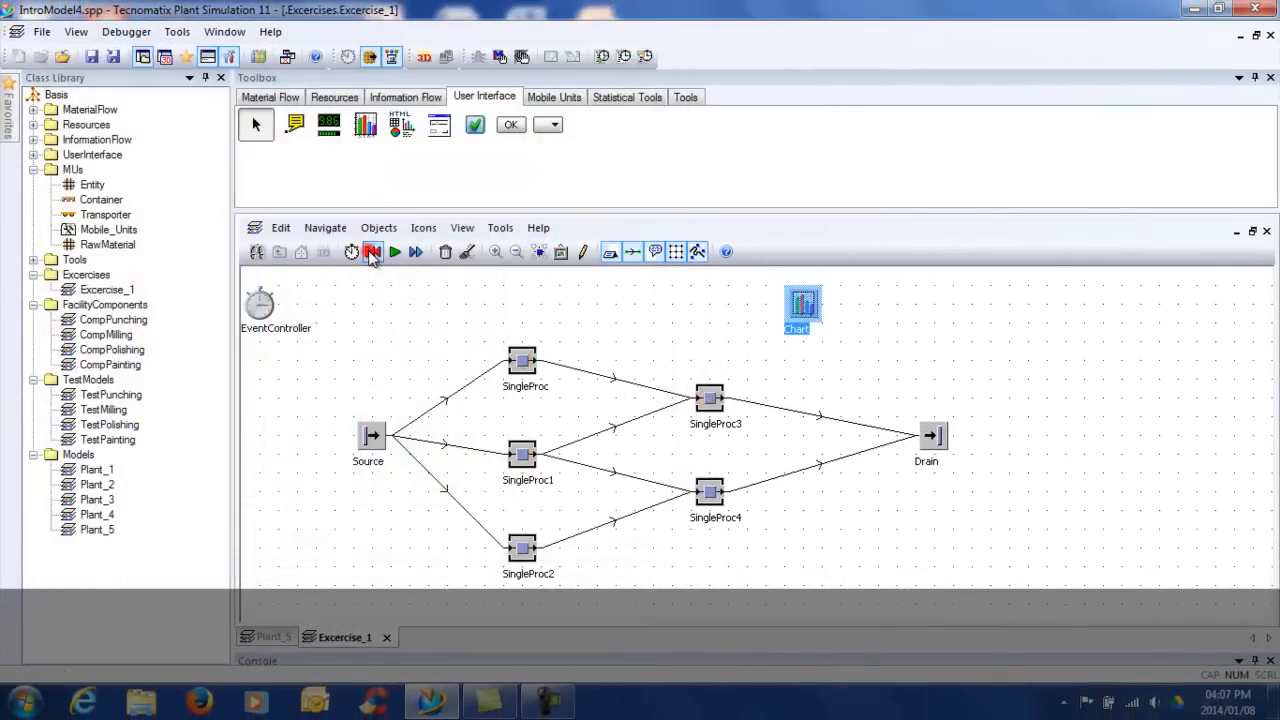
Step: Add a new SingleProc2 failure with 20:00 MTTR relating to operating time
{"action": "double_click", "coordinate": [521, 547]}
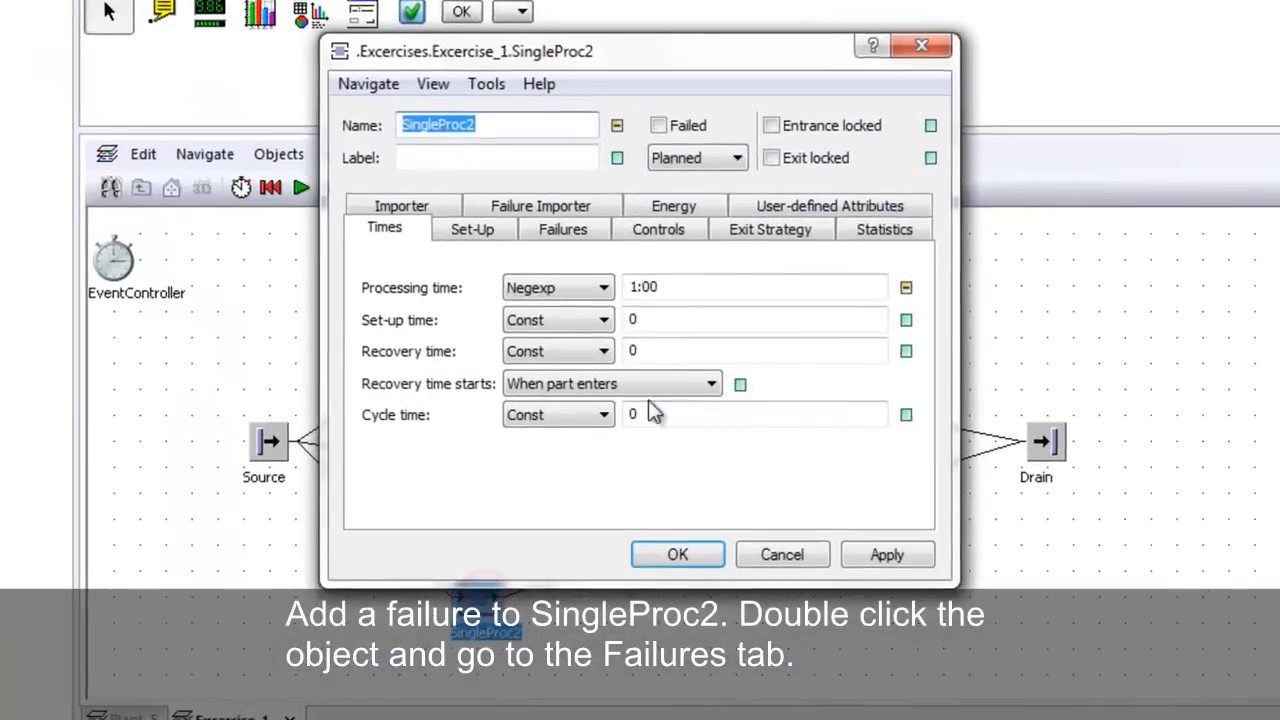
{"action": "left_click", "coordinate": [562, 228]}
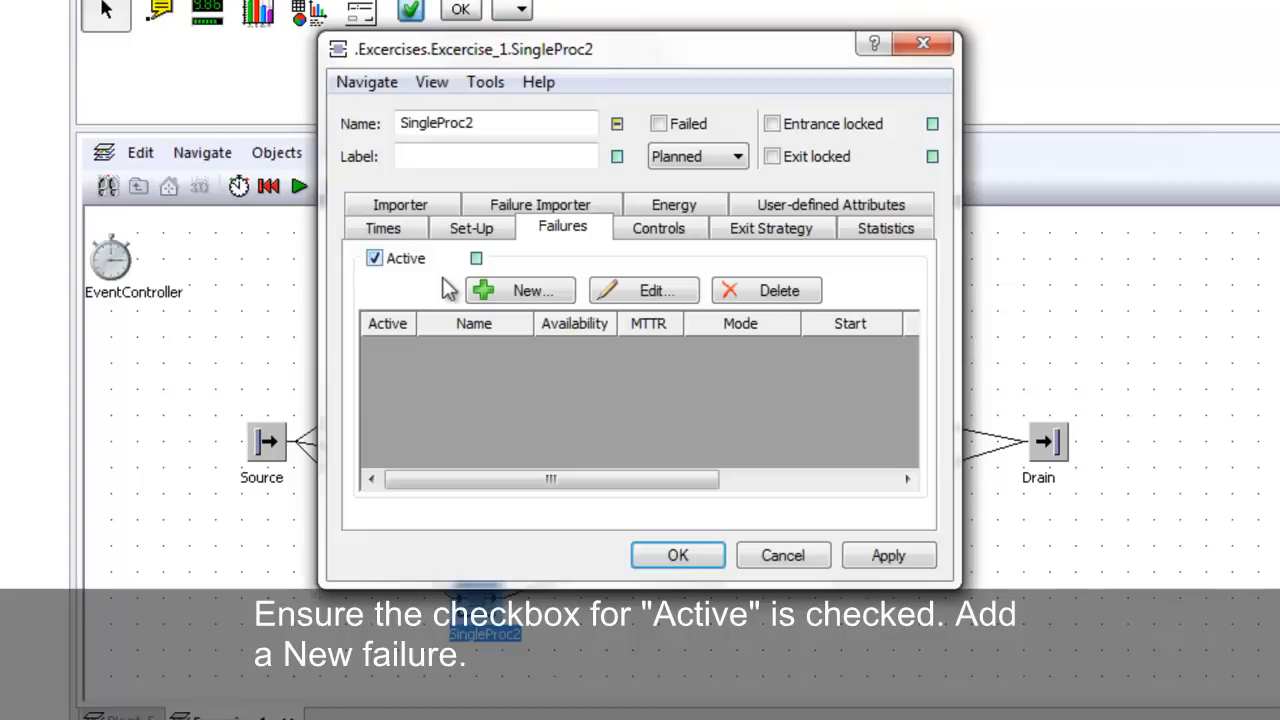
{"action": "left_click", "coordinate": [519, 290]}
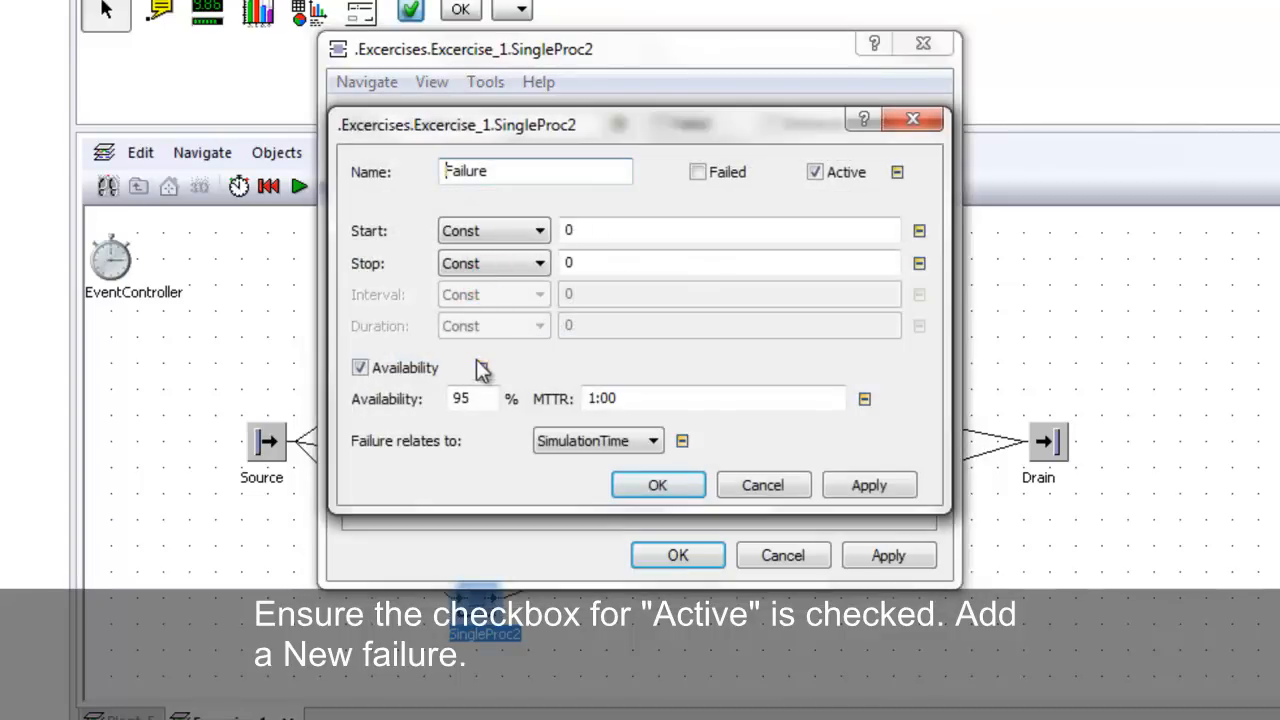
{"action": "left_click", "coordinate": [712, 398]}
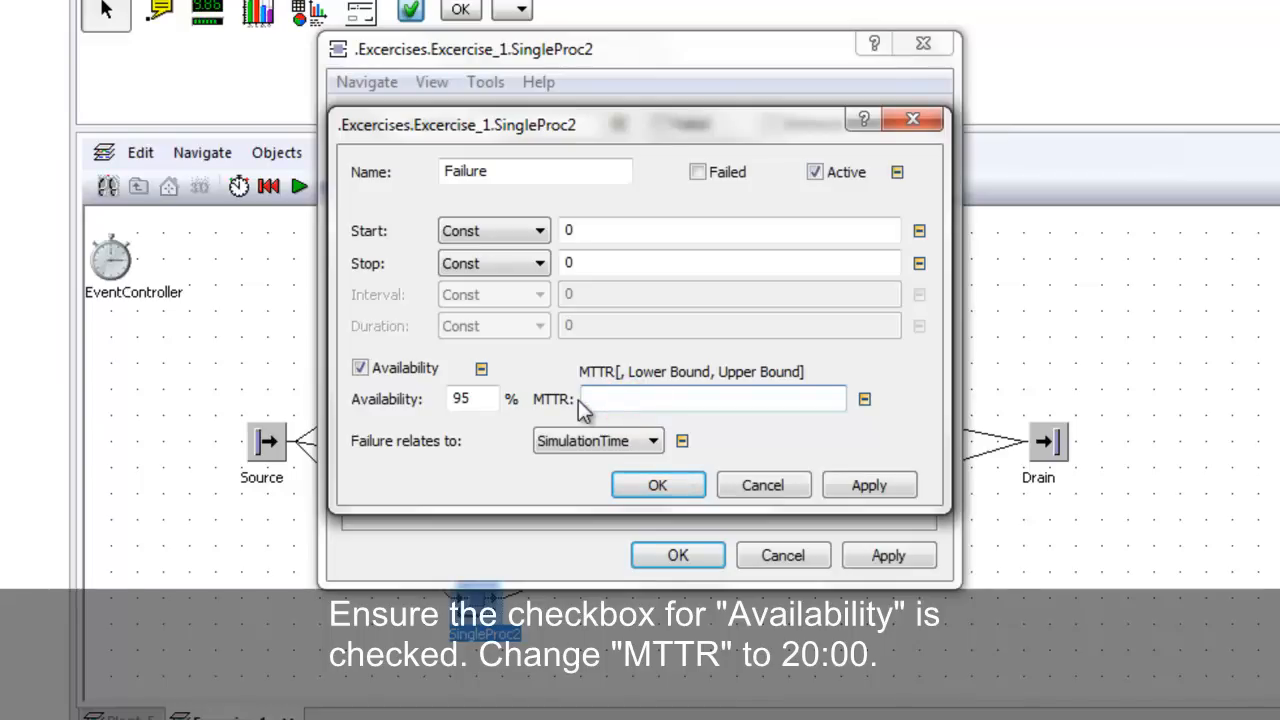
{"action": "type", "text": "20:00"}
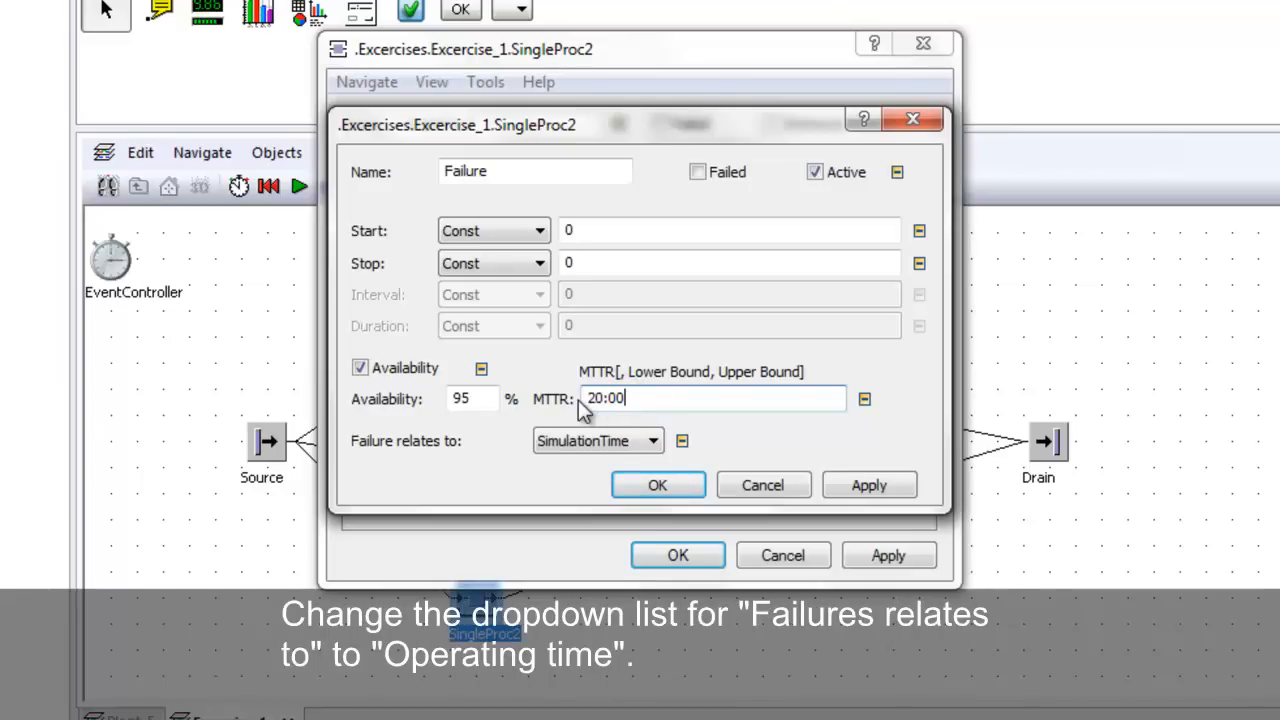
{"action": "left_click", "coordinate": [655, 441]}
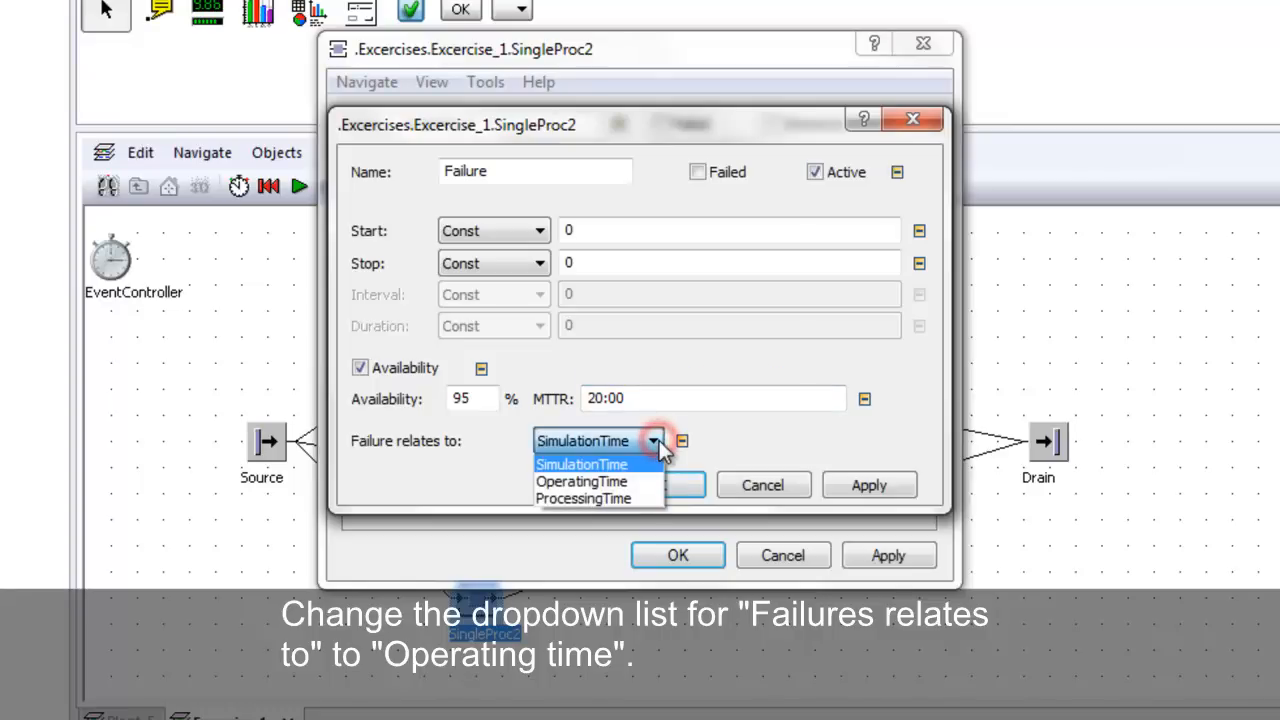
{"action": "left_click", "coordinate": [581, 481]}
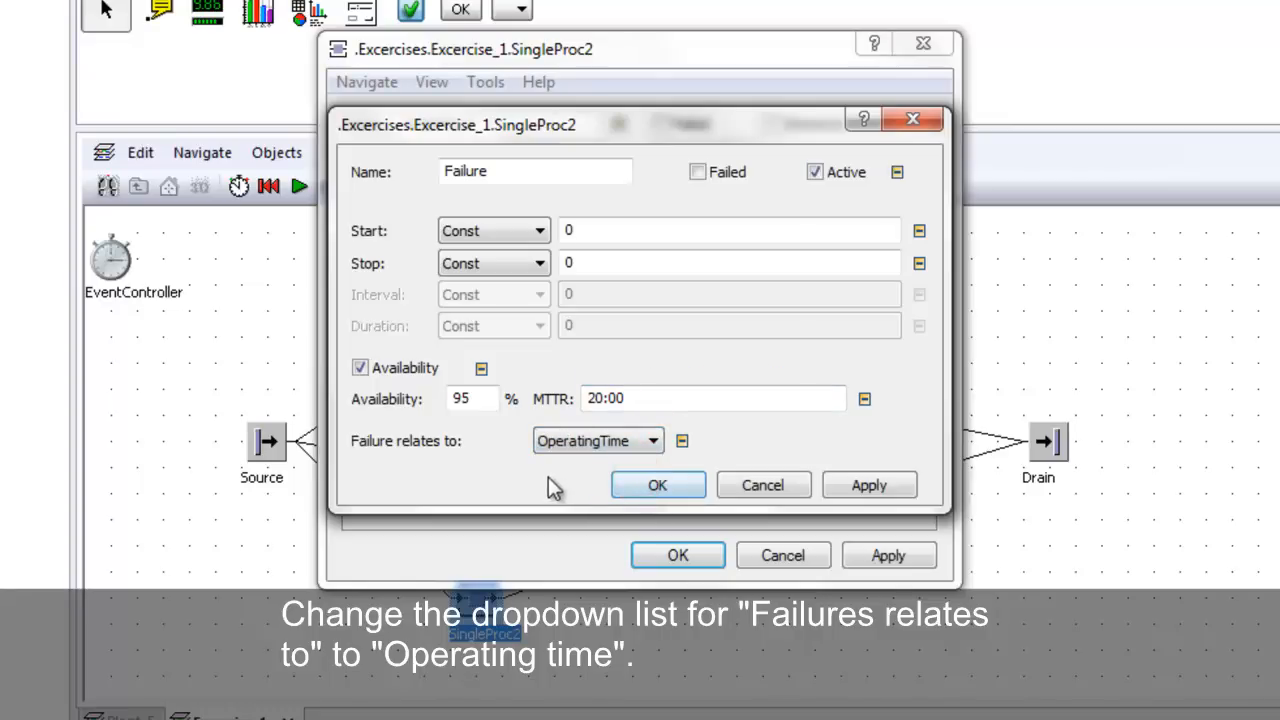
{"action": "left_click", "coordinate": [657, 485]}
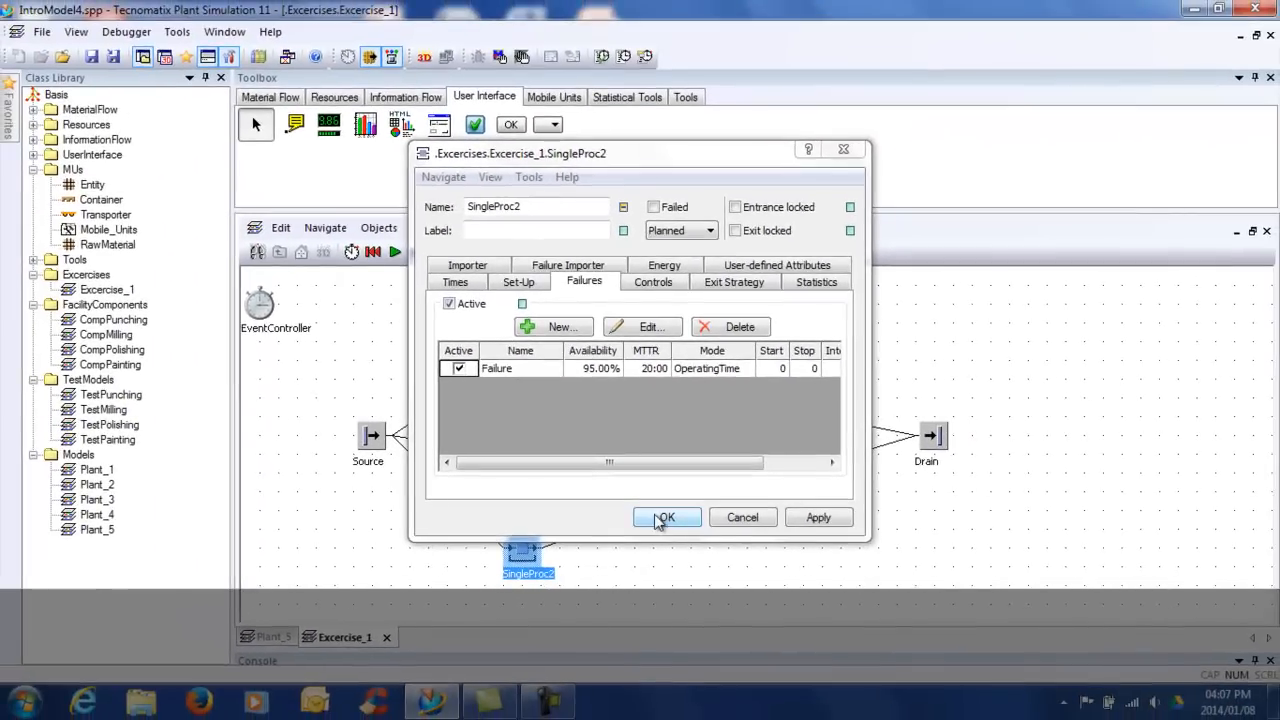
{"action": "left_click", "coordinate": [666, 517]}
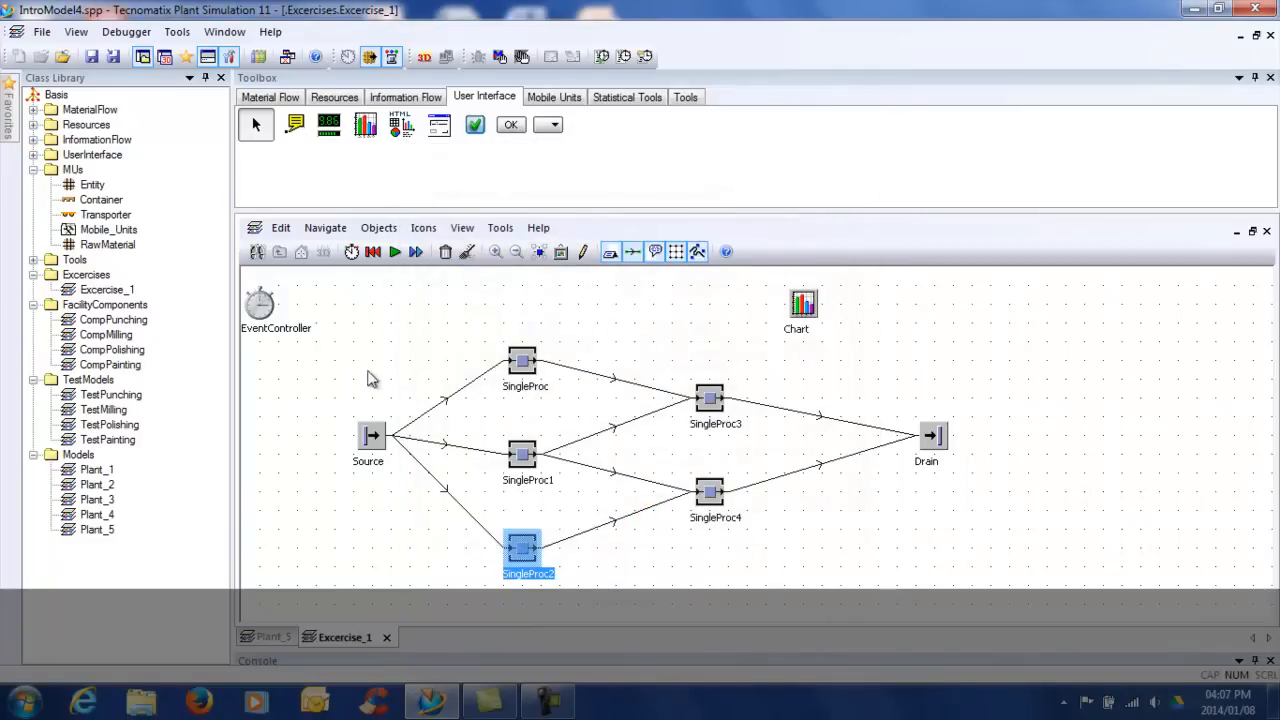
Step: Reset and run the model at maximum speed to its 5-day end in the EventController
{"action": "double_click", "coordinate": [259, 305]}
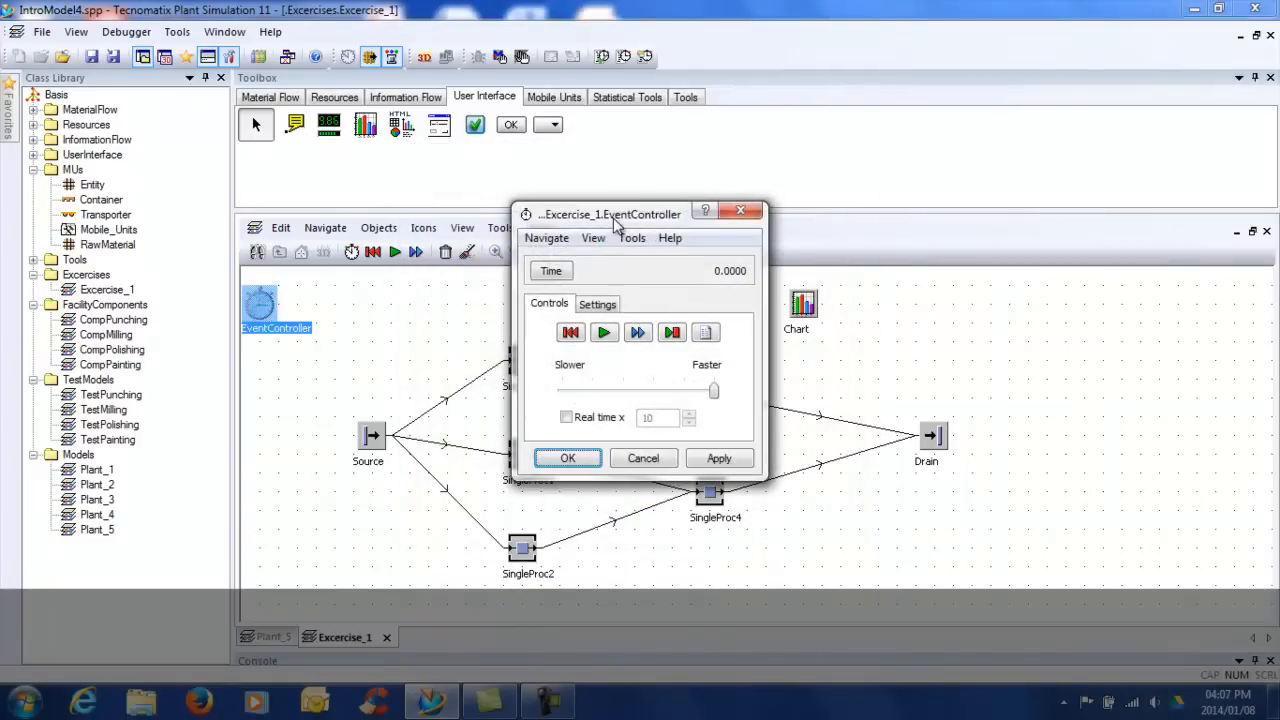
{"action": "left_click_drag", "start_coordinate": [610, 214], "coordinate": [99, 293]}
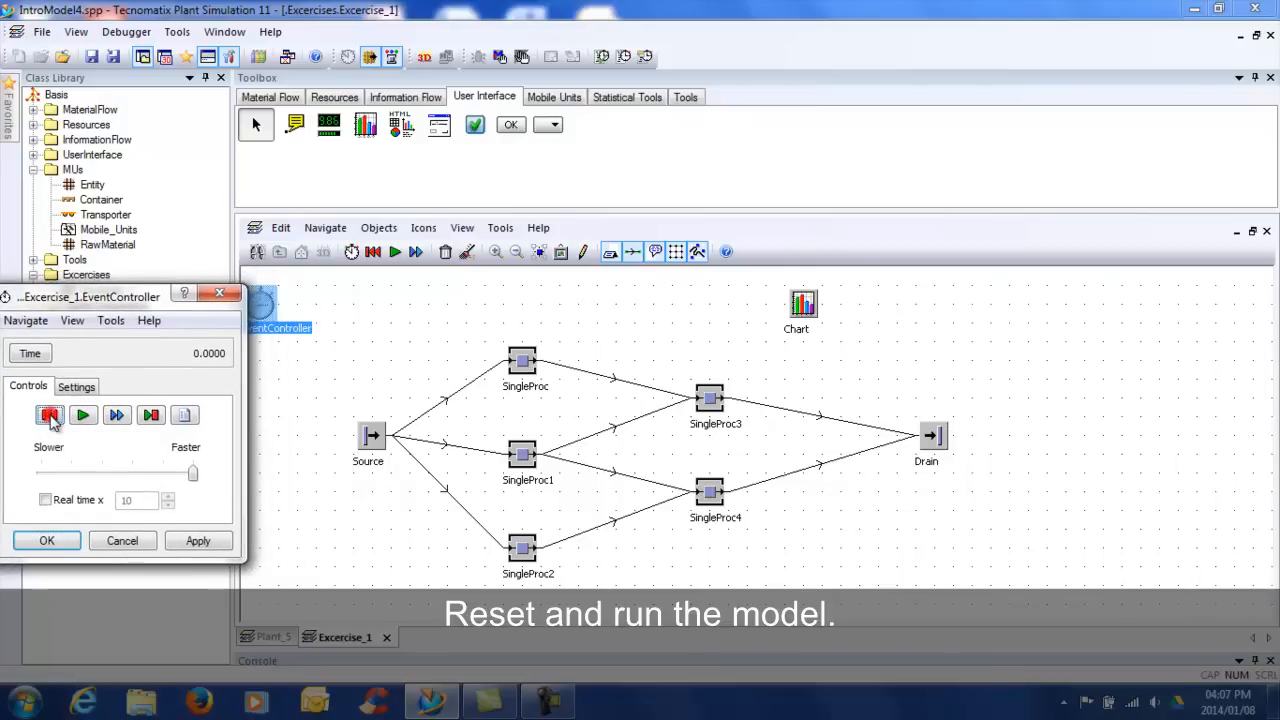
{"action": "left_click", "coordinate": [49, 414]}
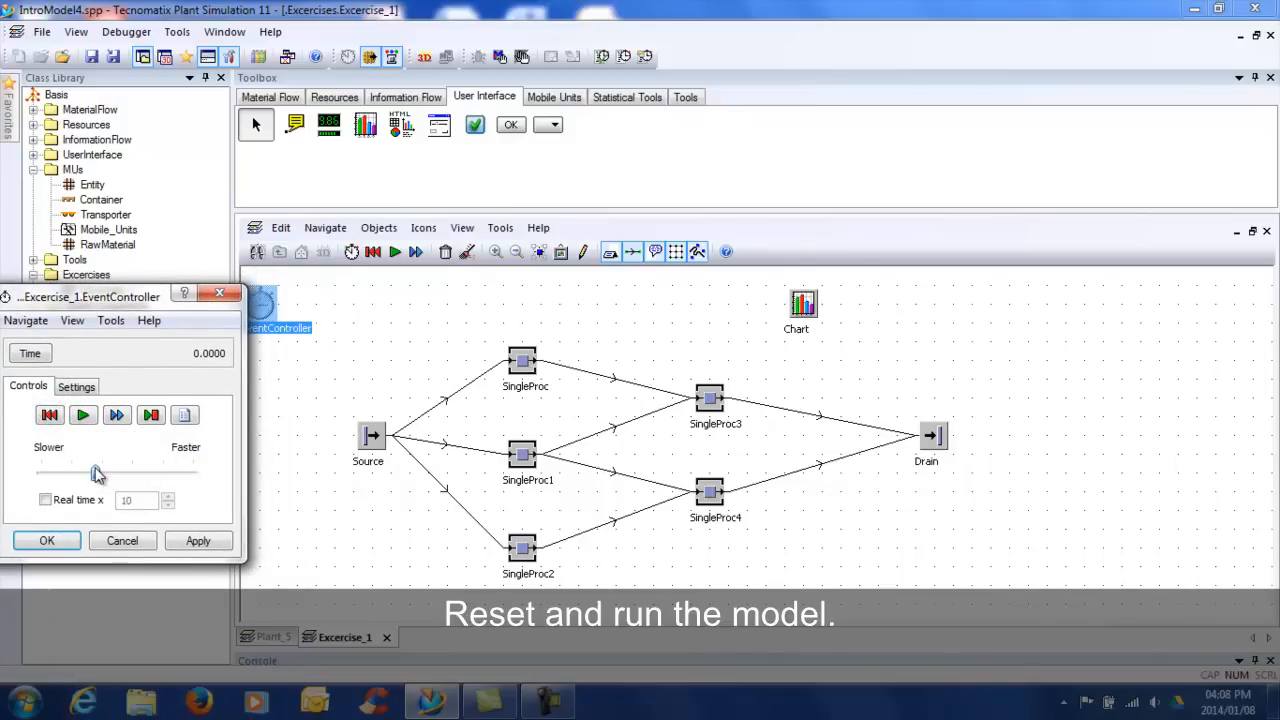
{"action": "left_click", "coordinate": [83, 415]}
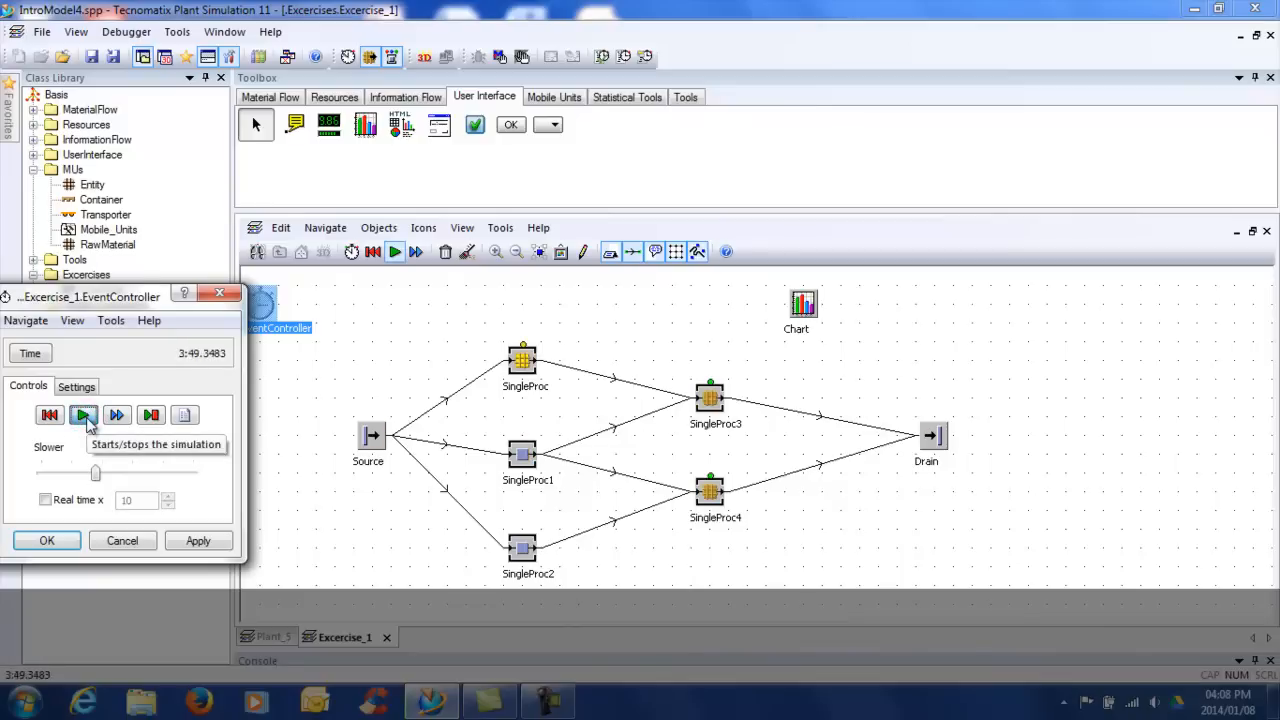
{"action": "left_click", "coordinate": [84, 415]}
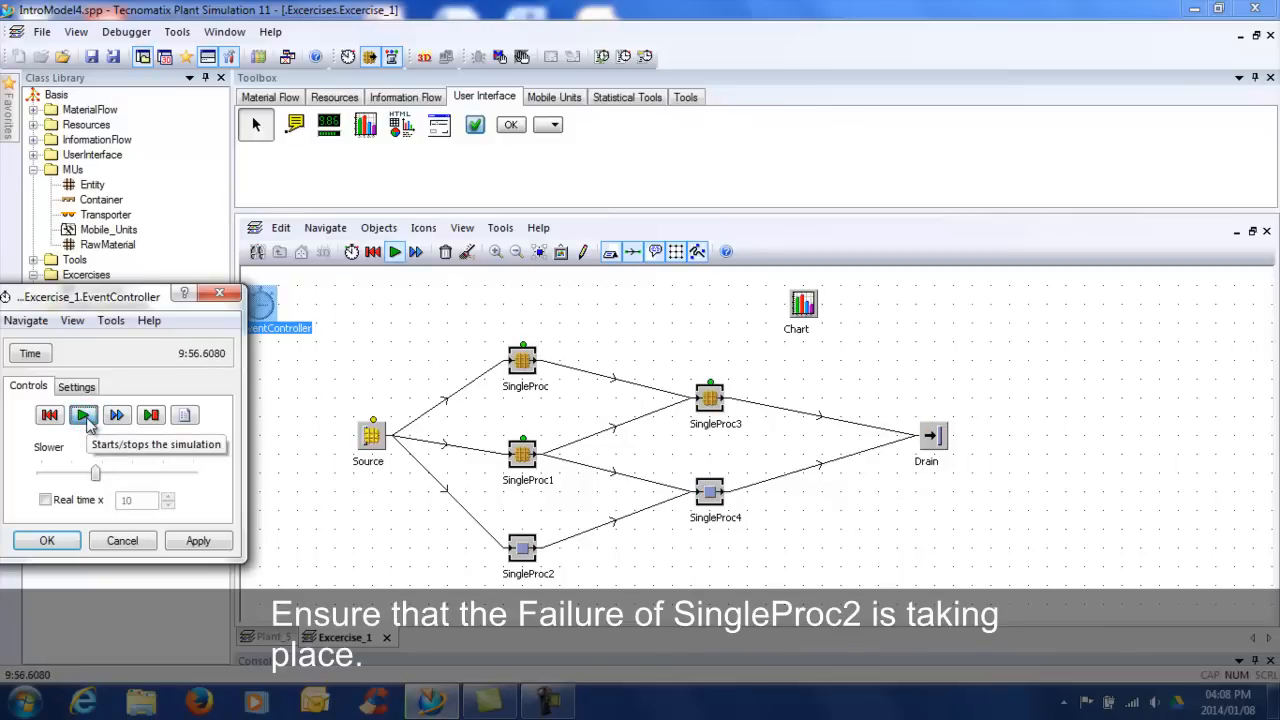
{"action": "left_click", "coordinate": [83, 414]}
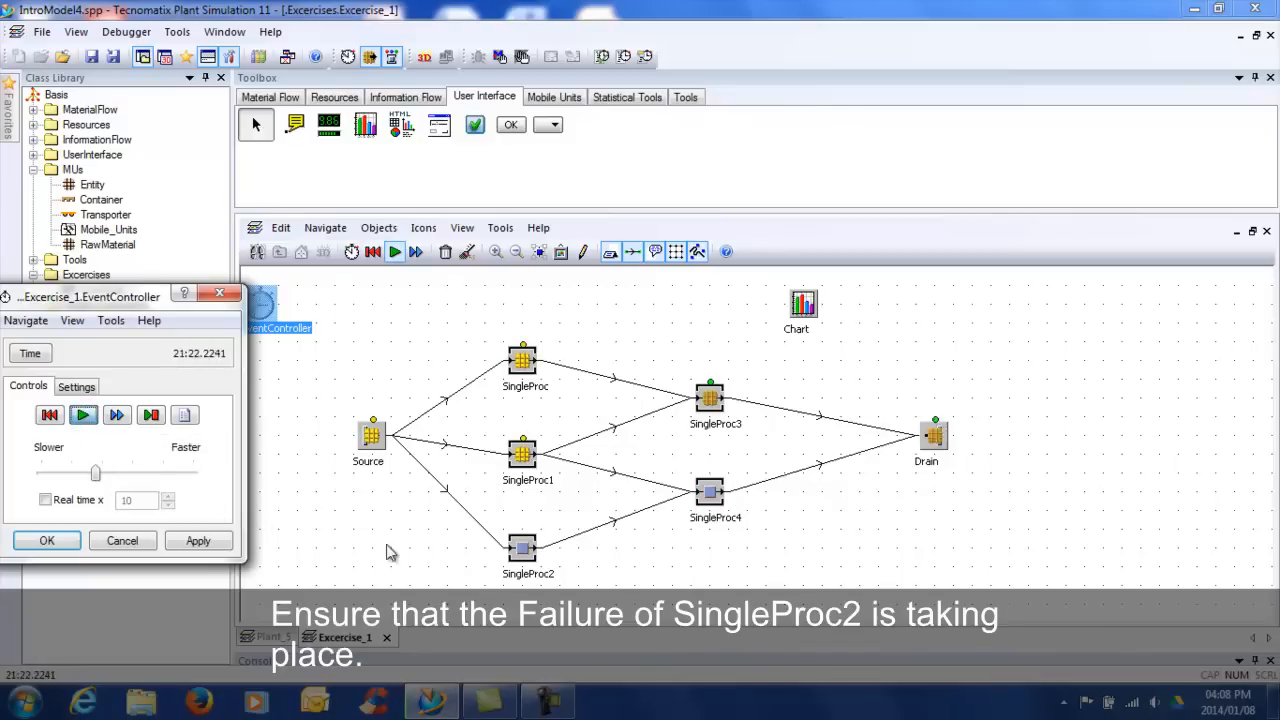
{"action": "left_click", "coordinate": [83, 415]}
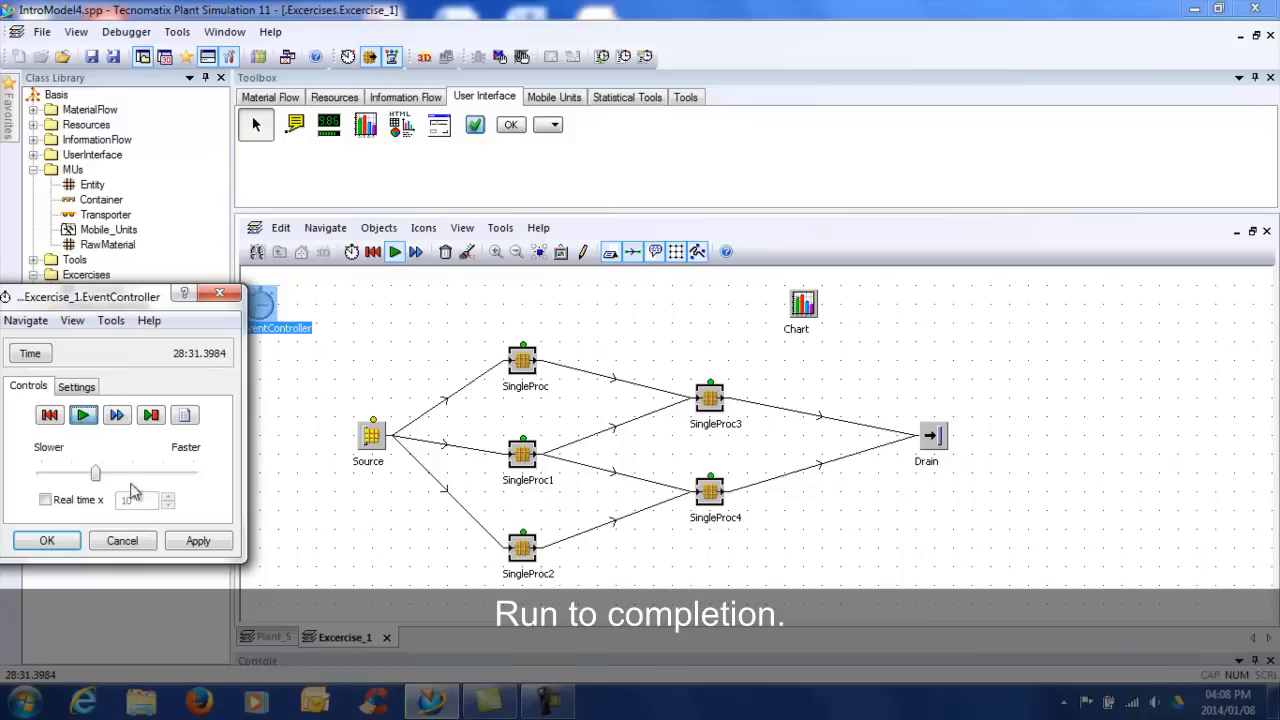
{"action": "left_click_drag", "start_coordinate": [95, 473], "coordinate": [183, 473]}
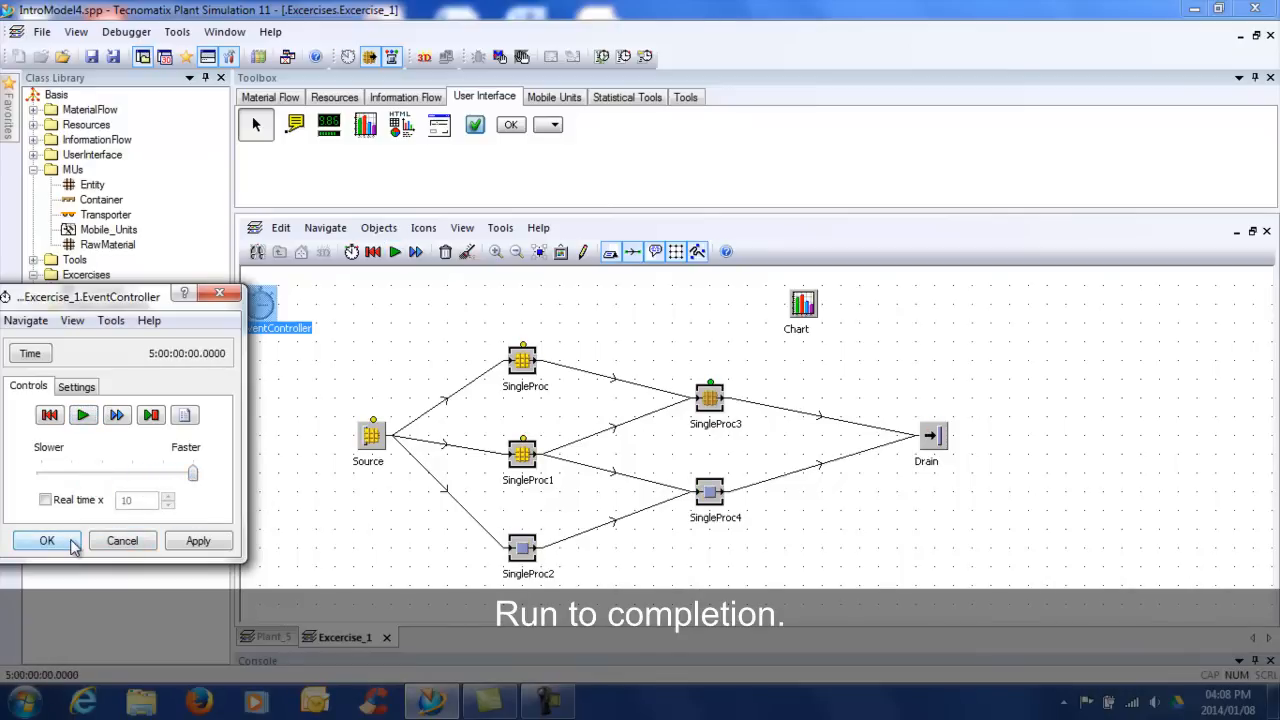
{"action": "left_click", "coordinate": [46, 540]}
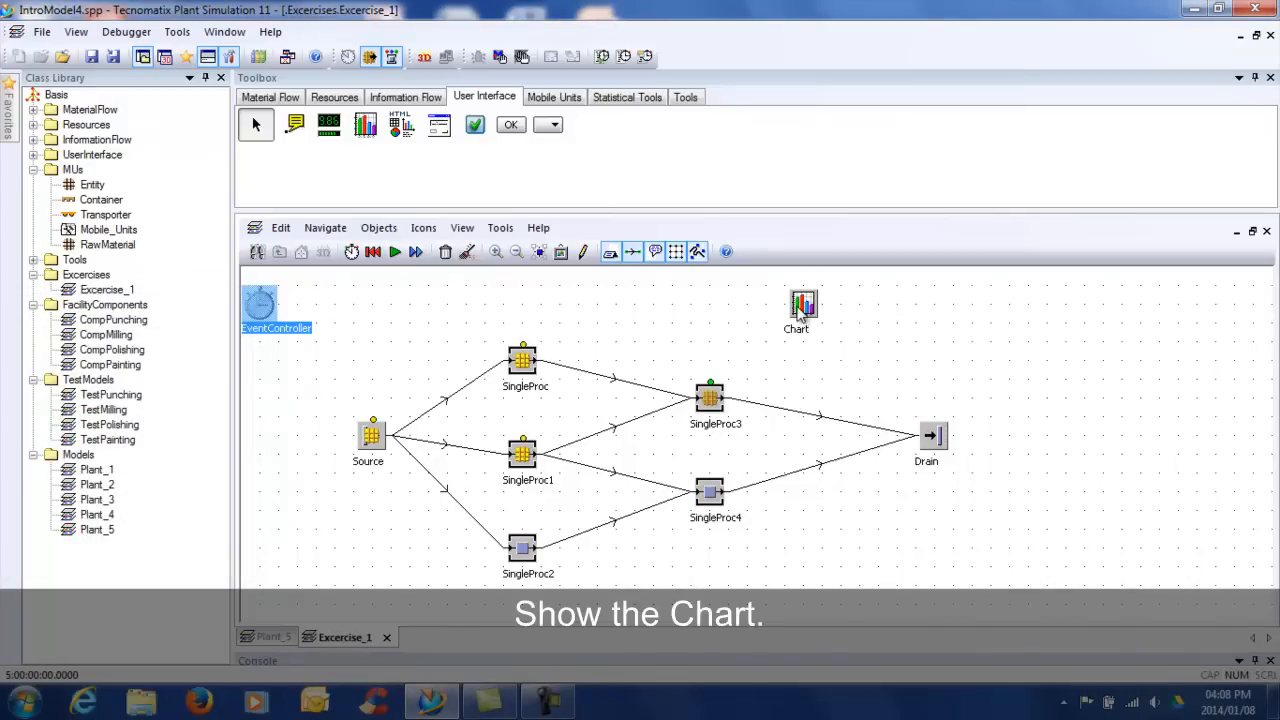
{"action": "double_click", "coordinate": [804, 305]}
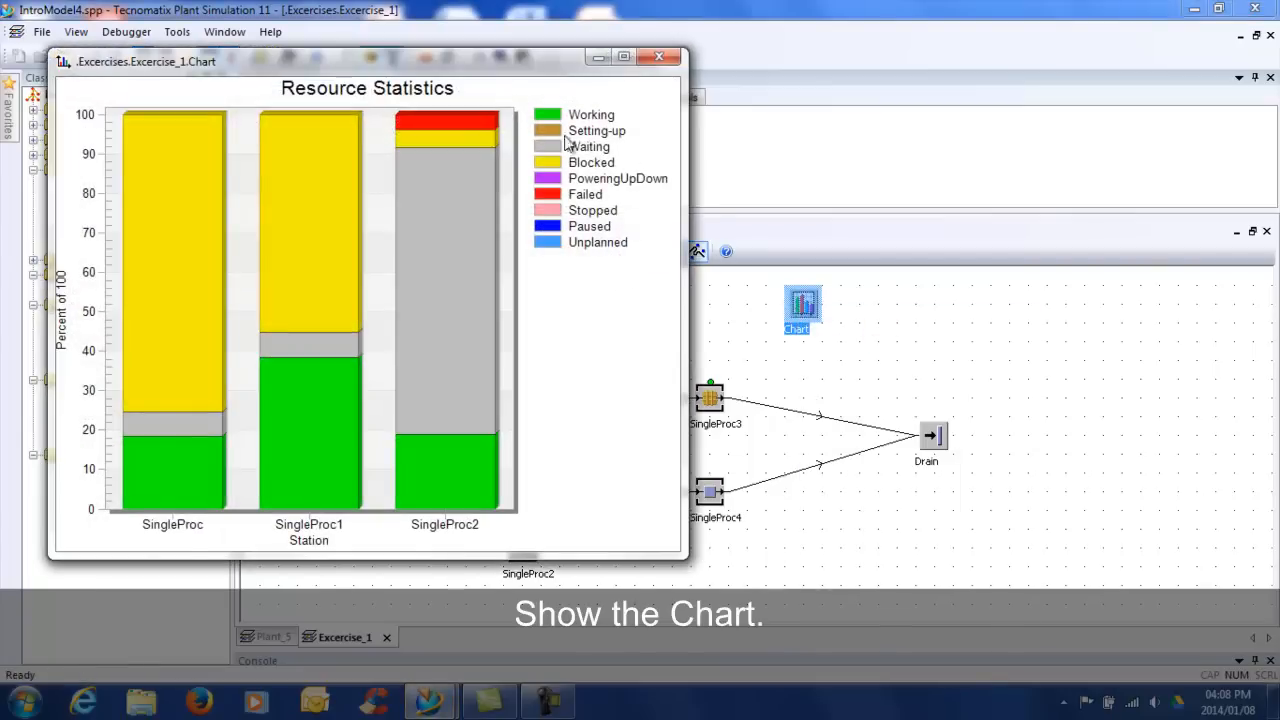
{"action": "mouse_move", "coordinate": [487, 143]}
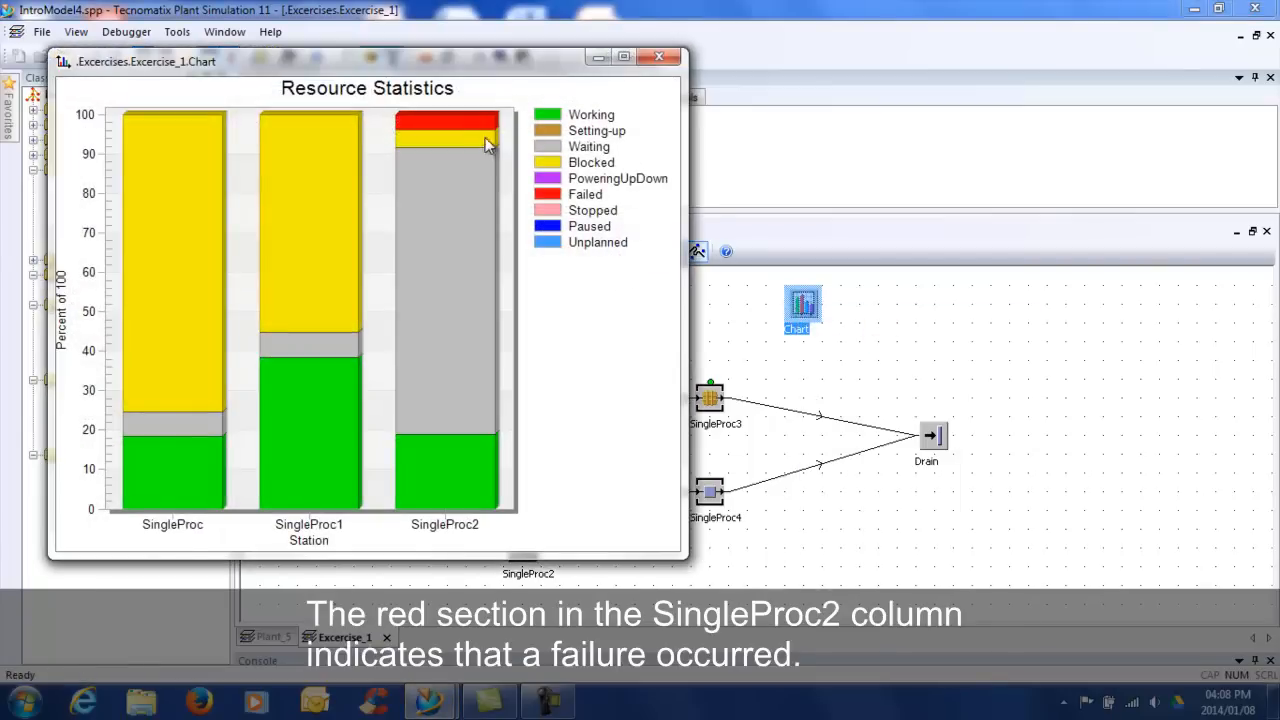
{"action": "mouse_move", "coordinate": [558, 205]}
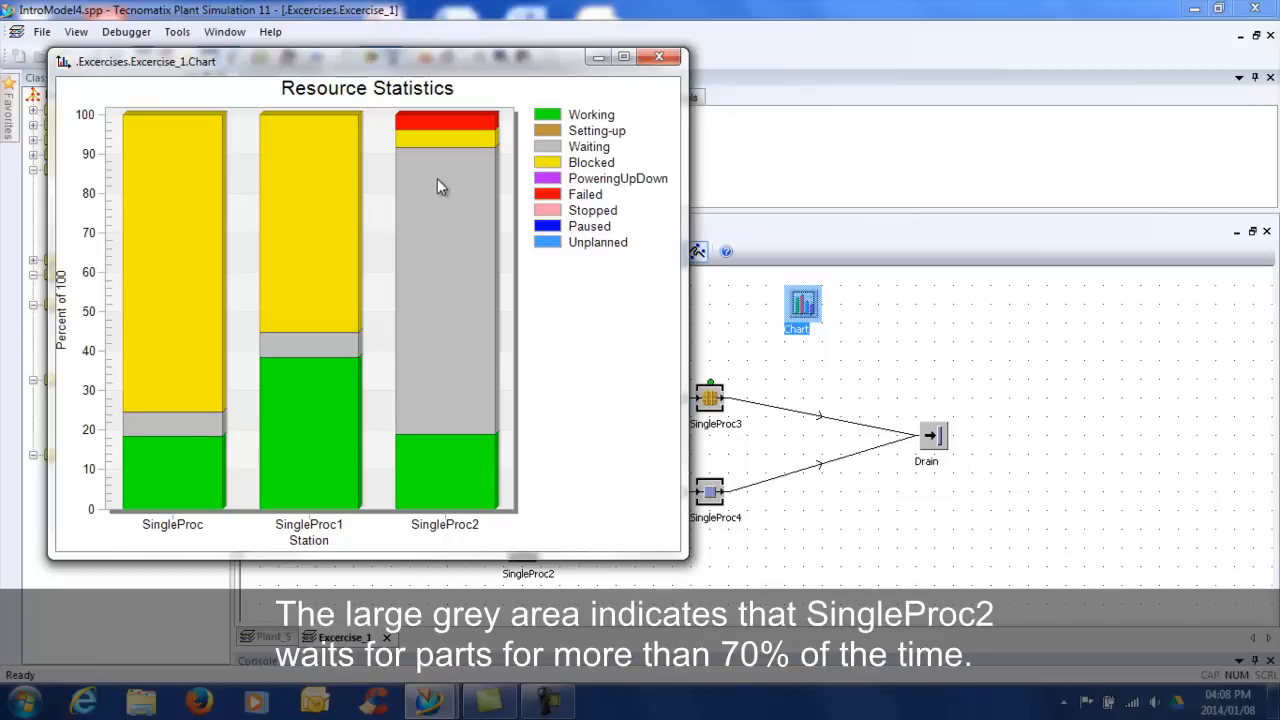
{"action": "mouse_move", "coordinate": [463, 365]}
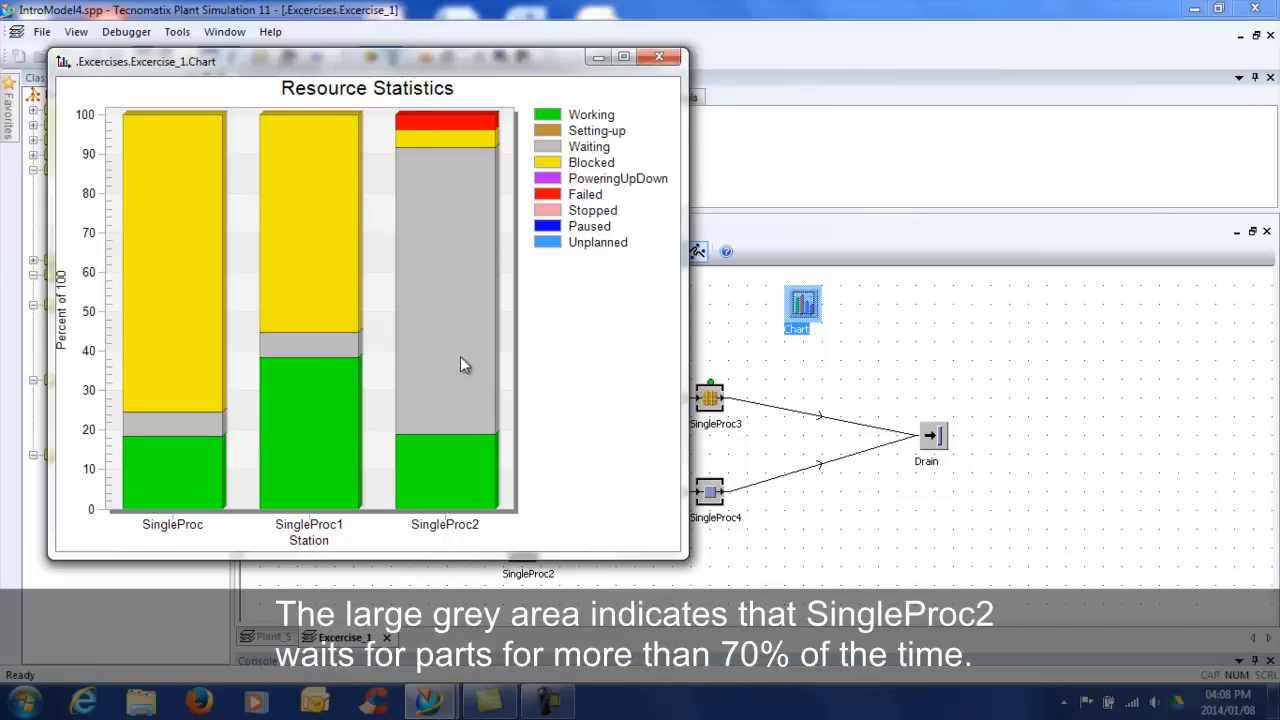
{"action": "left_click", "coordinate": [658, 56]}
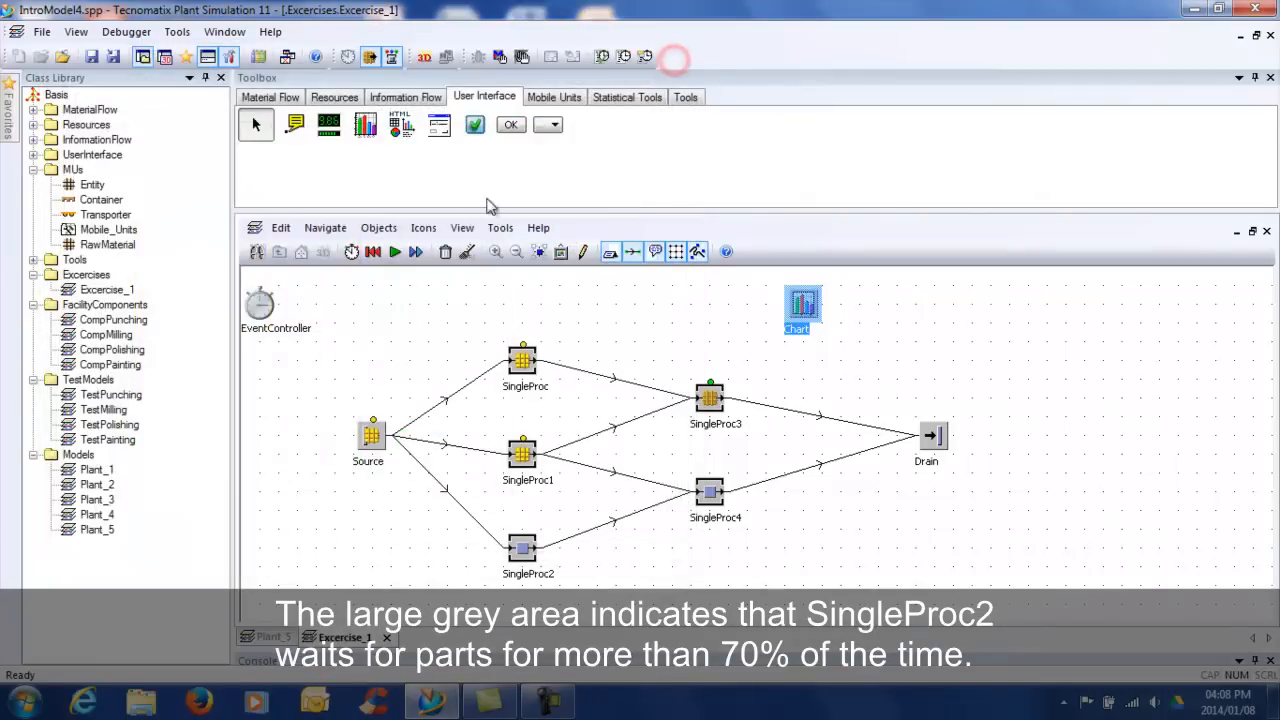
Step: Reset the simulation and place a BottleneckAnalyzer from the Tools tab beside the Chart
{"action": "left_click", "coordinate": [375, 251]}
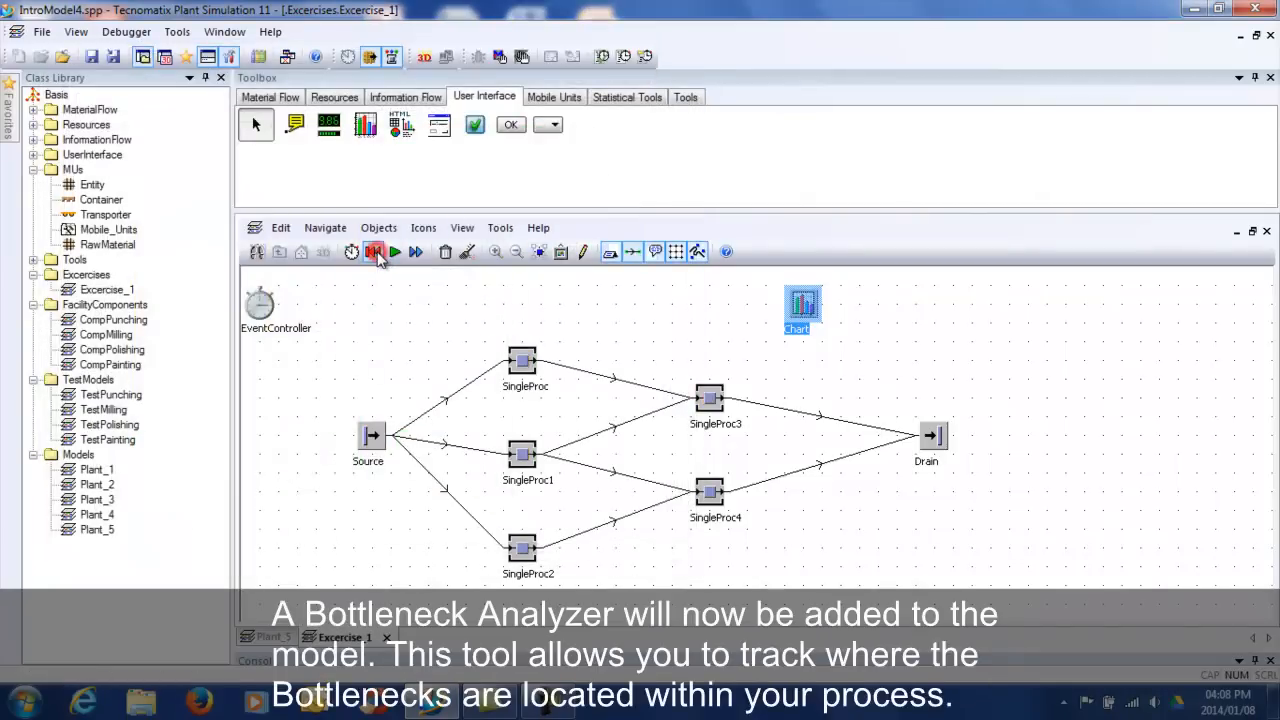
{"action": "left_click", "coordinate": [375, 251]}
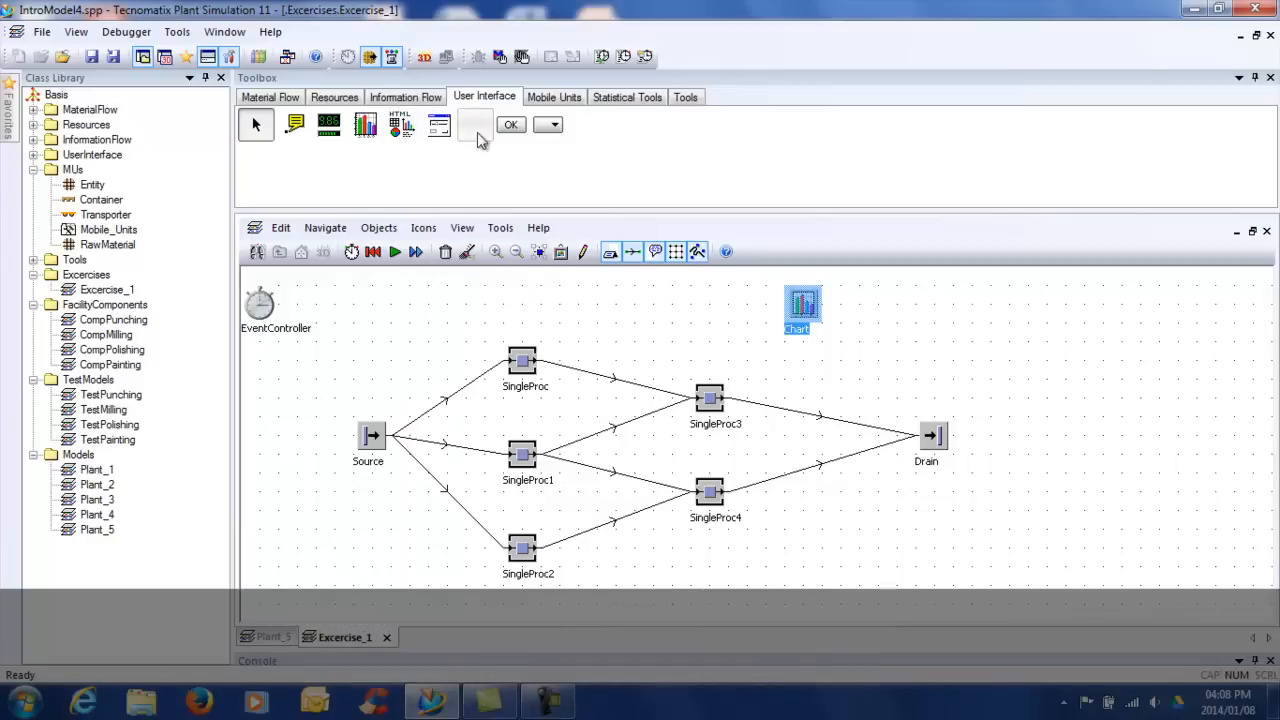
{"action": "left_click", "coordinate": [685, 96]}
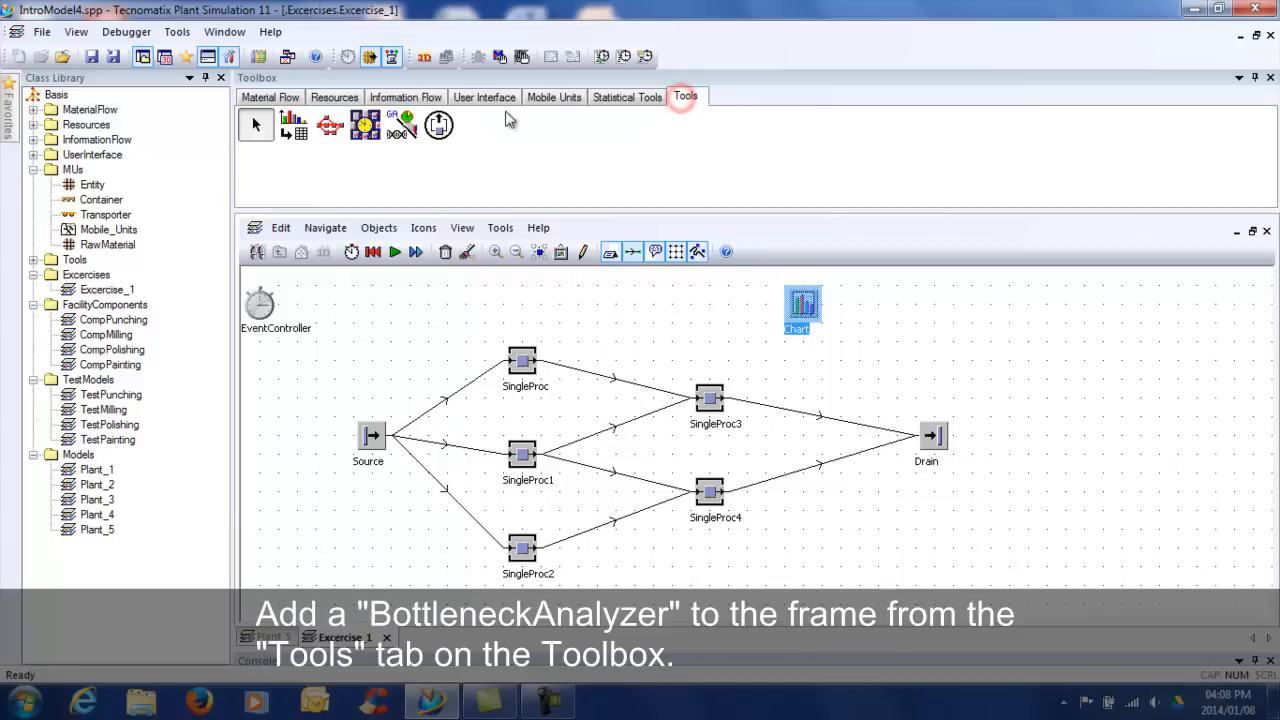
{"action": "mouse_move", "coordinate": [290, 124]}
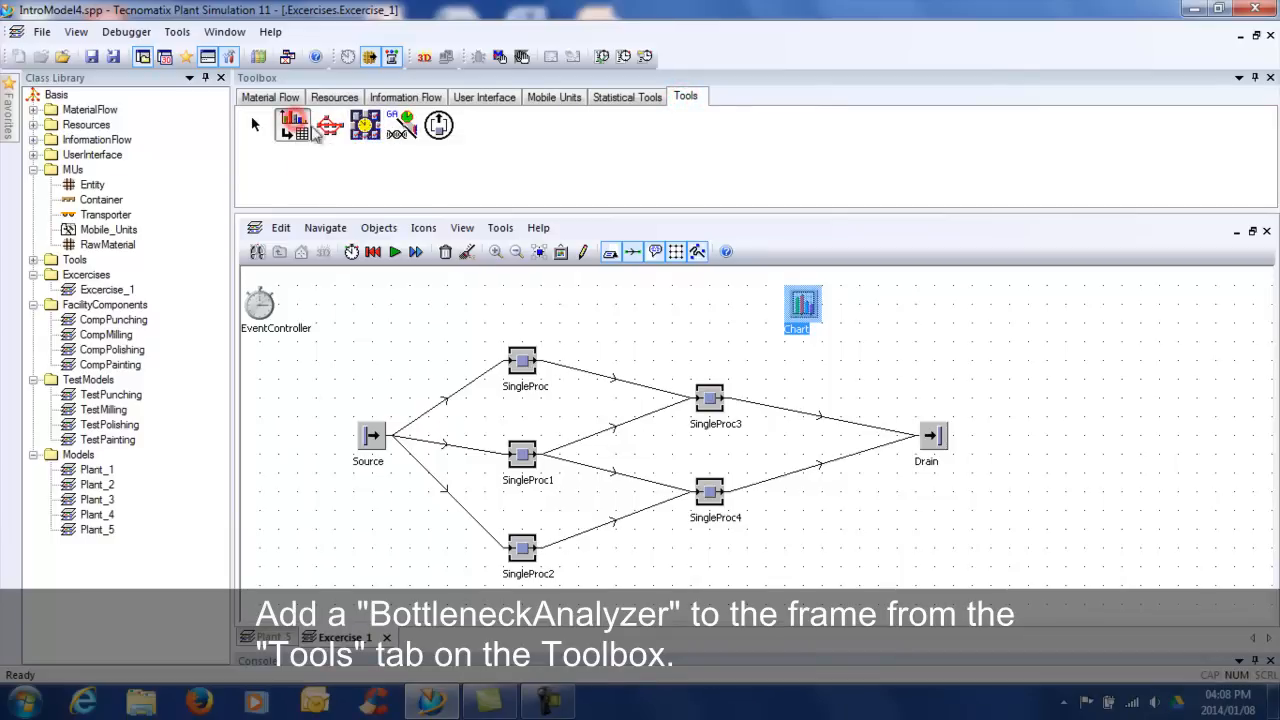
{"action": "left_click", "coordinate": [294, 121]}
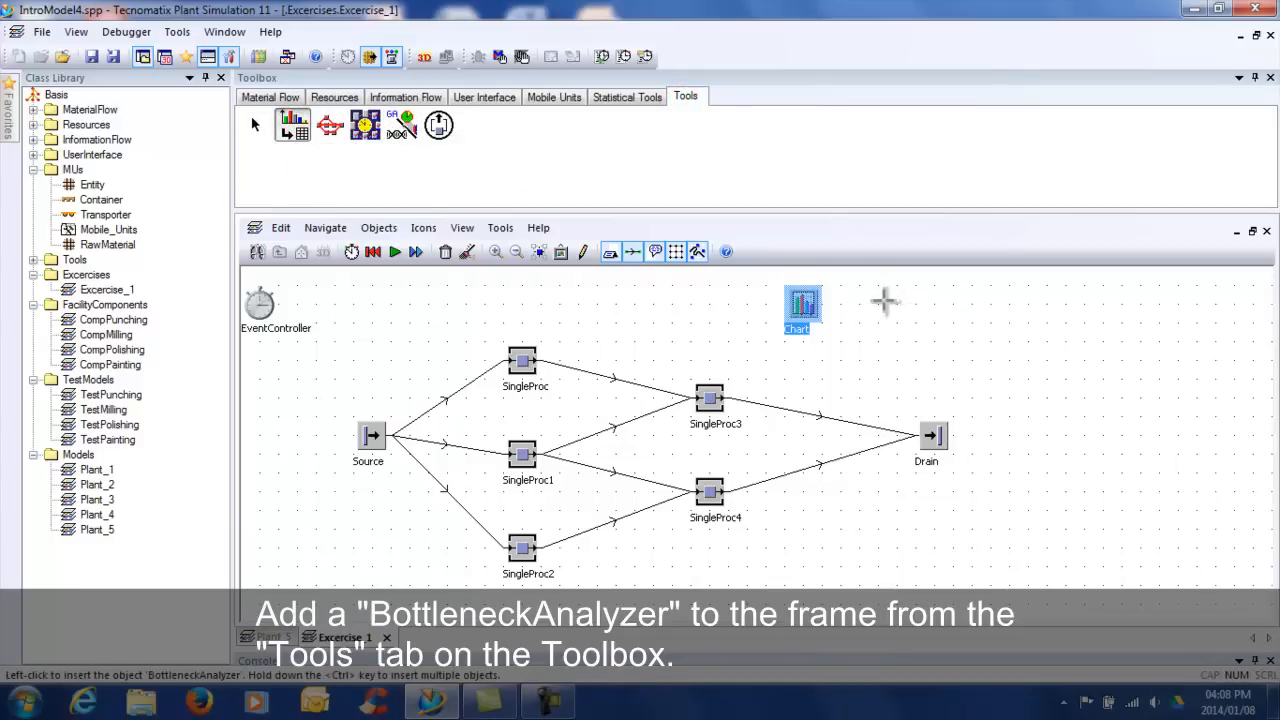
{"action": "left_click", "coordinate": [895, 300]}
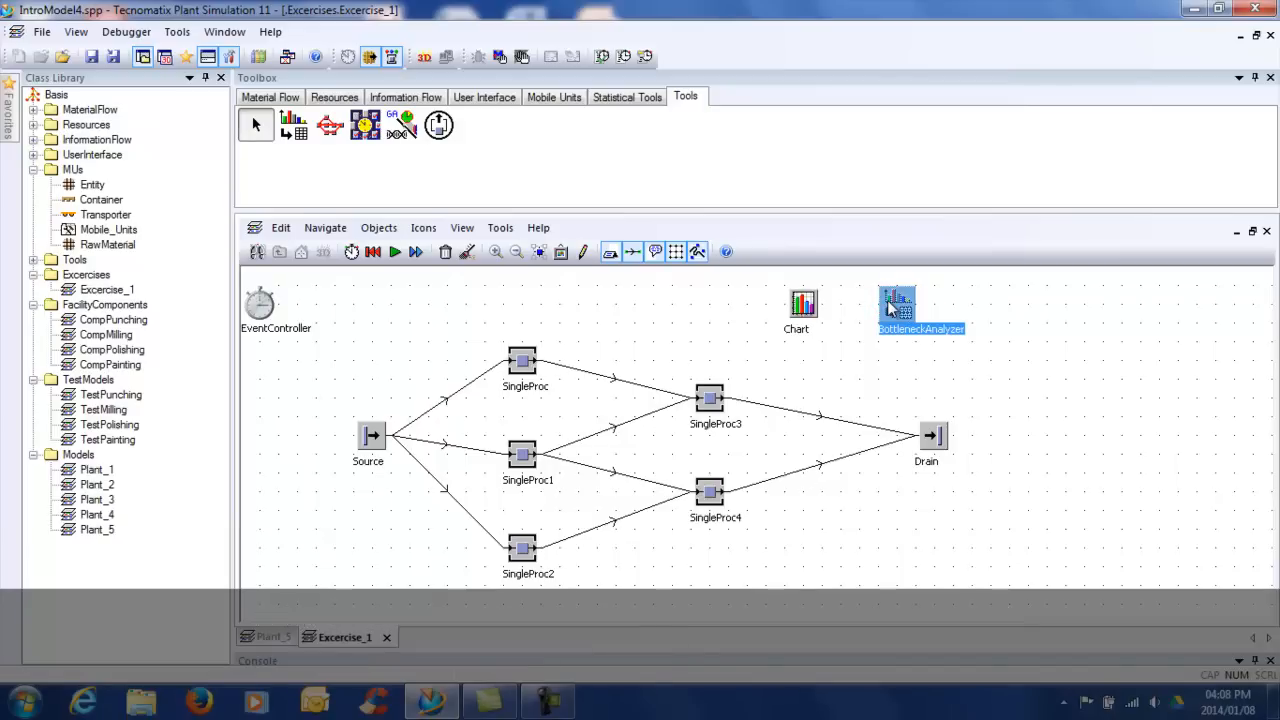
{"action": "left_click", "coordinate": [755, 335]}
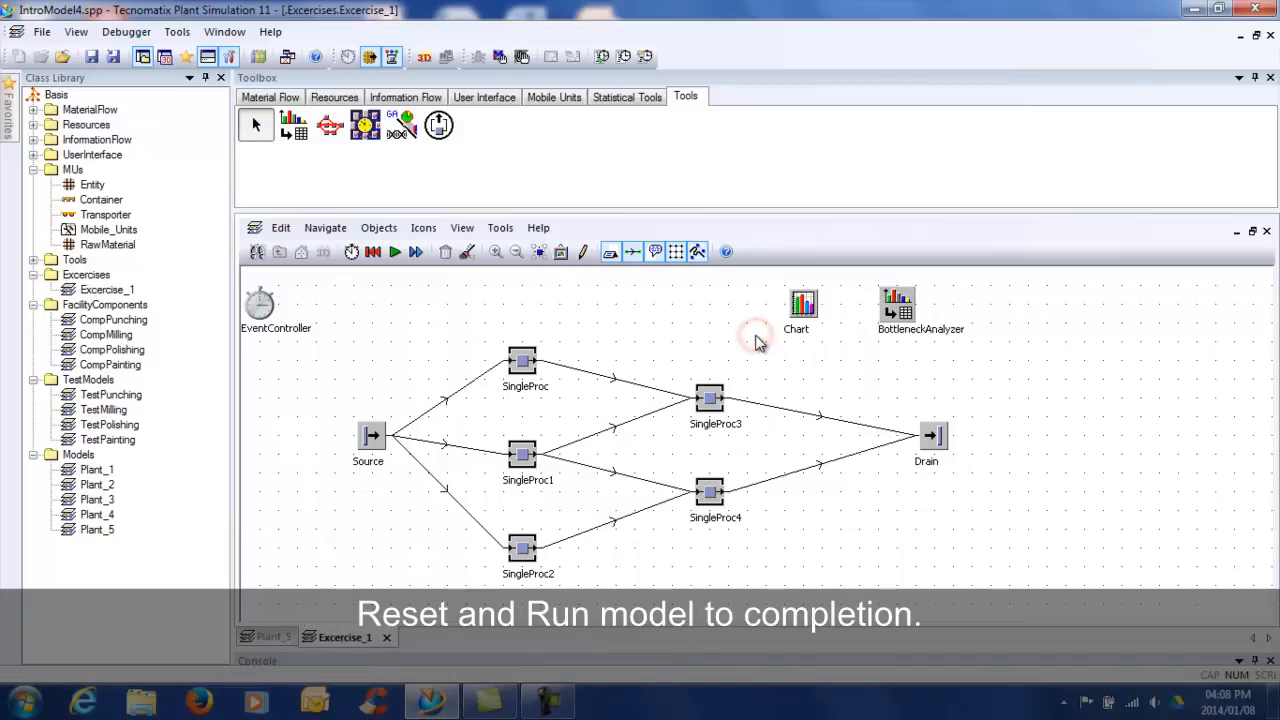
{"action": "left_click", "coordinate": [260, 305]}
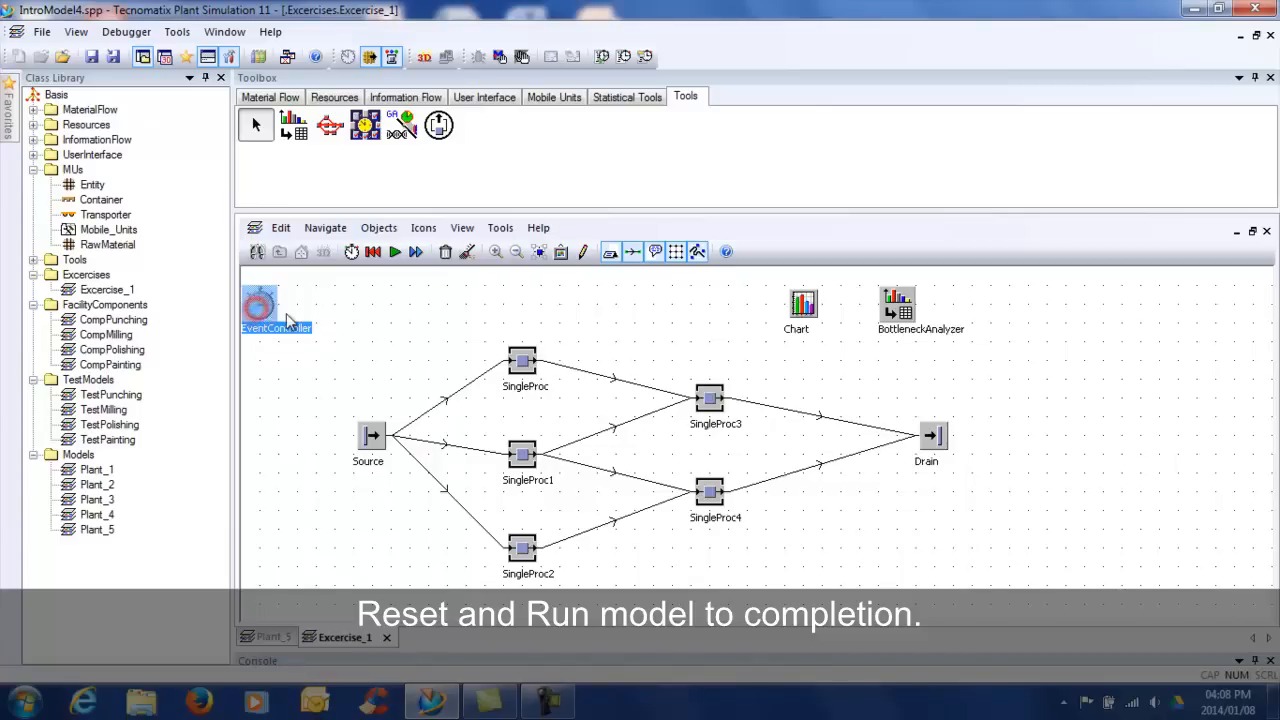
Step: Reset the model in the EventController and run it to 5:00:00:00.0000
{"action": "double_click", "coordinate": [260, 305]}
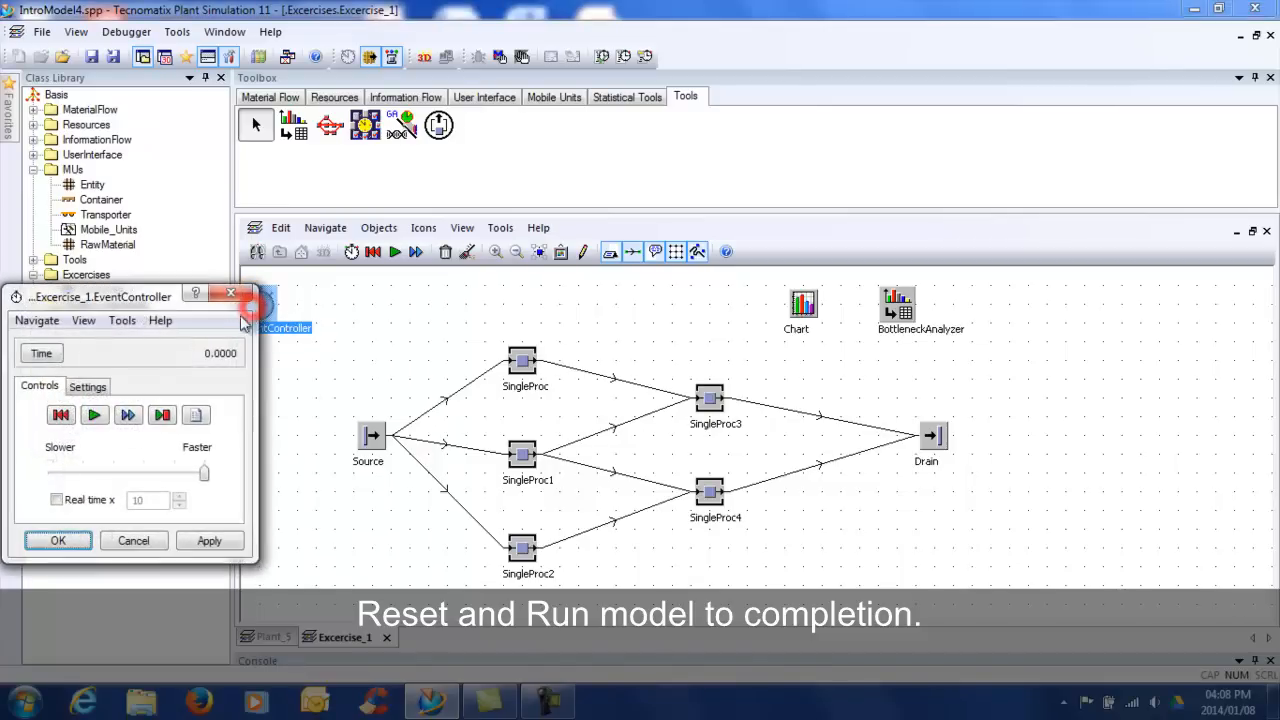
{"action": "left_click", "coordinate": [61, 415]}
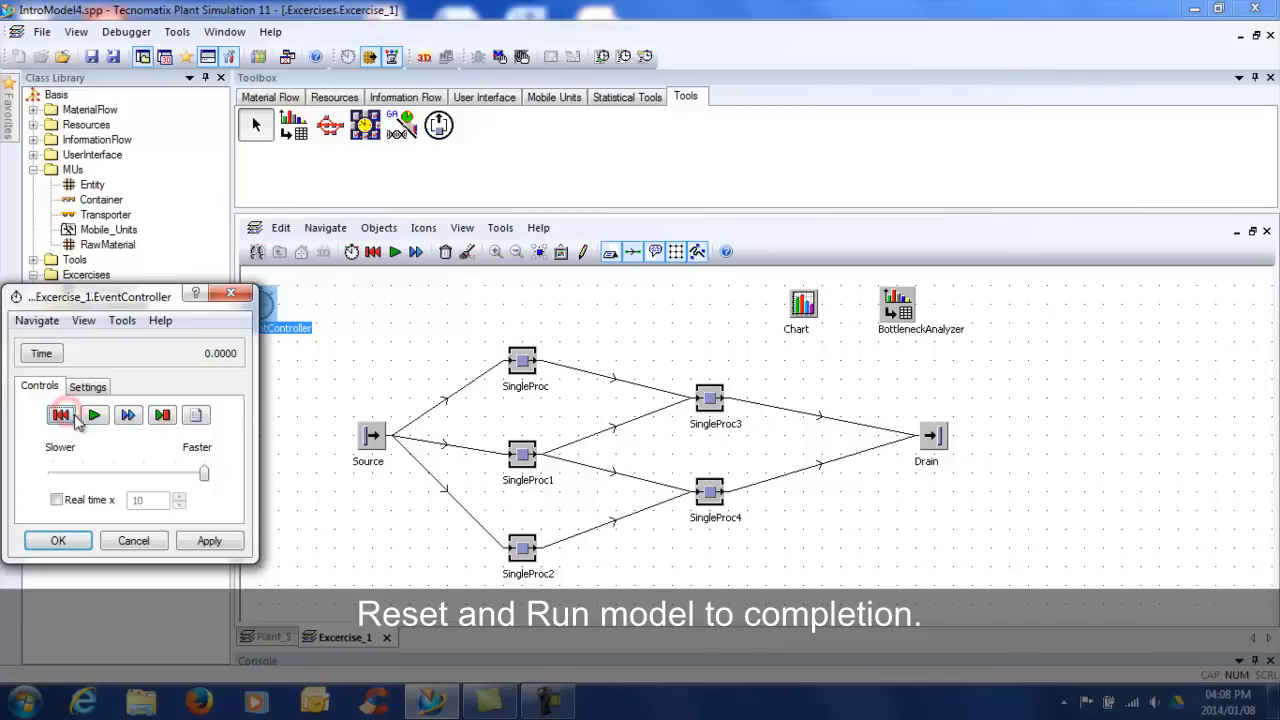
{"action": "left_click", "coordinate": [94, 415]}
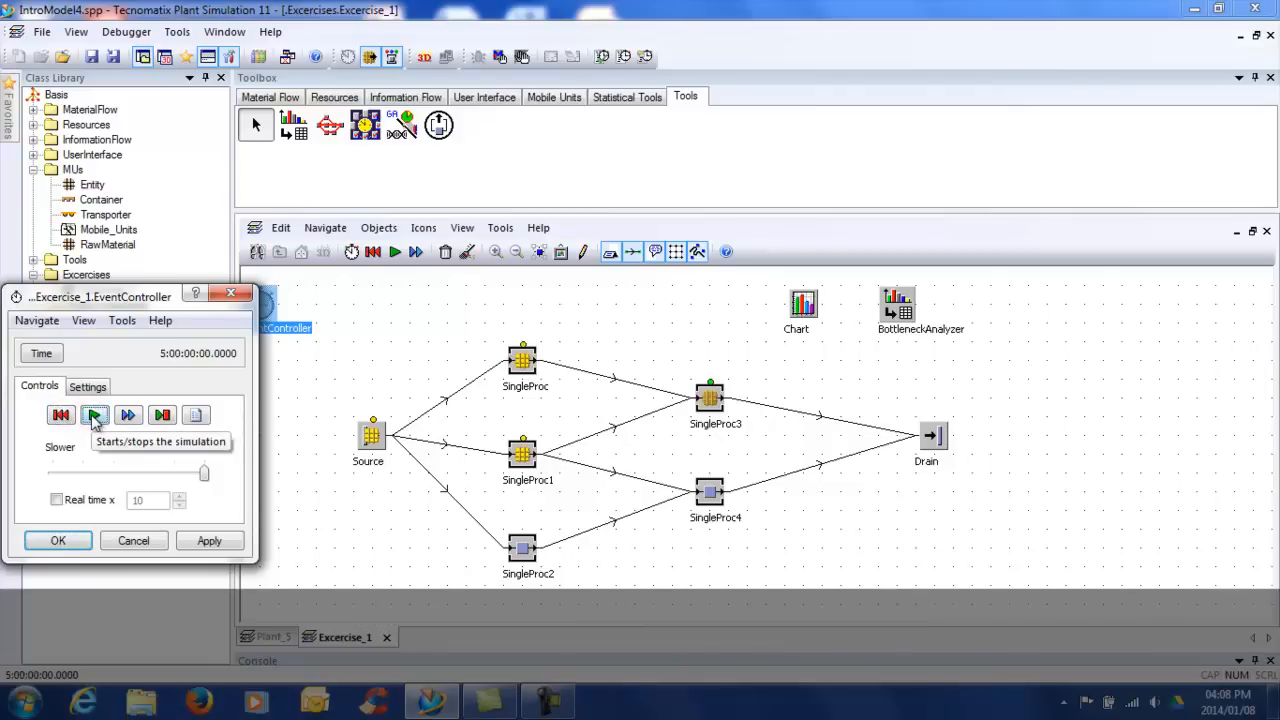
{"action": "mouse_move", "coordinate": [377, 432]}
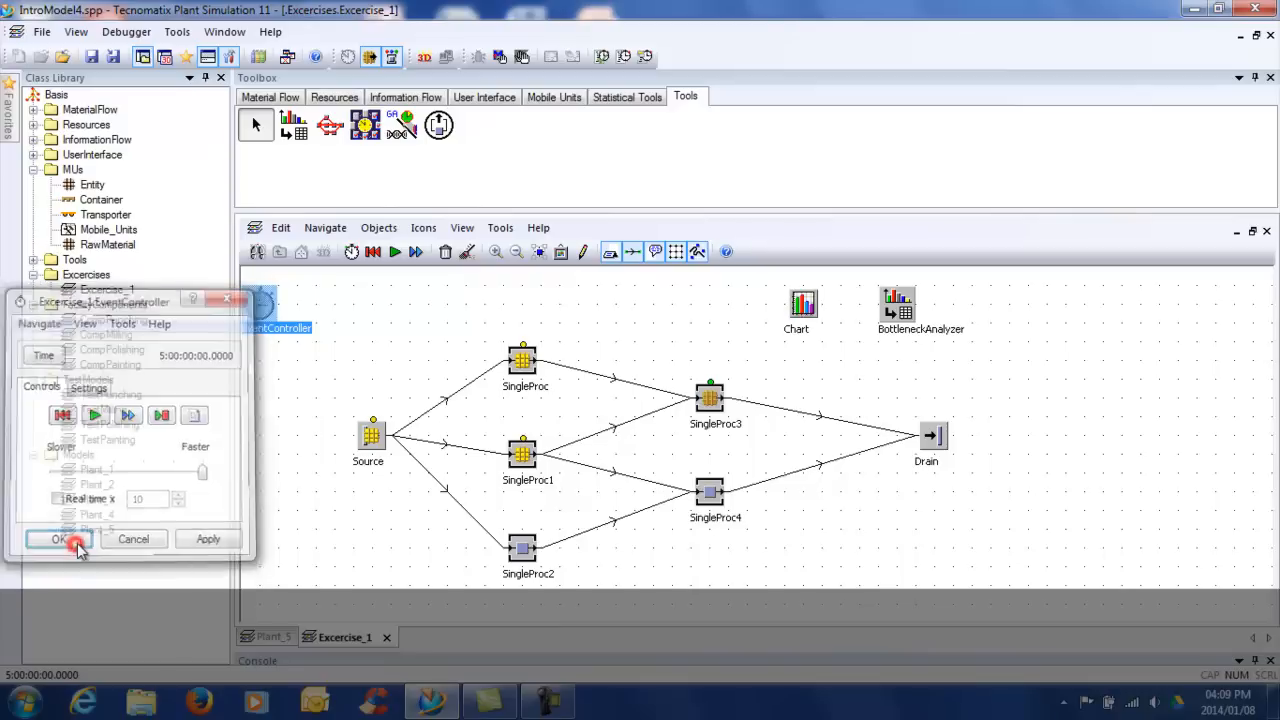
{"action": "left_click", "coordinate": [59, 539]}
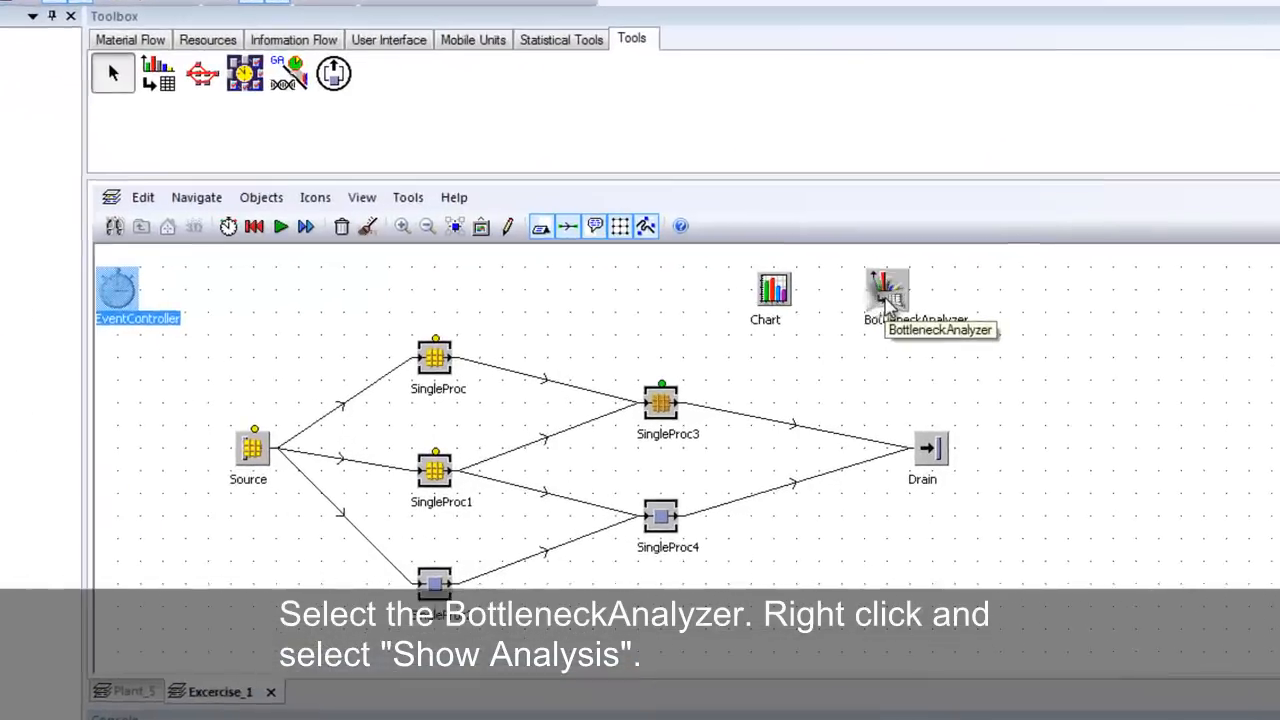
Step: Choose Show Analysis on the BottleneckAnalyzer to display station status charts
{"action": "right_click", "coordinate": [888, 290]}
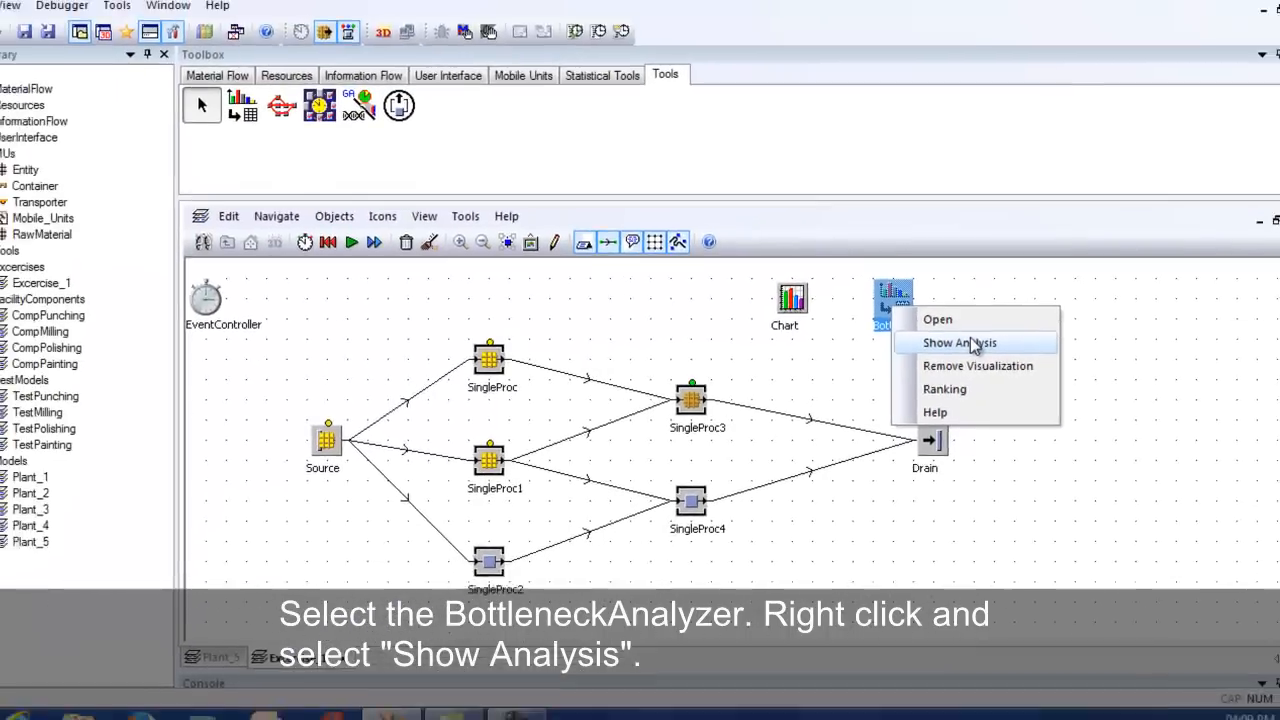
{"action": "left_click", "coordinate": [958, 342]}
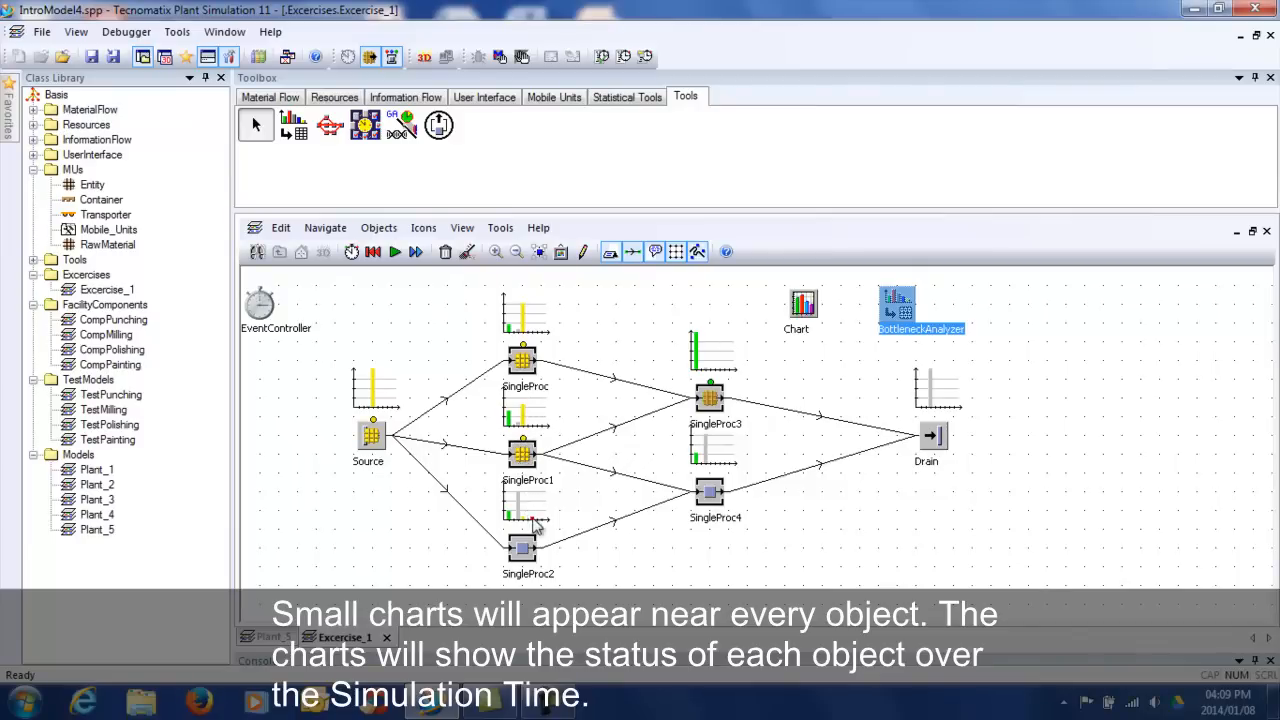
{"action": "mouse_move", "coordinate": [537, 527]}
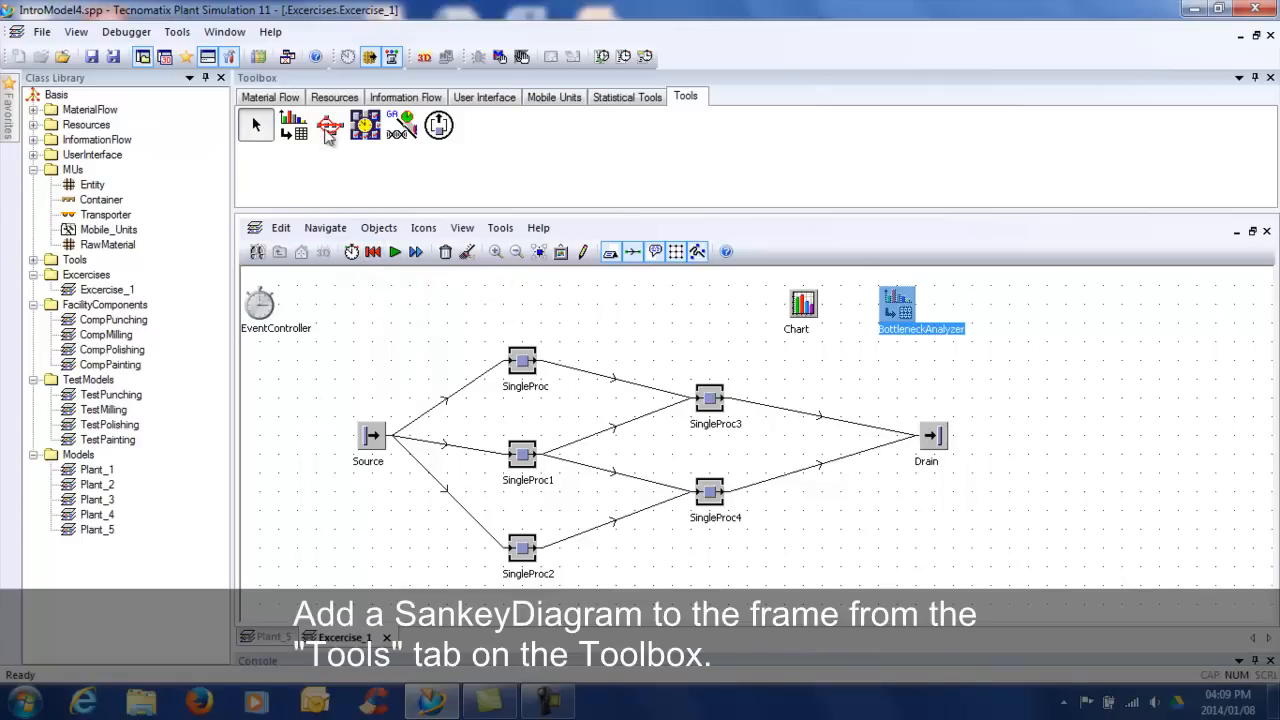
Step: Place a SankeyDiagram object in the frame beside the BottleneckAnalyzer
{"action": "left_click", "coordinate": [329, 125]}
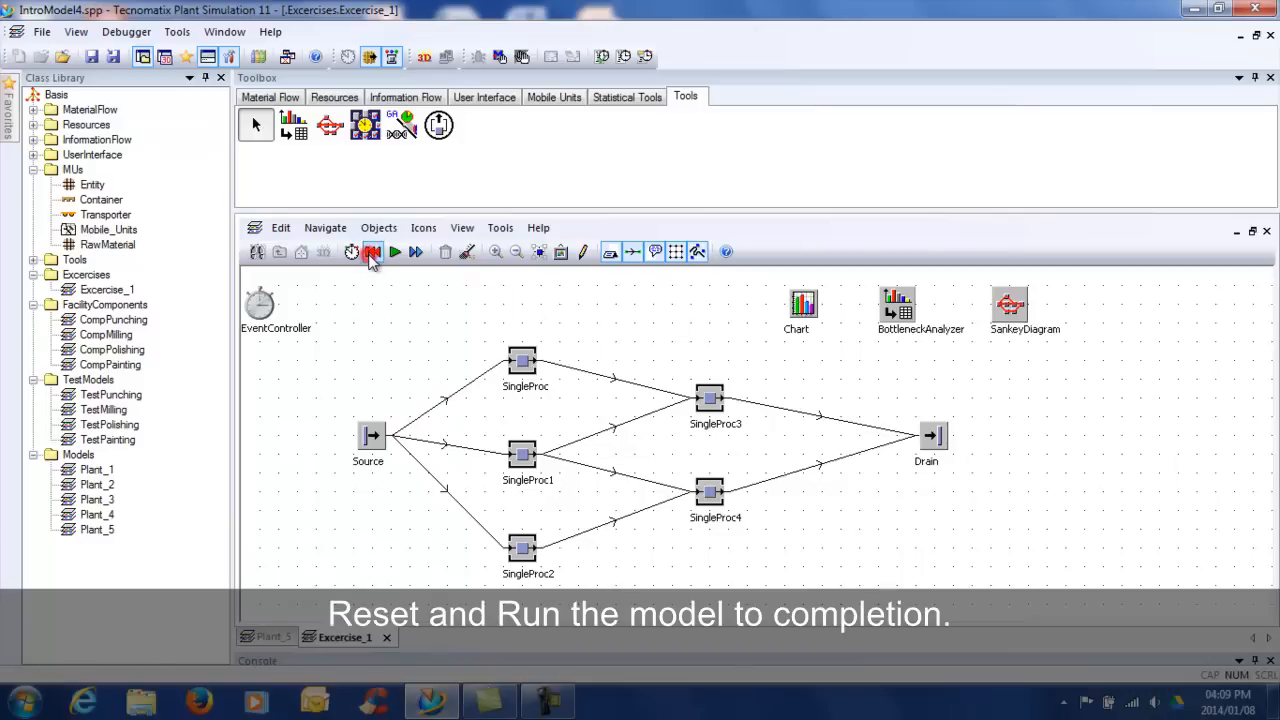
Step: Reset and rerun the model, then show the SankeyDiagram's entity flow diagram
{"action": "left_click", "coordinate": [395, 252]}
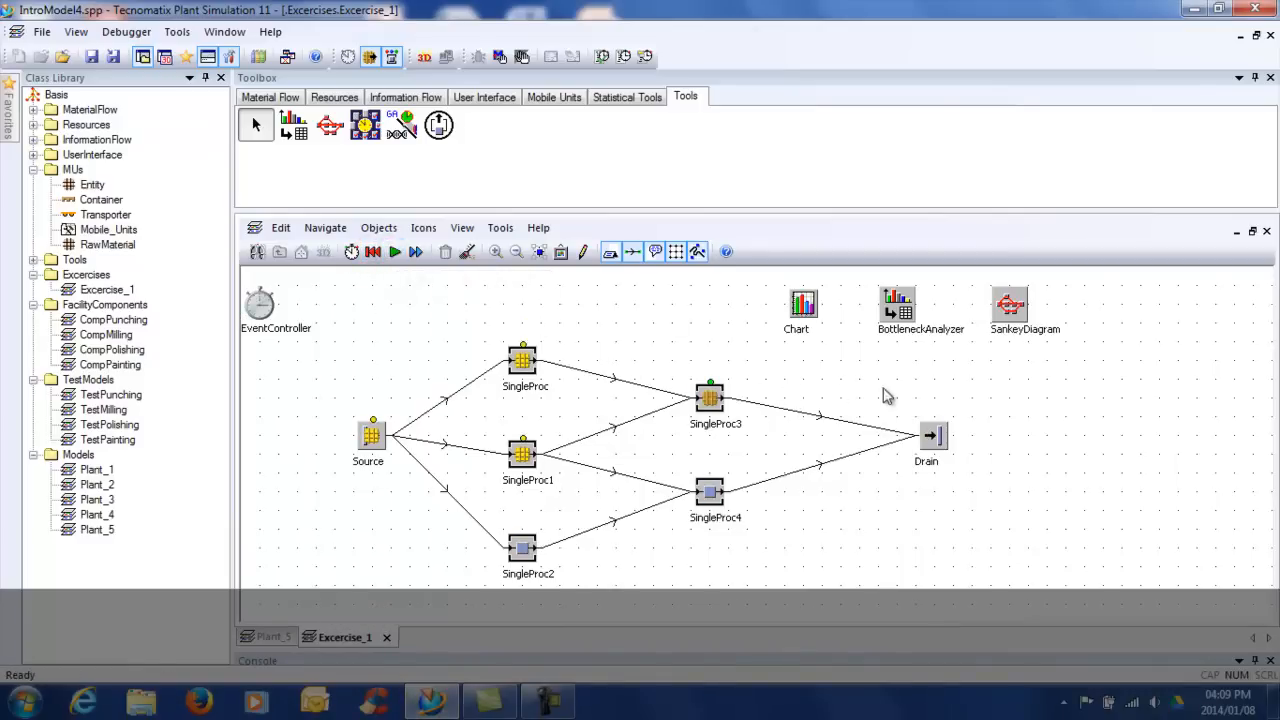
{"action": "right_click", "coordinate": [1009, 300]}
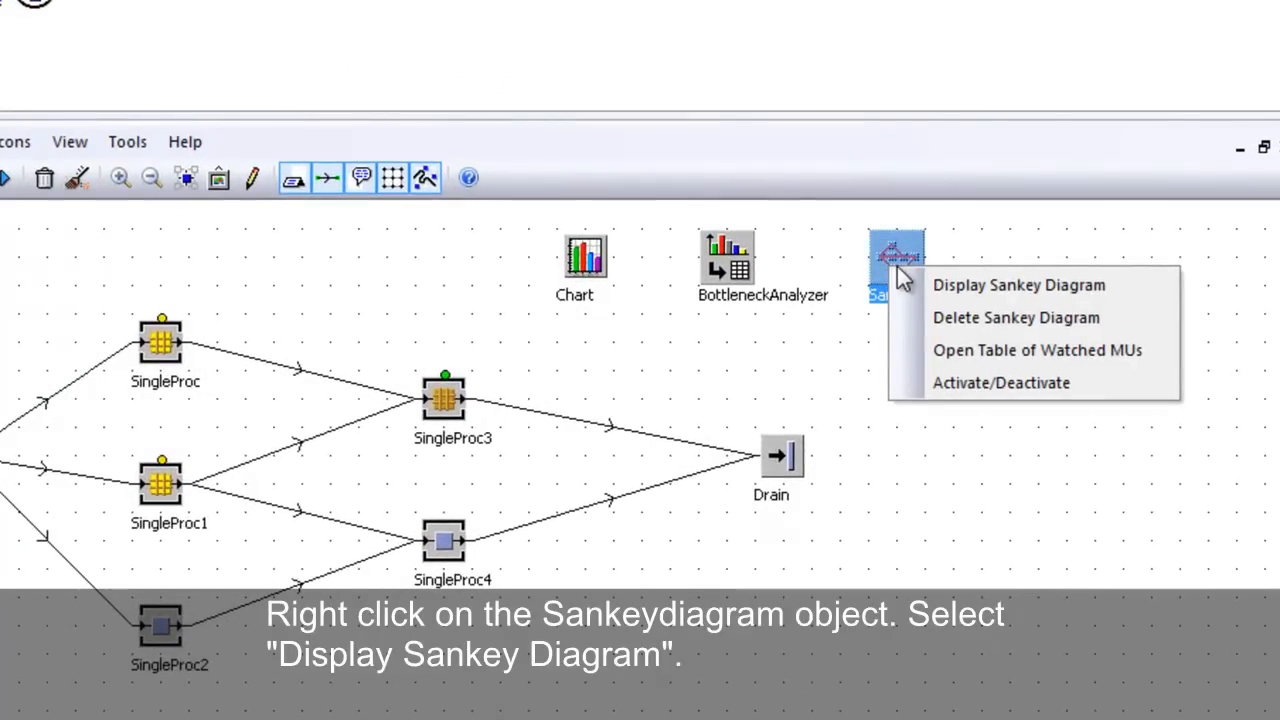
{"action": "left_click", "coordinate": [1018, 285]}
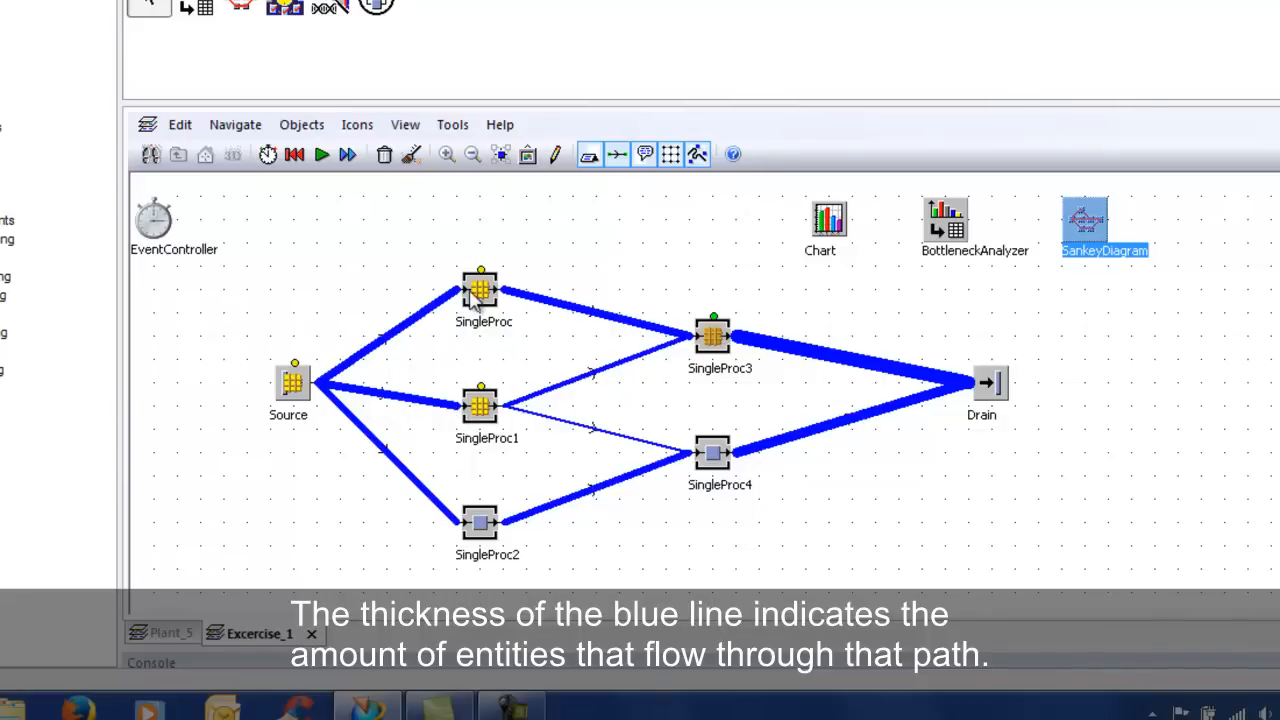
{"action": "mouse_move", "coordinate": [870, 360]}
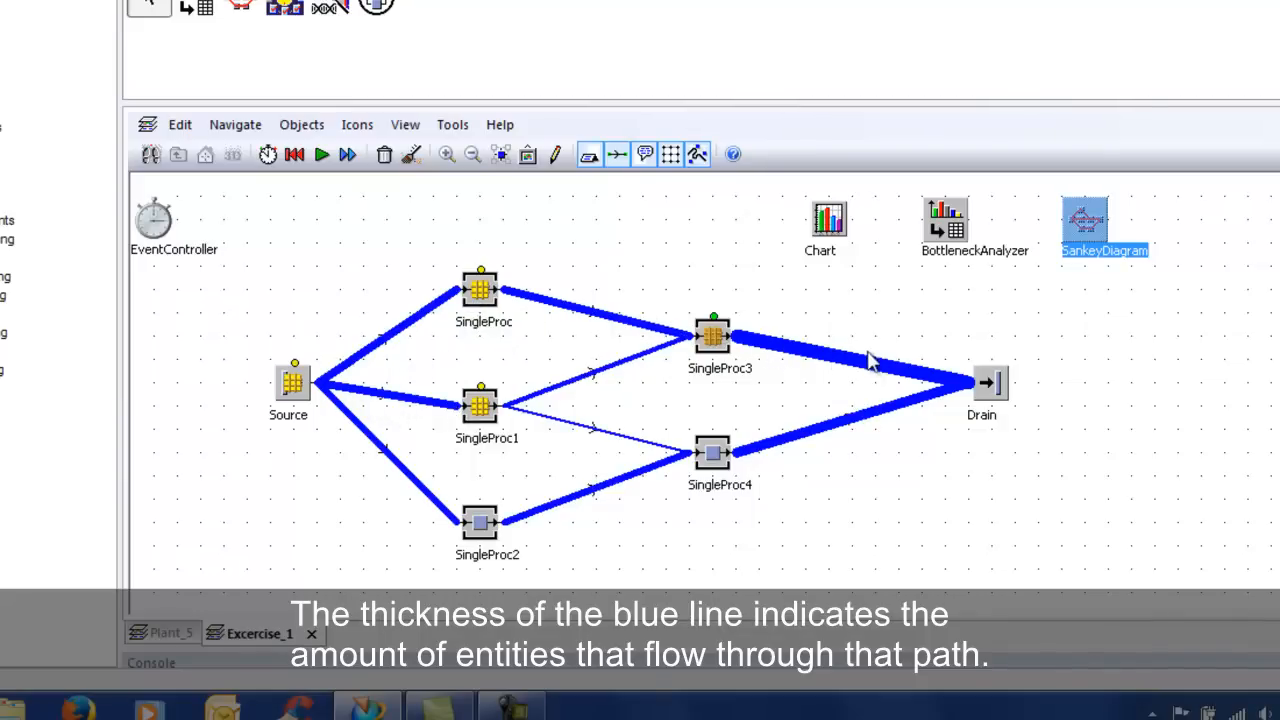
{"action": "mouse_move", "coordinate": [905, 378]}
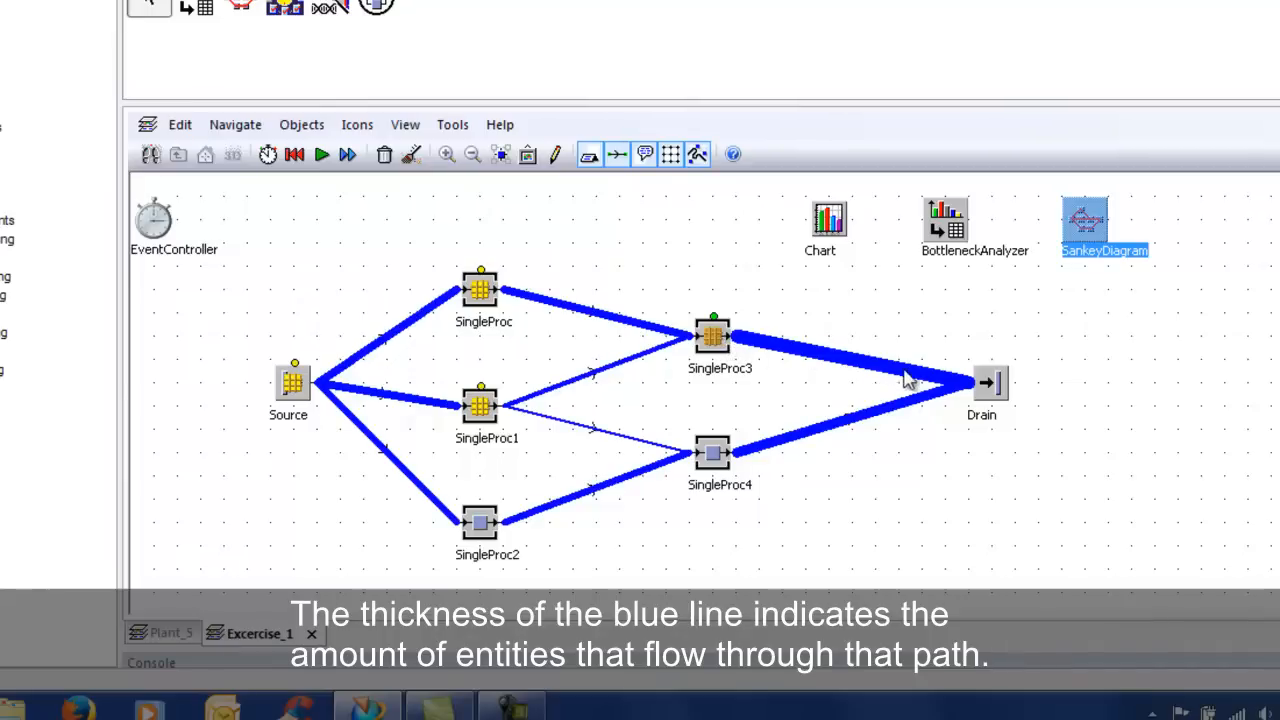
{"action": "mouse_move", "coordinate": [873, 310]}
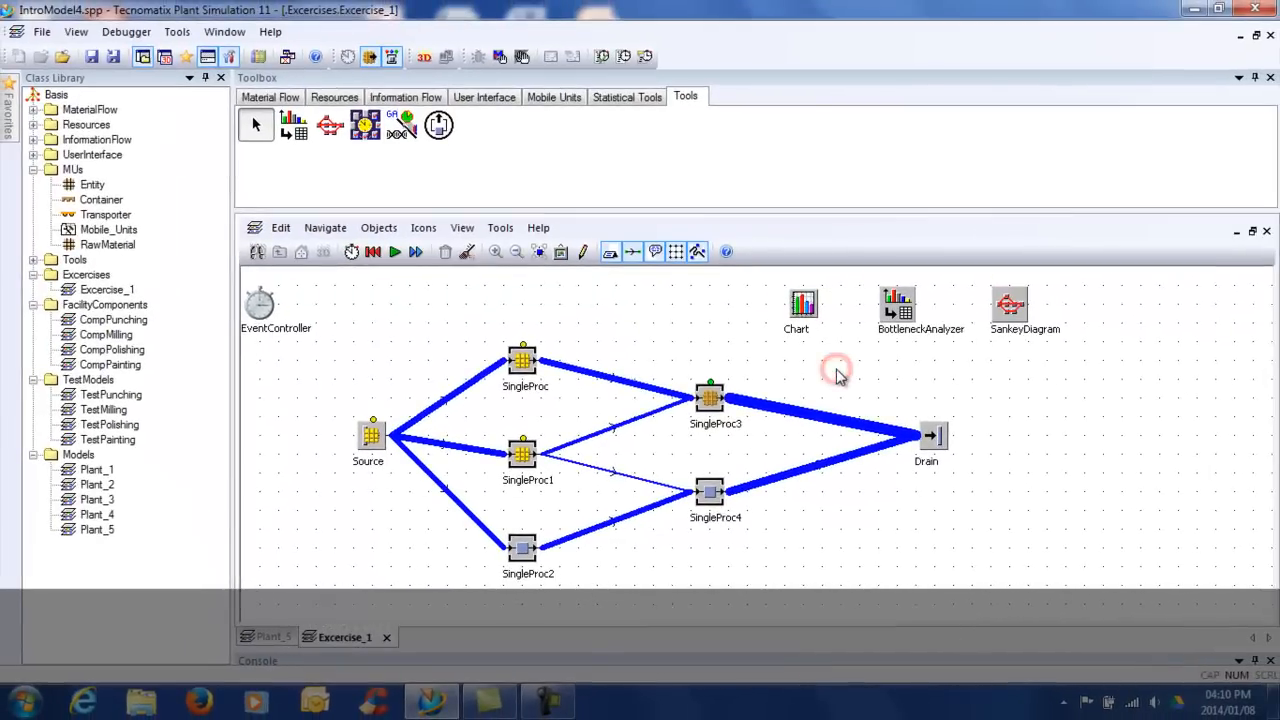
Step: Browse the Toolbox tabs and insert a User Interface Comment near EventController
{"action": "left_click", "coordinate": [372, 251]}
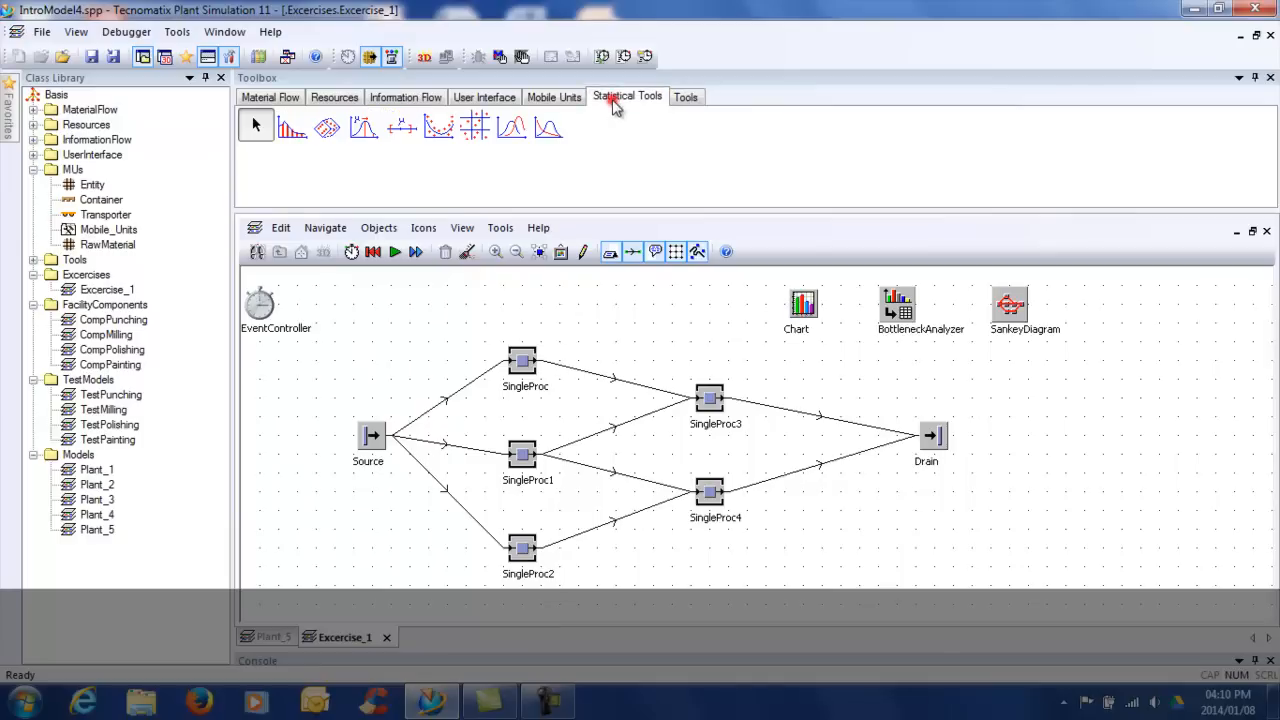
{"action": "left_click", "coordinate": [553, 96]}
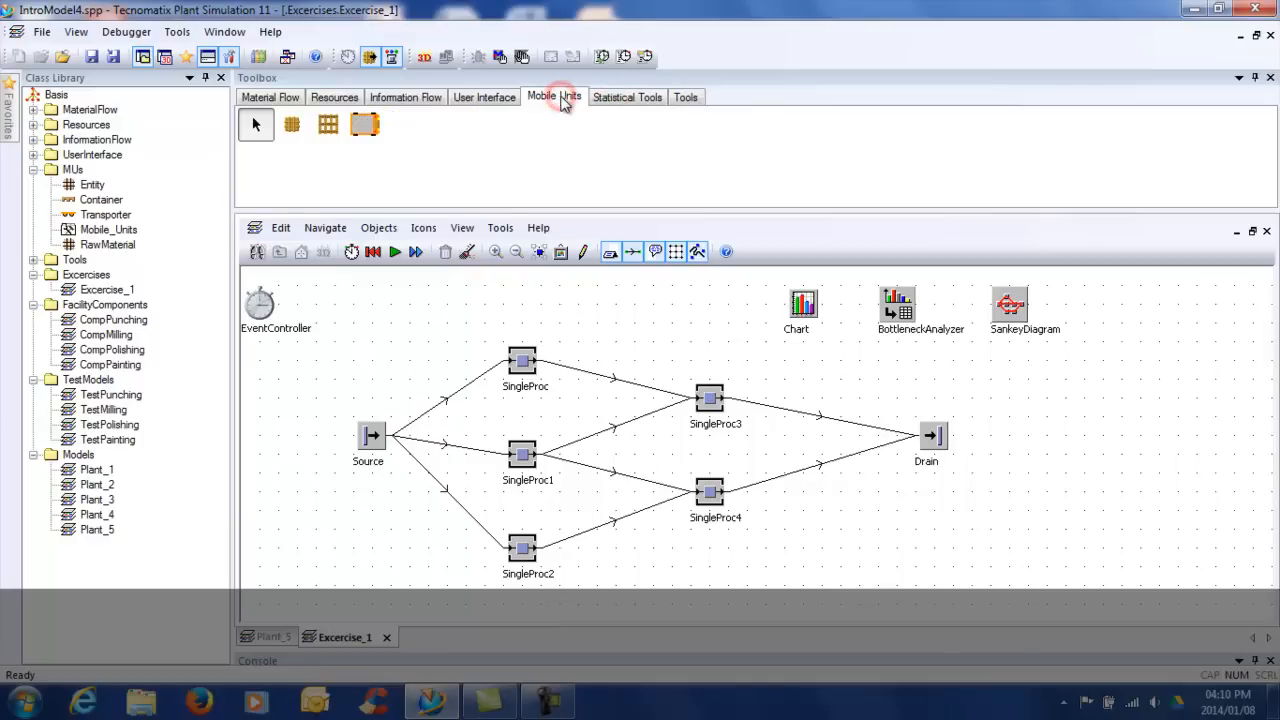
{"action": "left_click", "coordinate": [484, 96]}
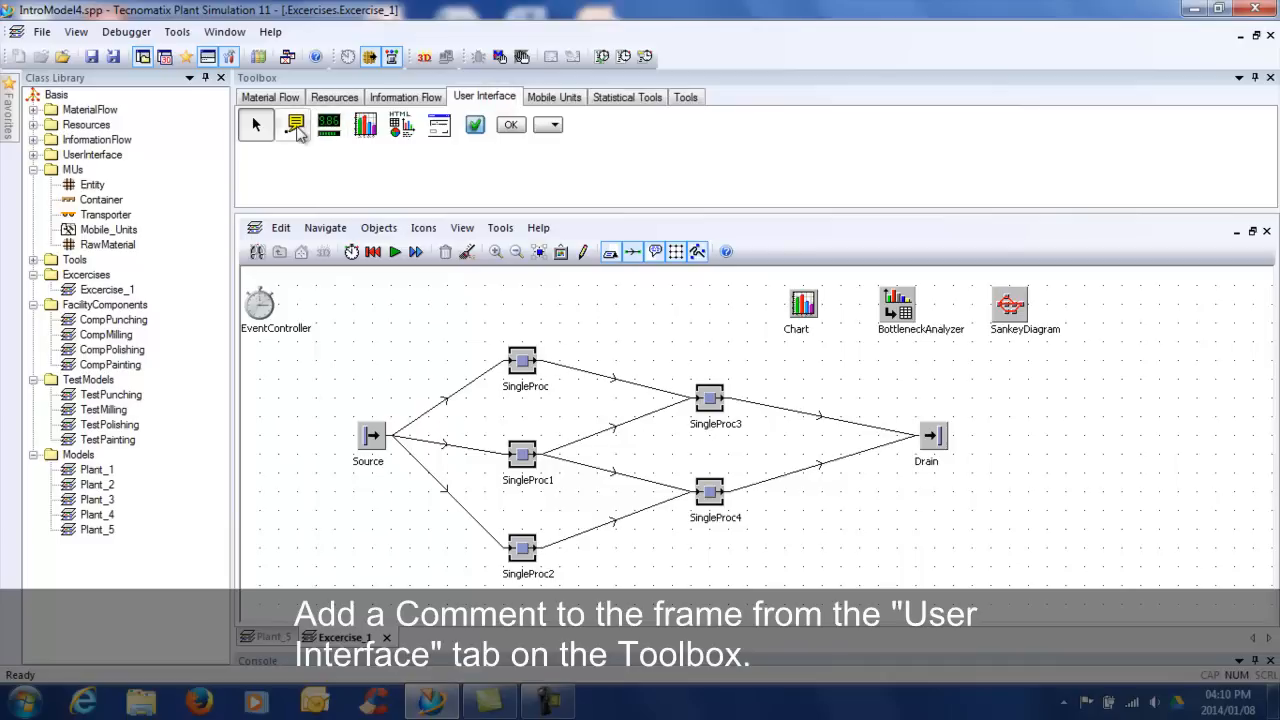
{"action": "left_click", "coordinate": [293, 124]}
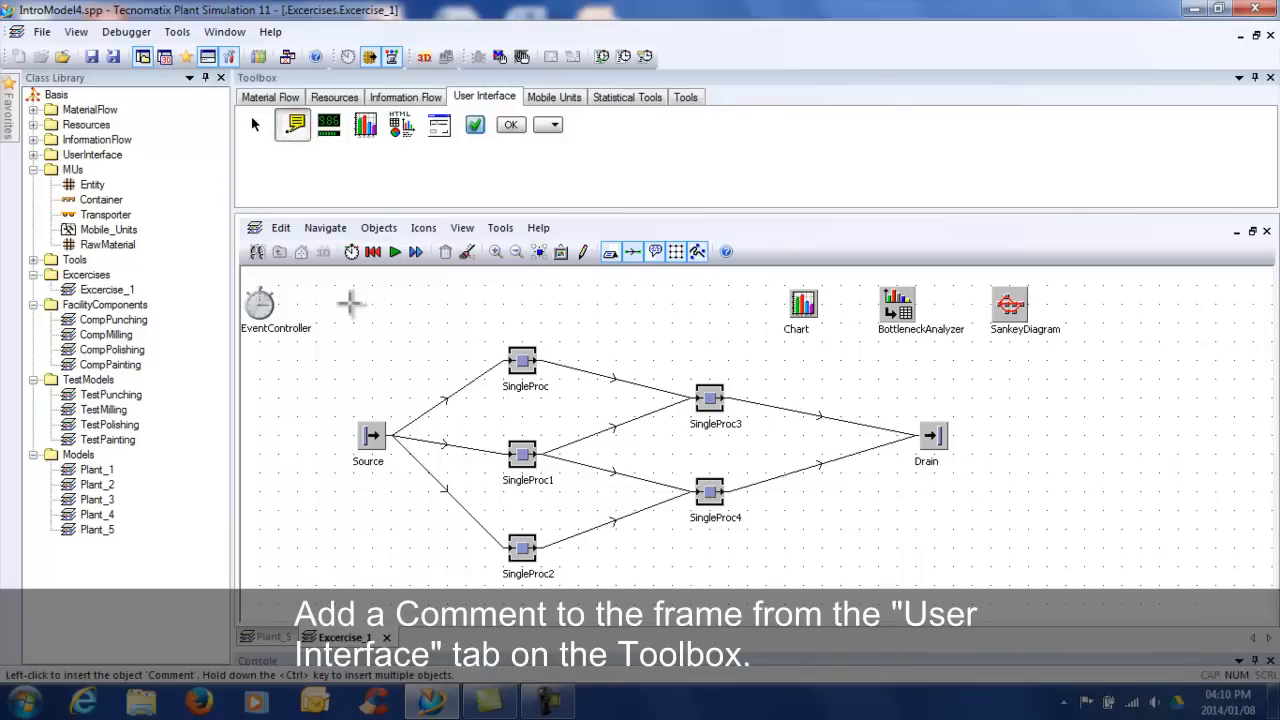
{"action": "mouse_move", "coordinate": [360, 308]}
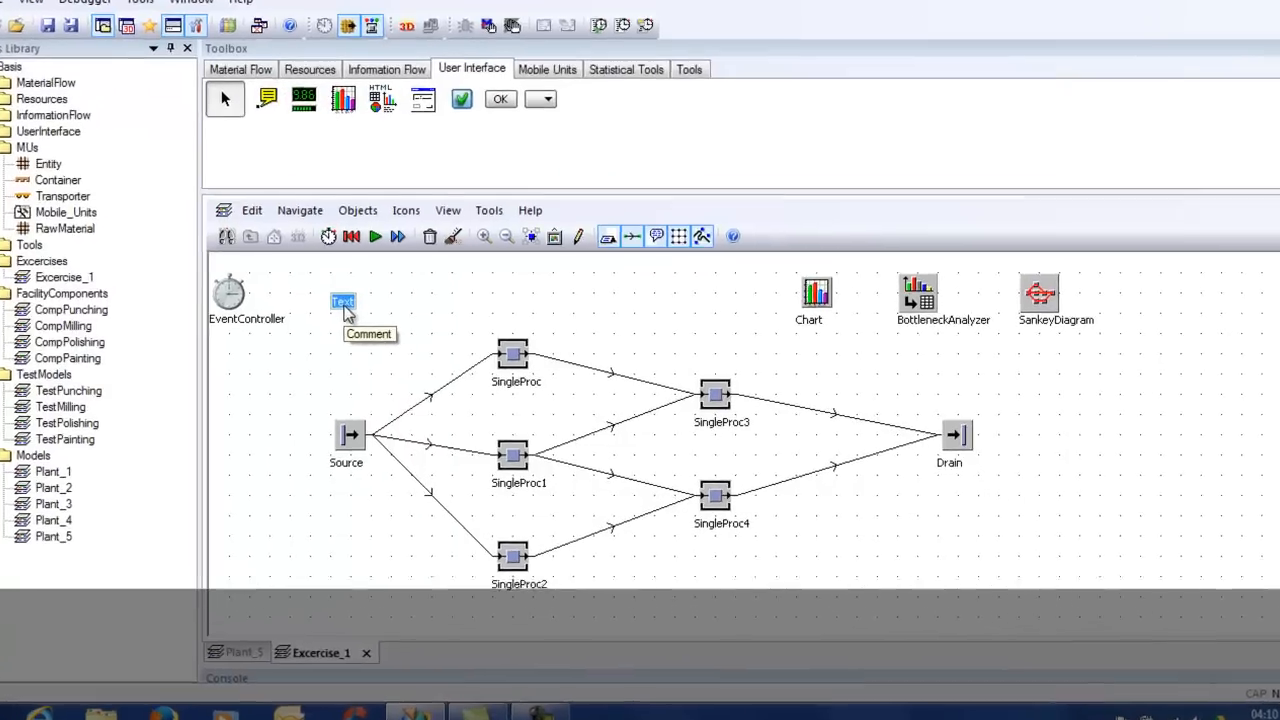
Step: Open the comment's settings and enter the note 'This is a comment.'
{"action": "double_click", "coordinate": [343, 302]}
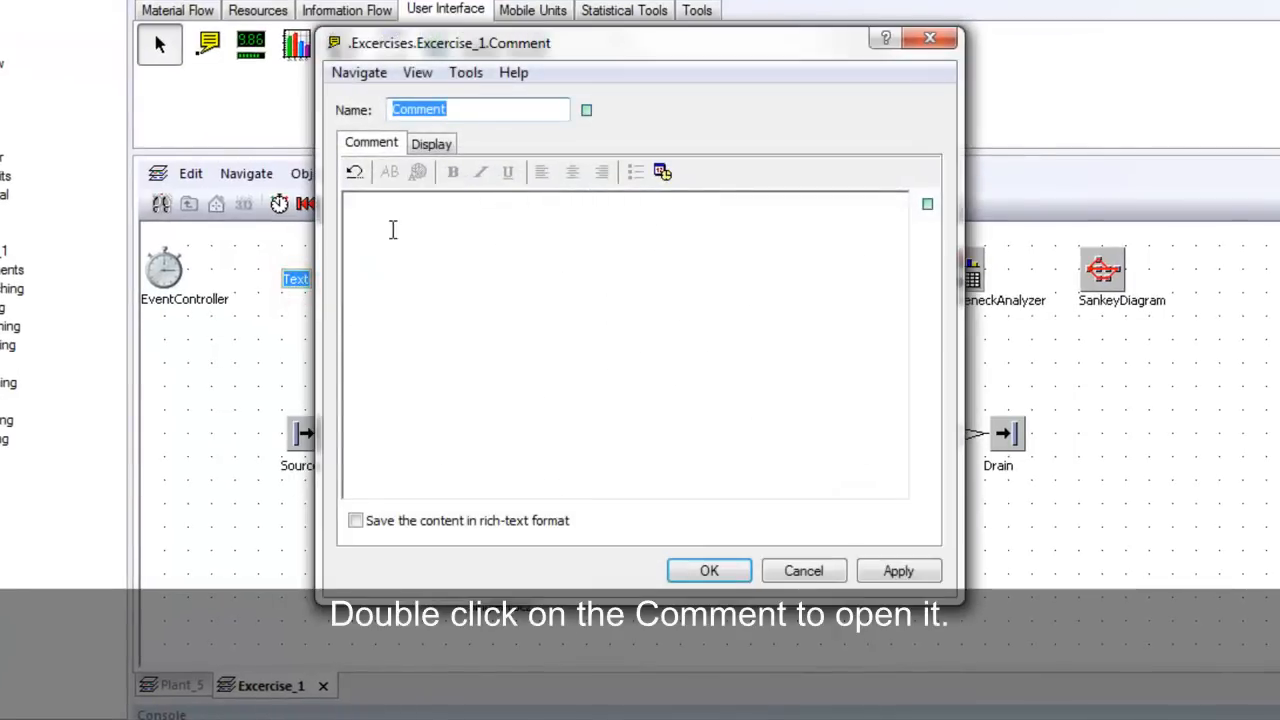
{"action": "mouse_move", "coordinate": [455, 344]}
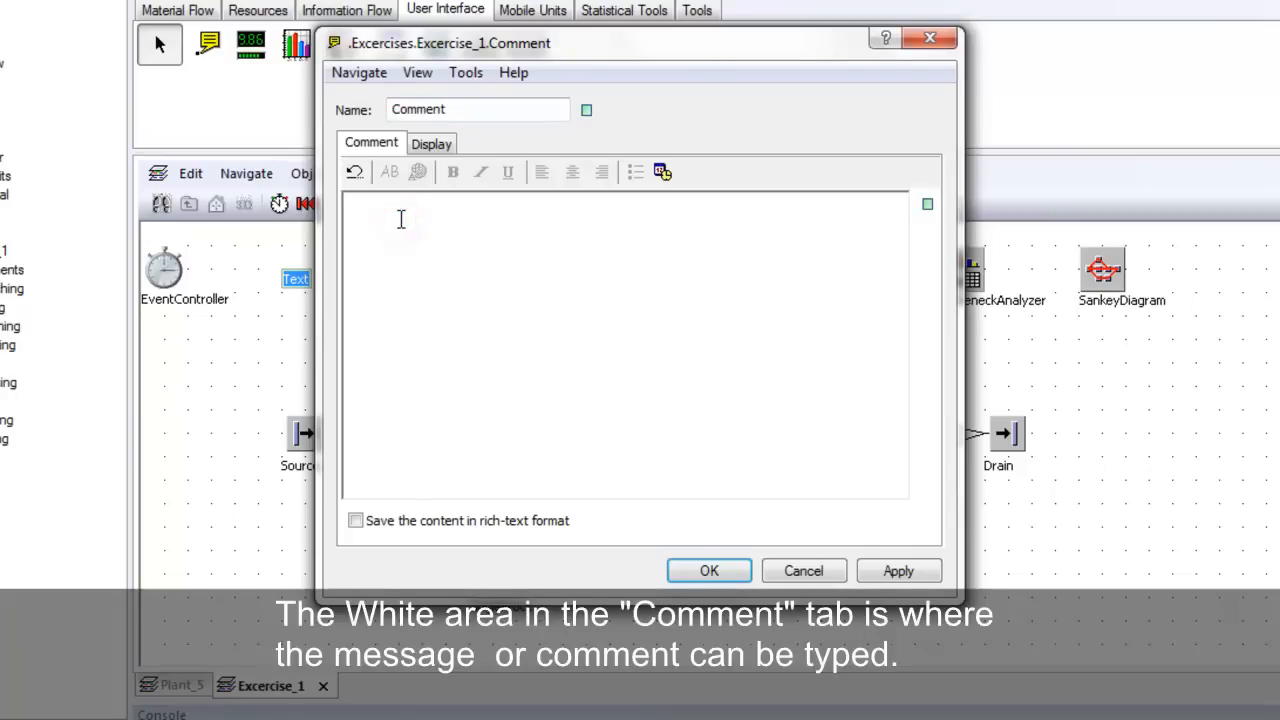
{"action": "type", "text": "This"}
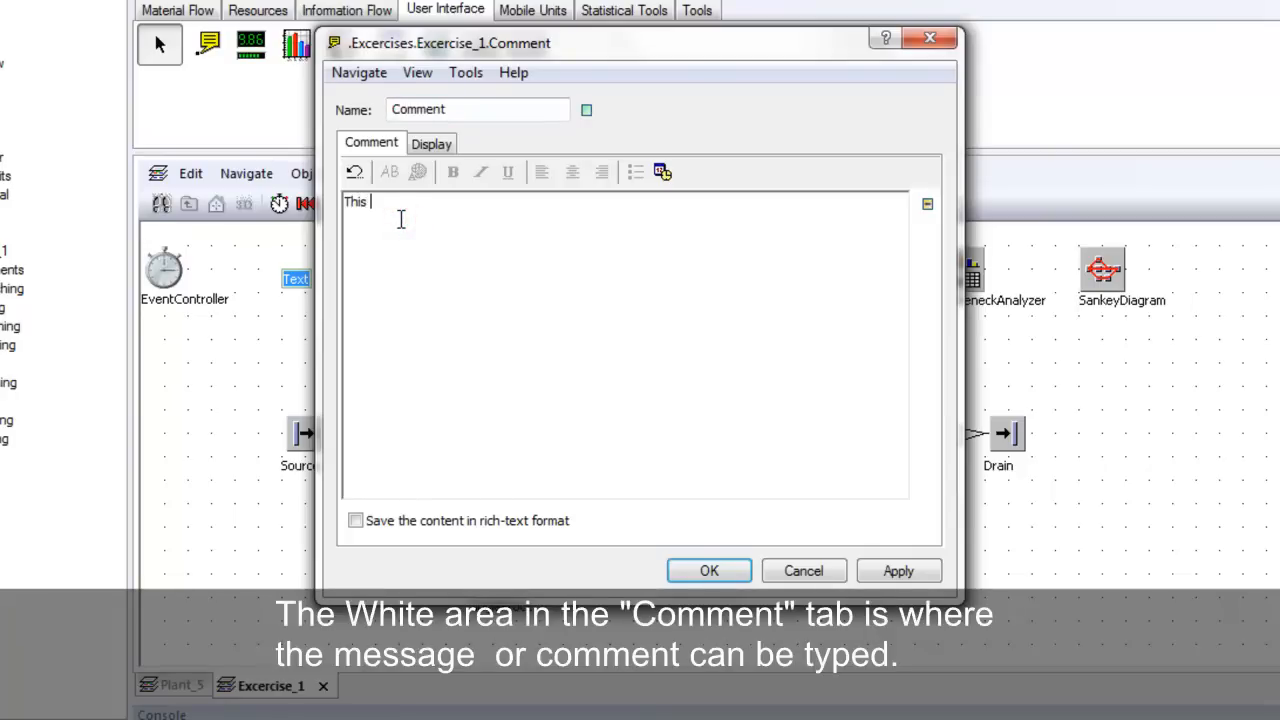
{"action": "type", "text": "is a com"}
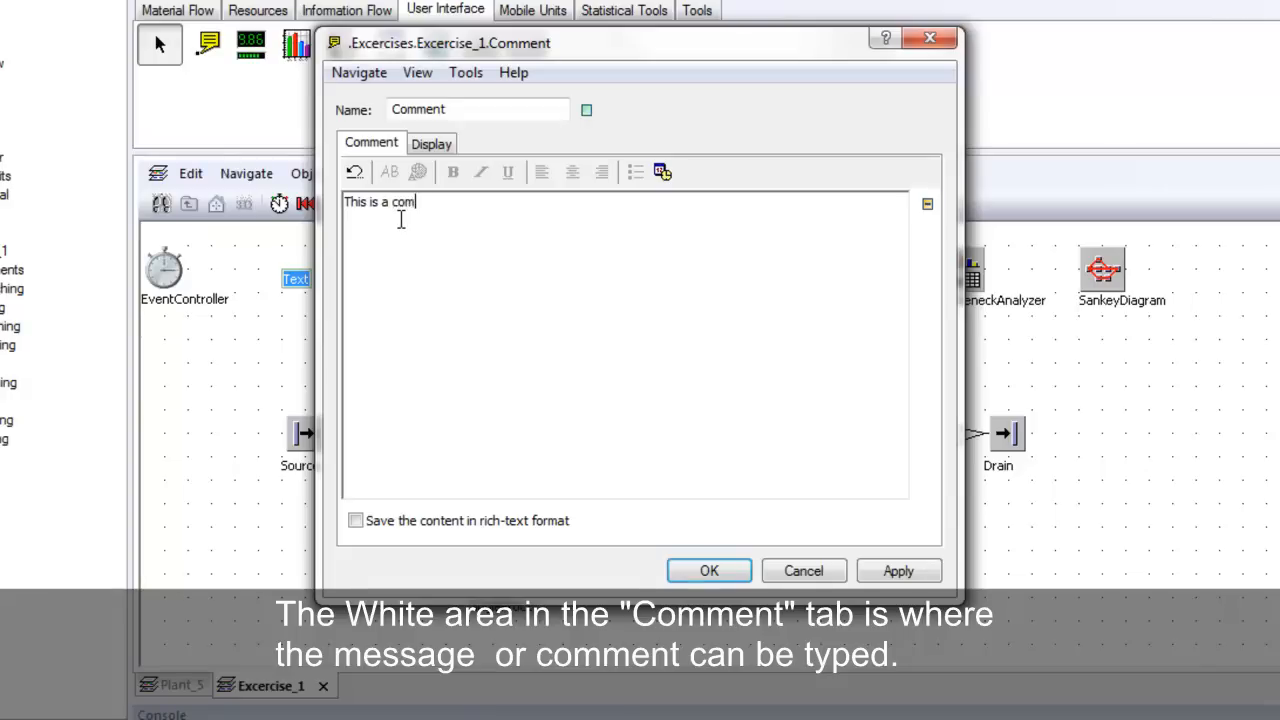
{"action": "type", "text": "ment."}
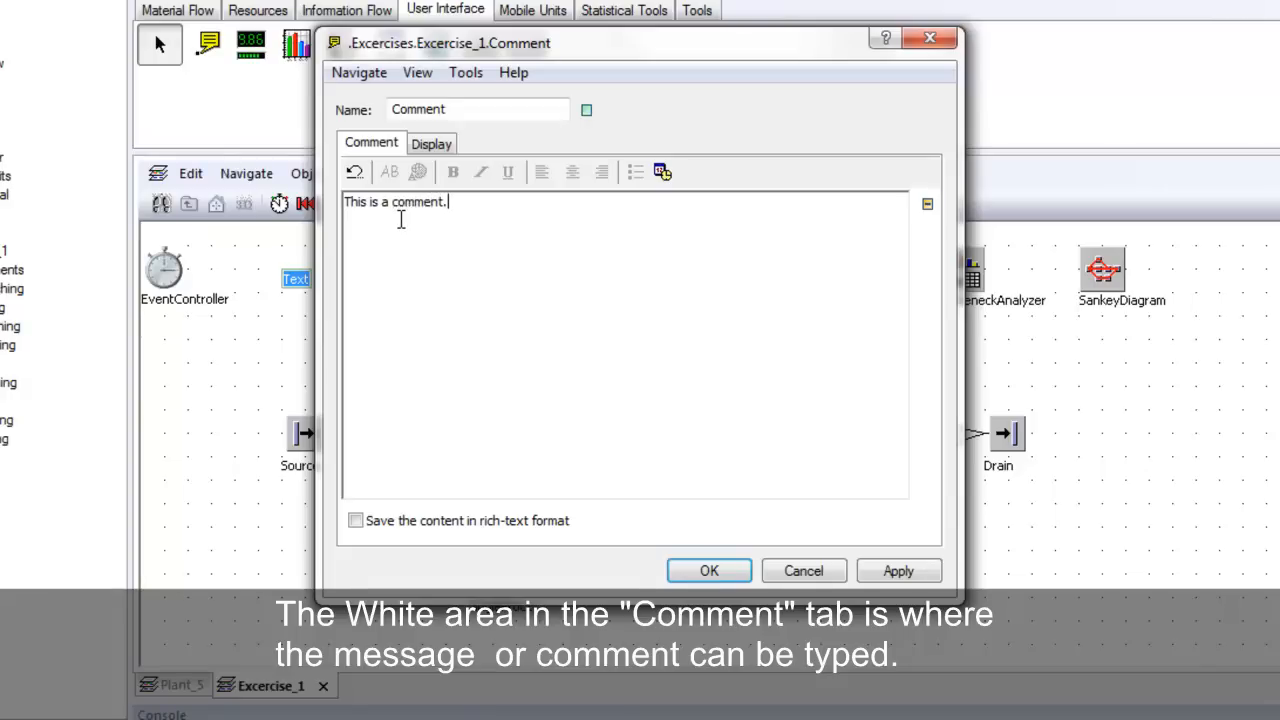
{"action": "mouse_move", "coordinate": [415, 170]}
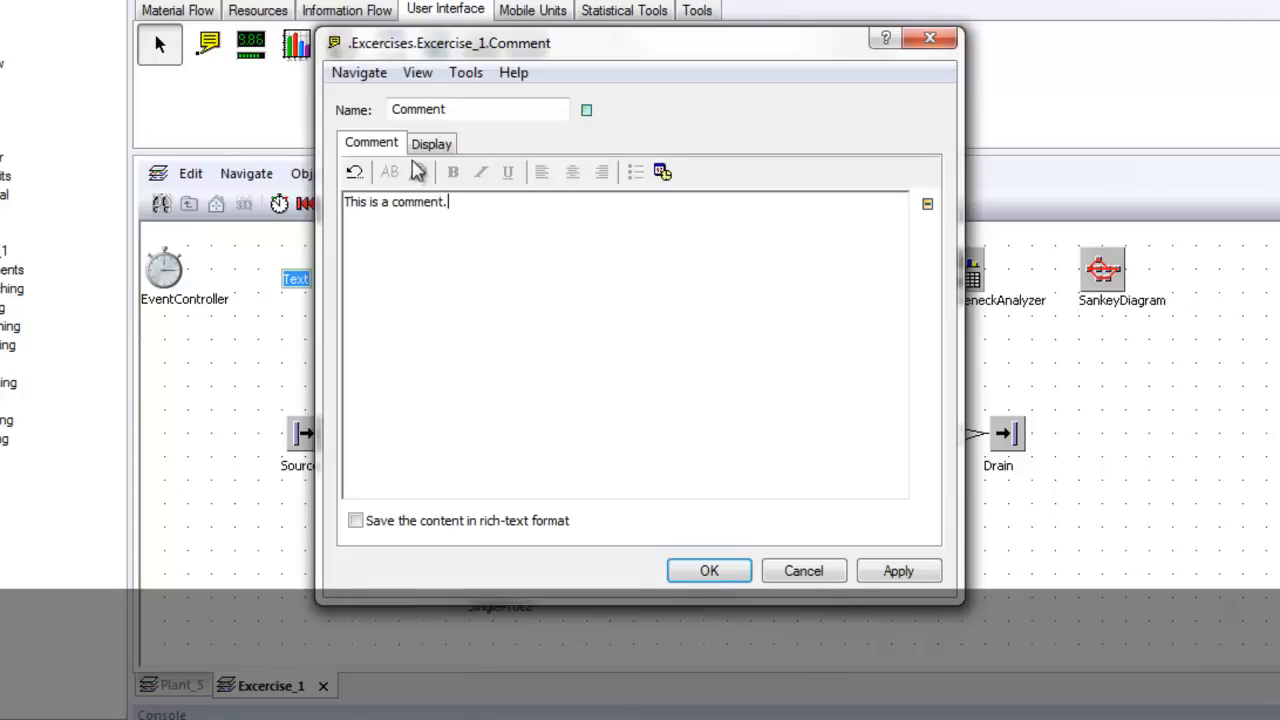
Step: Set the comment's displayed label to 'Important!!!' and confirm the dialog
{"action": "left_click", "coordinate": [431, 143]}
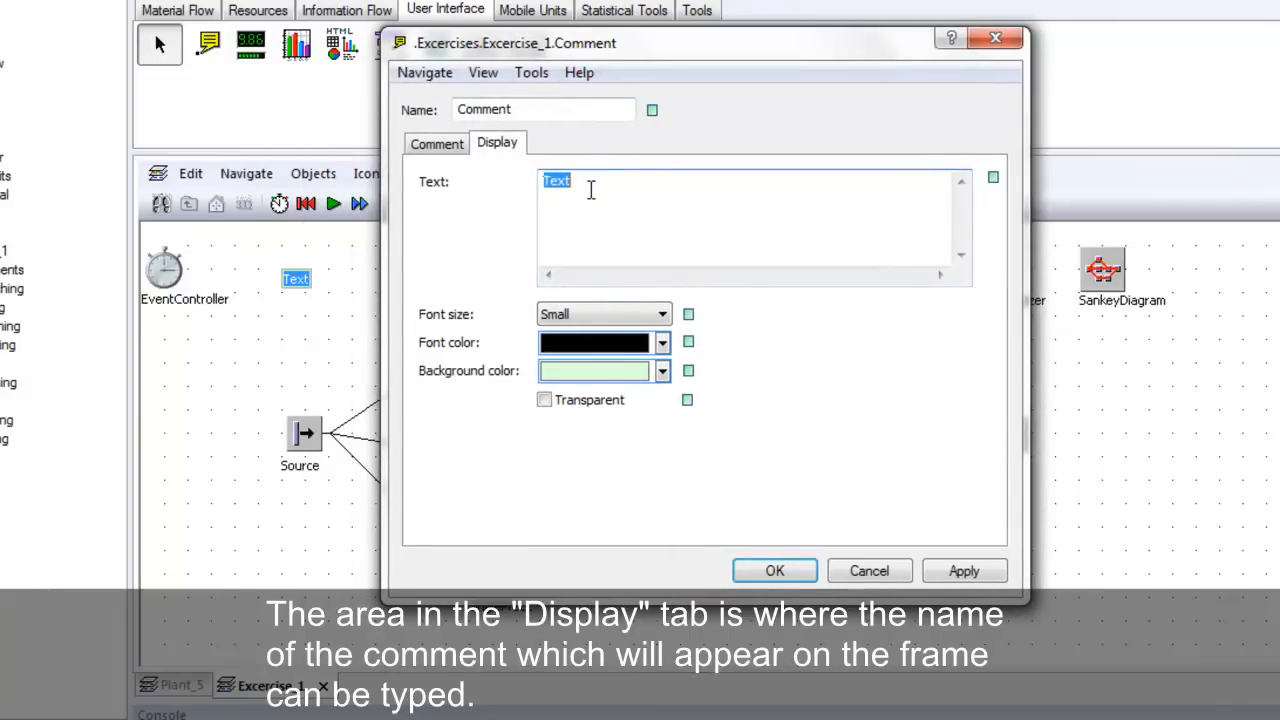
{"action": "mouse_move", "coordinate": [298, 303]}
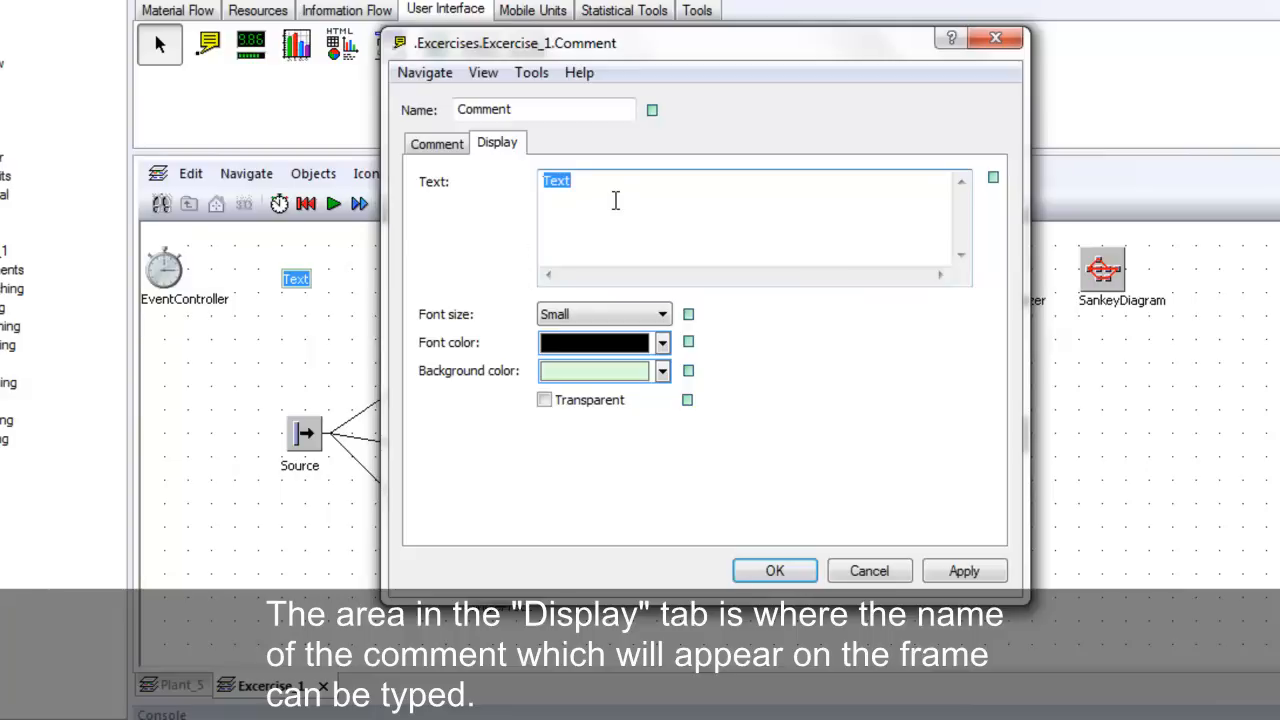
{"action": "type", "text": "I"}
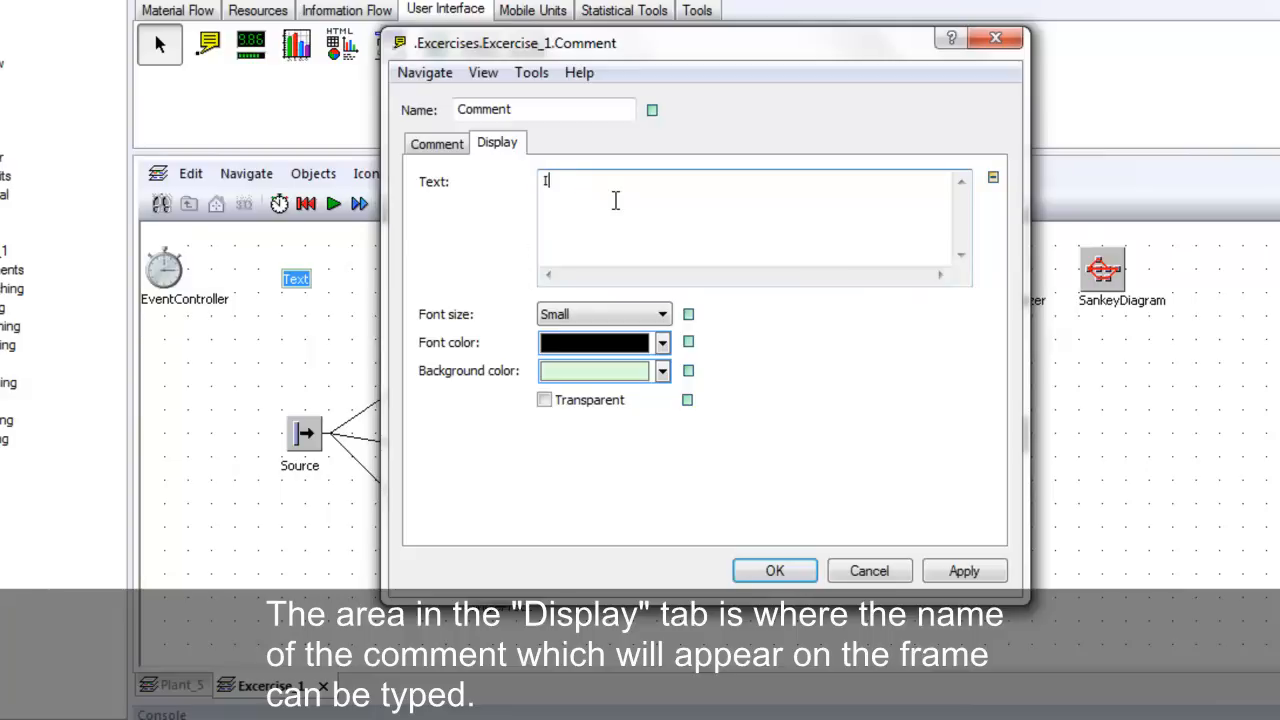
{"action": "type", "text": "mportant"}
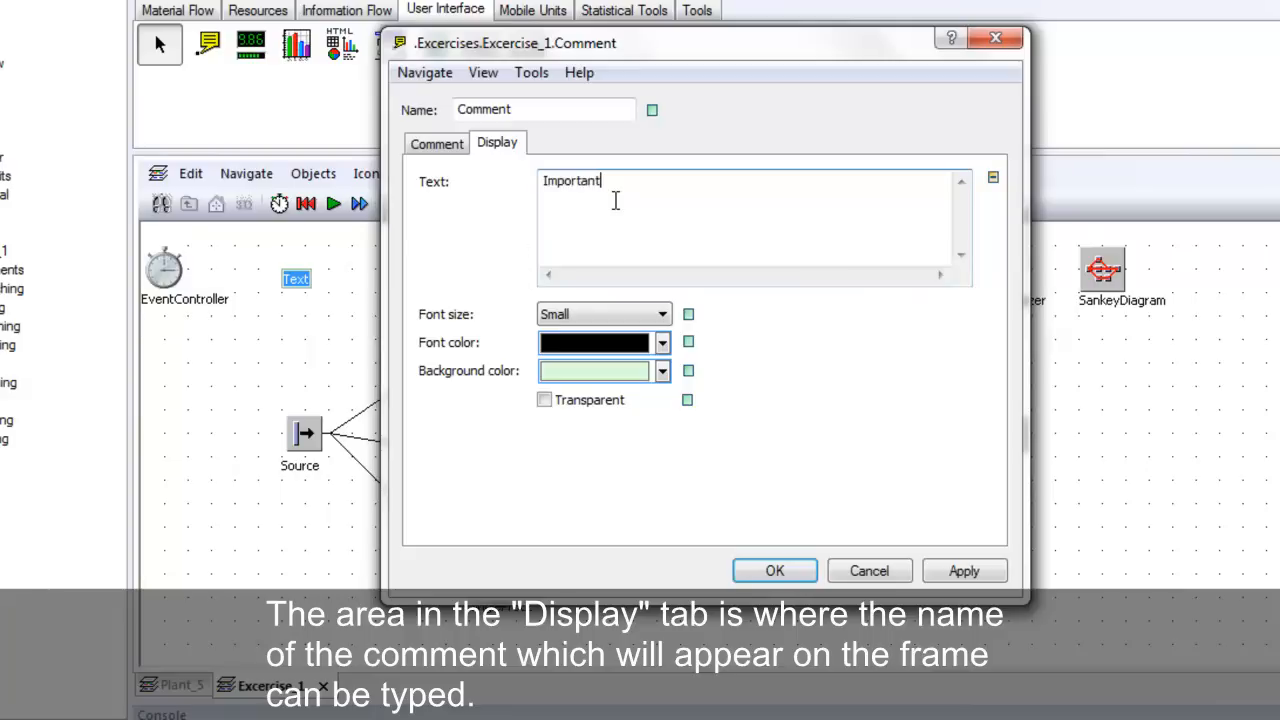
{"action": "type", "text": "!!!"}
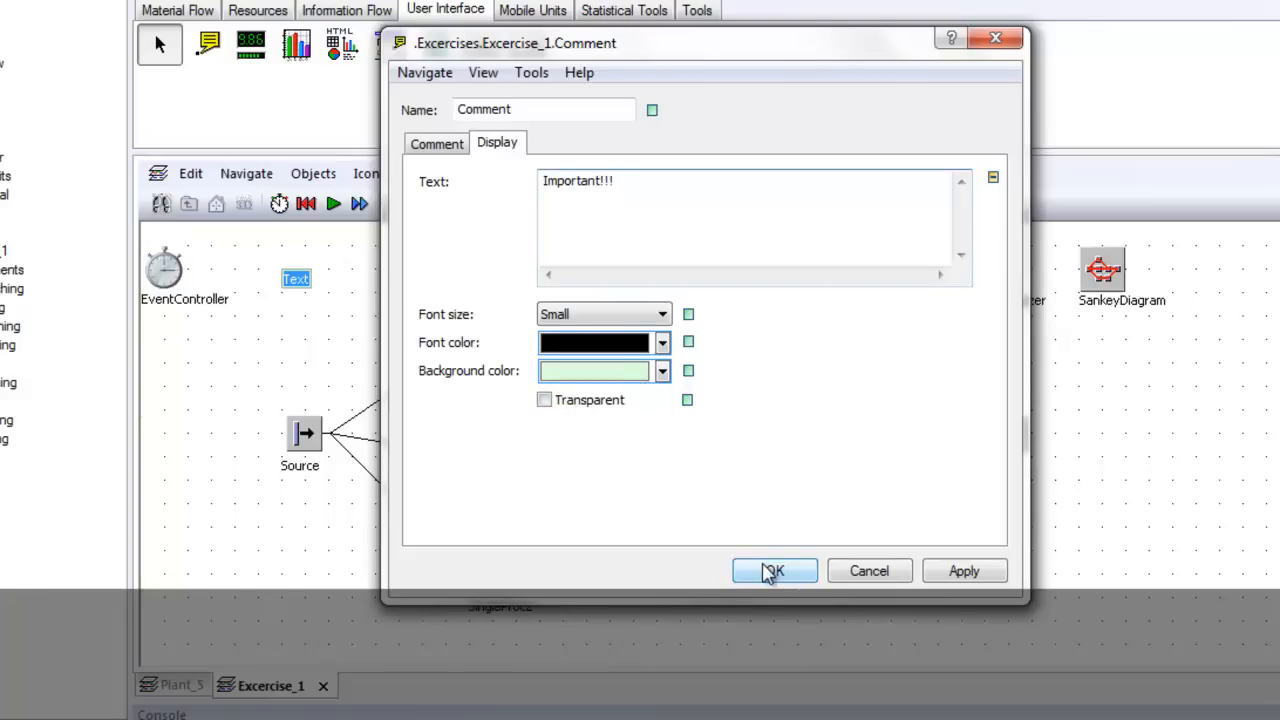
{"action": "left_click", "coordinate": [773, 570]}
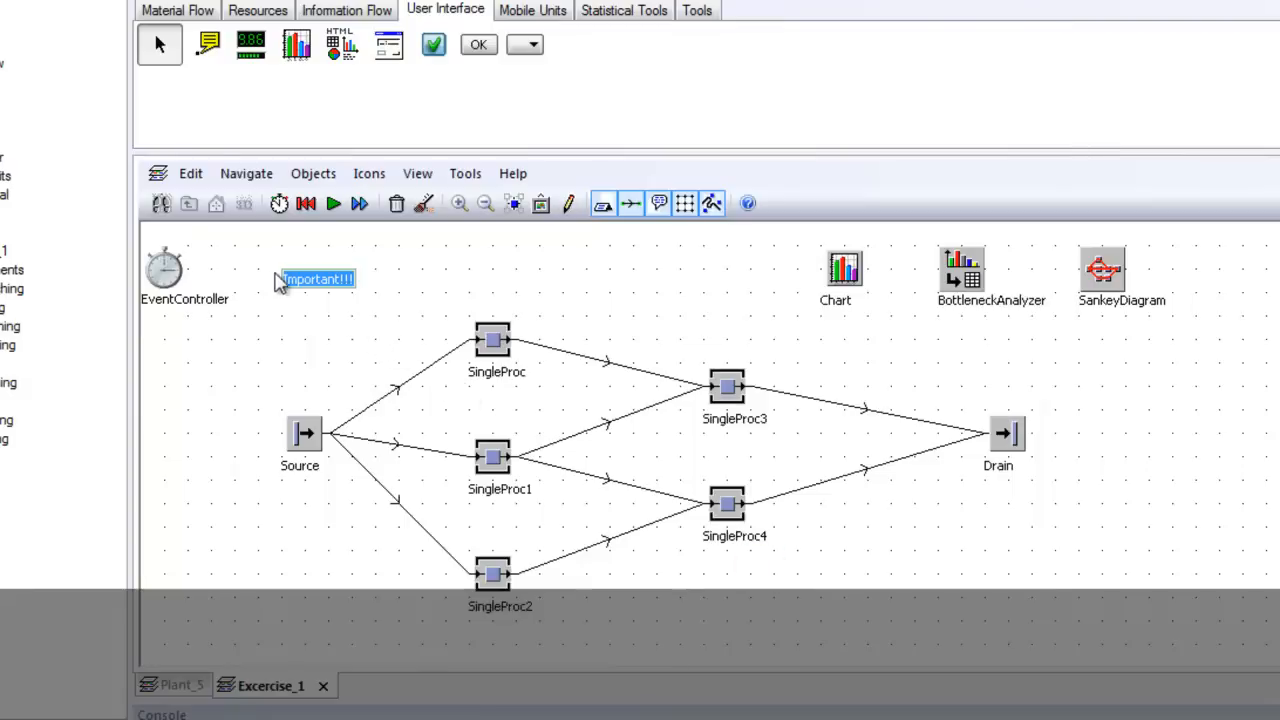
{"action": "left_click", "coordinate": [307, 320]}
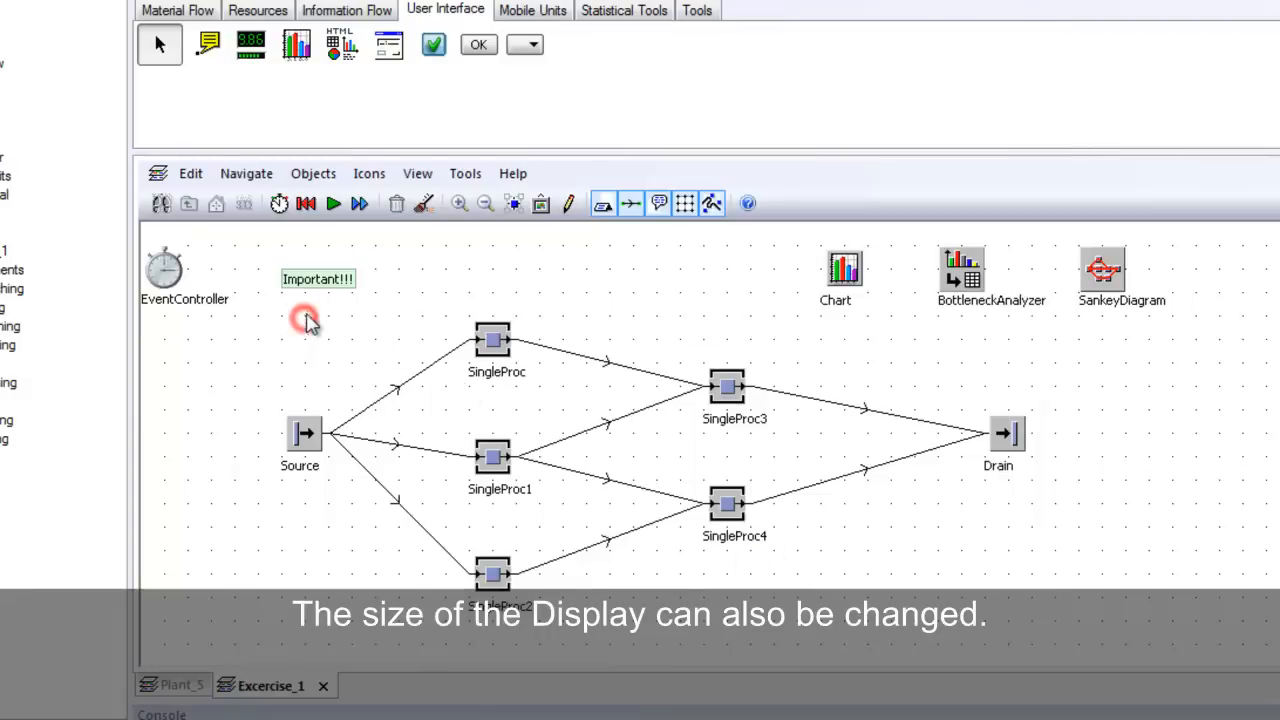
Step: Set the Important!!! comment's display font size to Large
{"action": "double_click", "coordinate": [318, 278]}
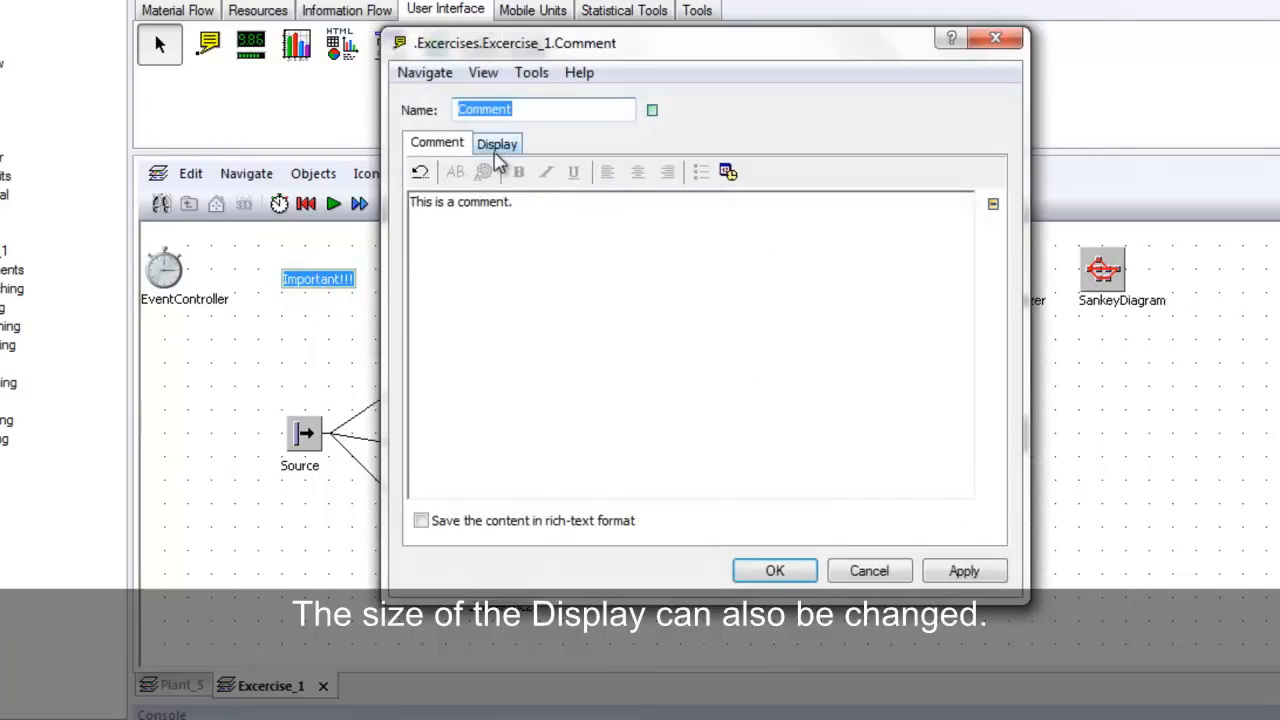
{"action": "left_click", "coordinate": [497, 142]}
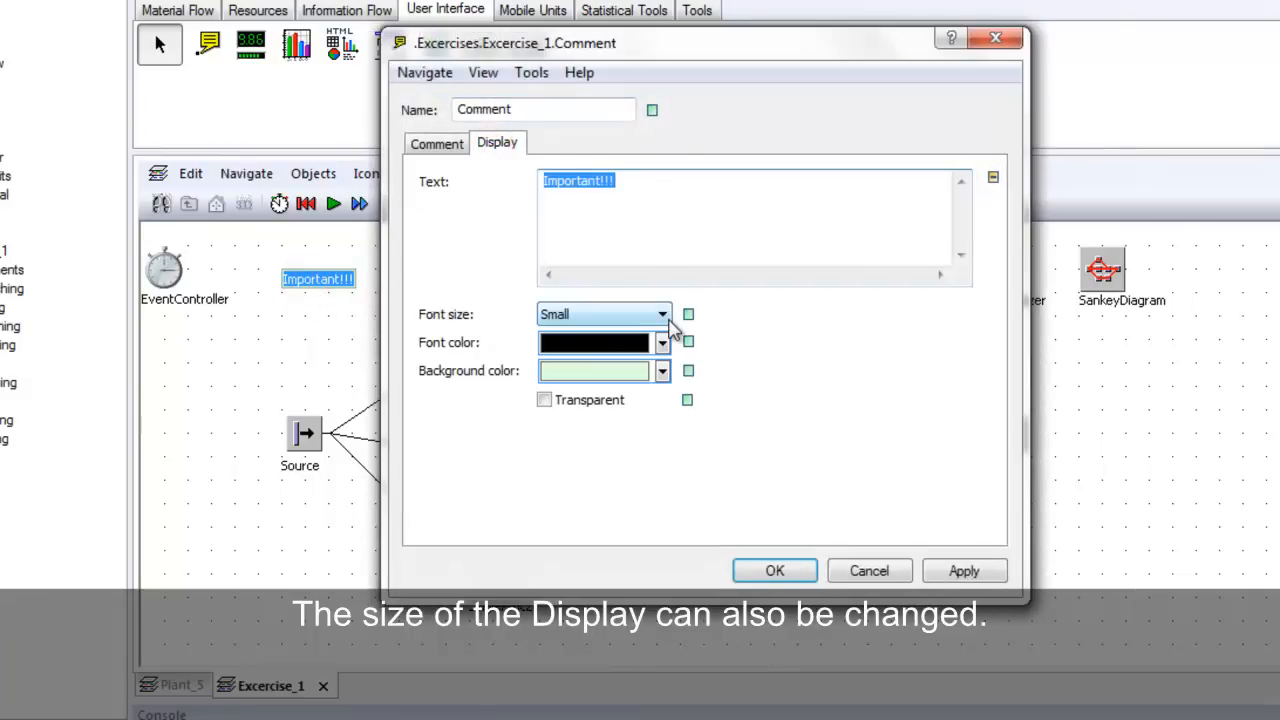
{"action": "left_click", "coordinate": [661, 314]}
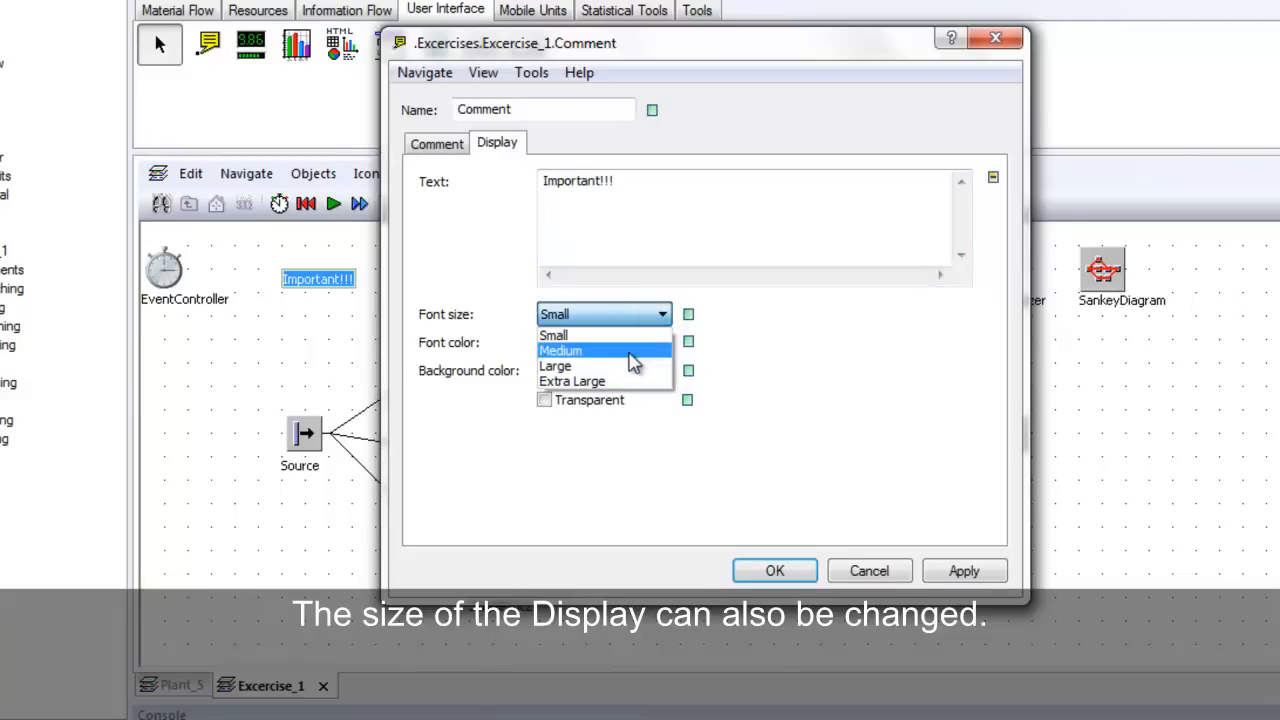
{"action": "left_click", "coordinate": [554, 366]}
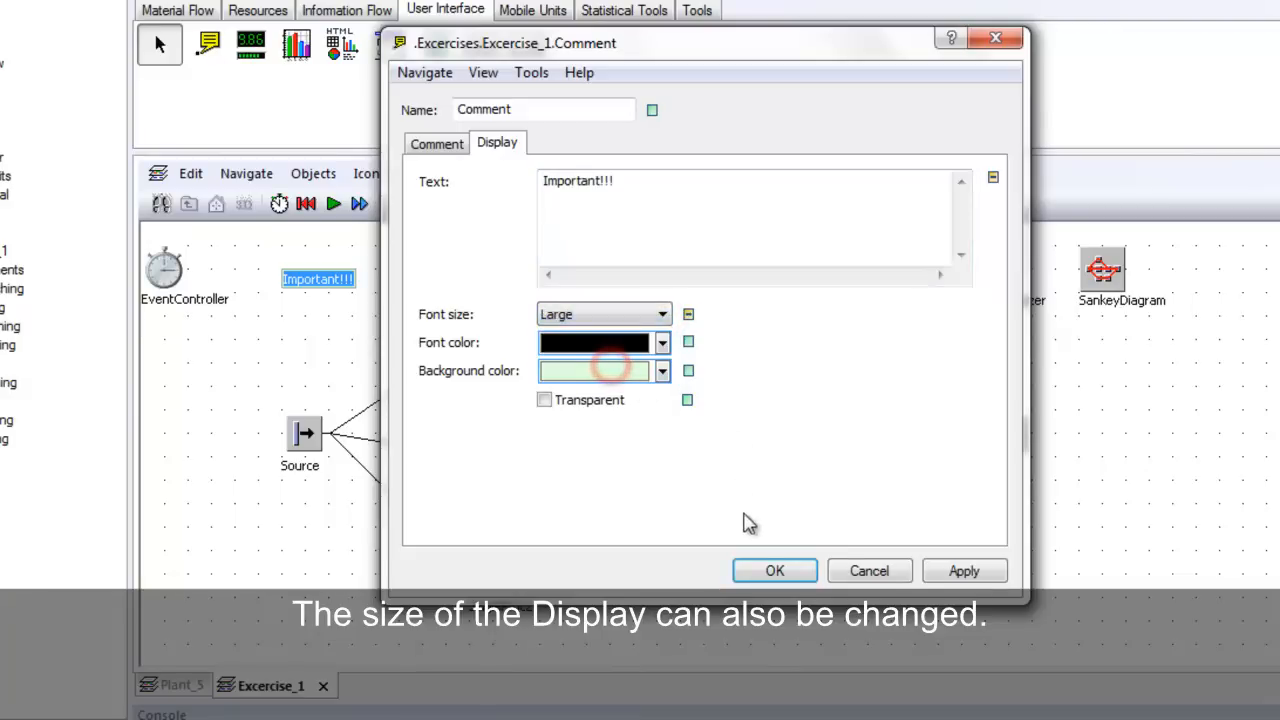
{"action": "left_click", "coordinate": [774, 570]}
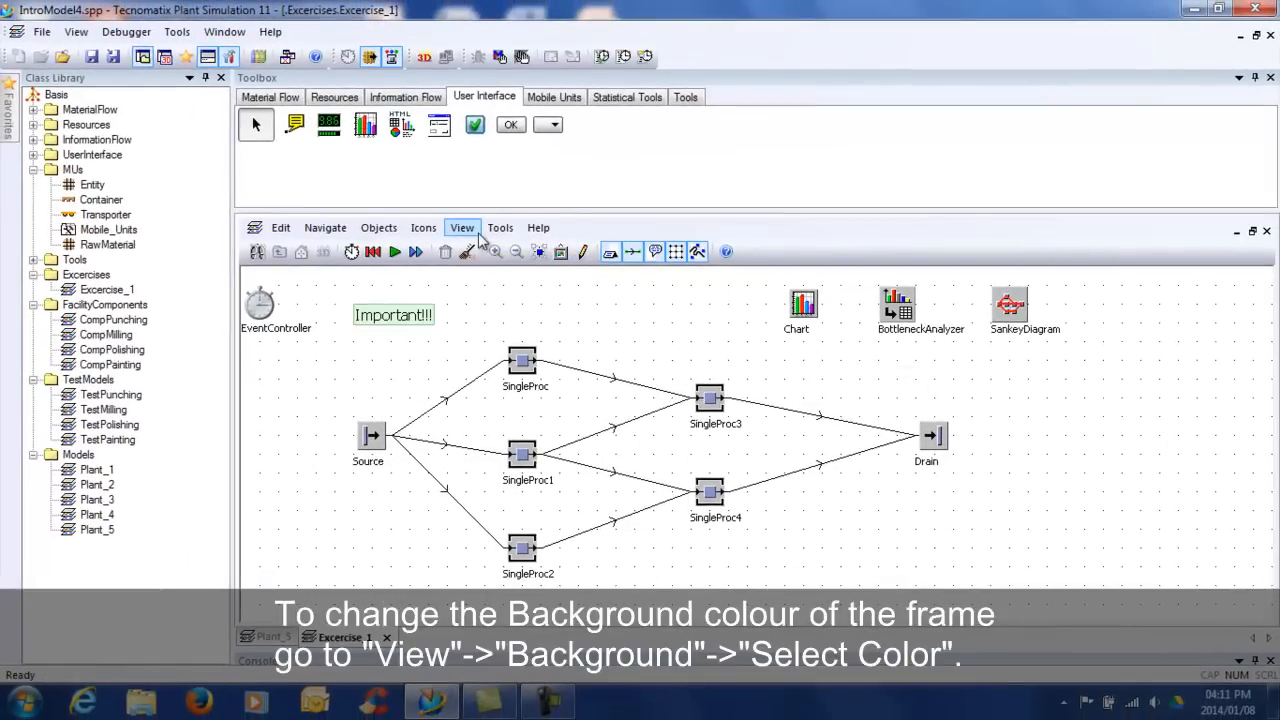
Step: Pick a light purple frame background colour in the Colors dialog
{"action": "left_click", "coordinate": [462, 227]}
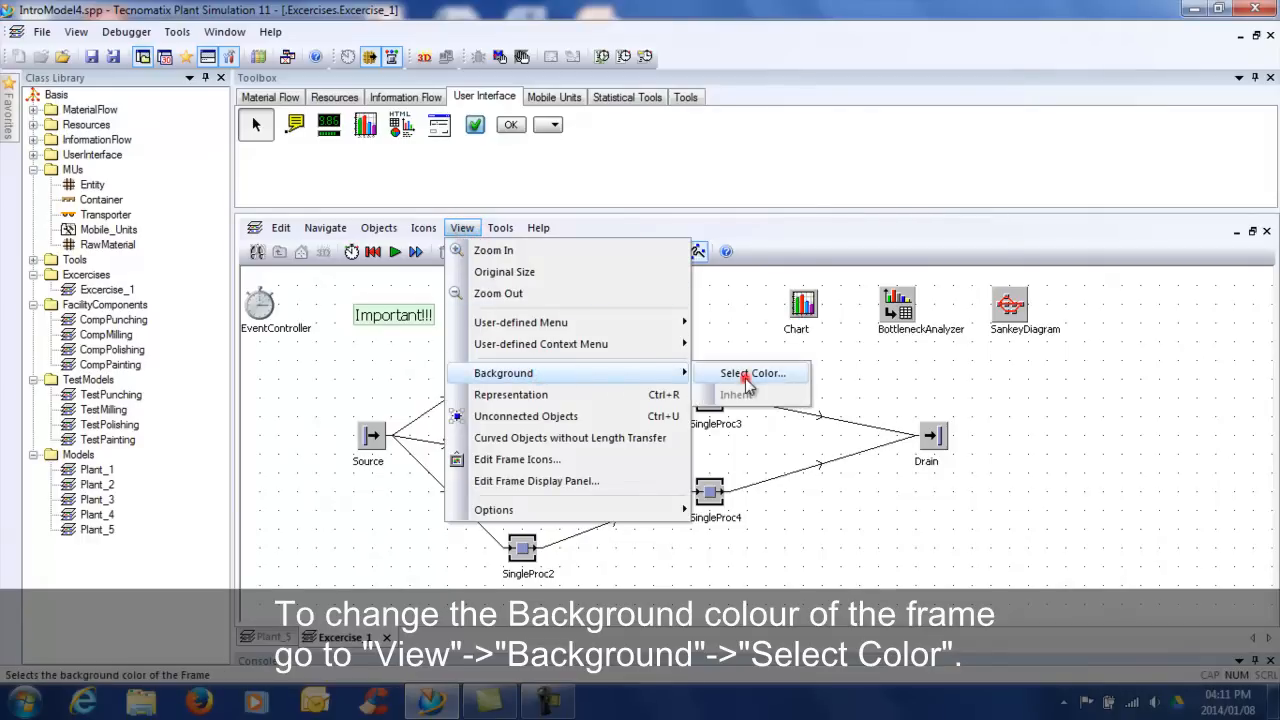
{"action": "left_click", "coordinate": [752, 373]}
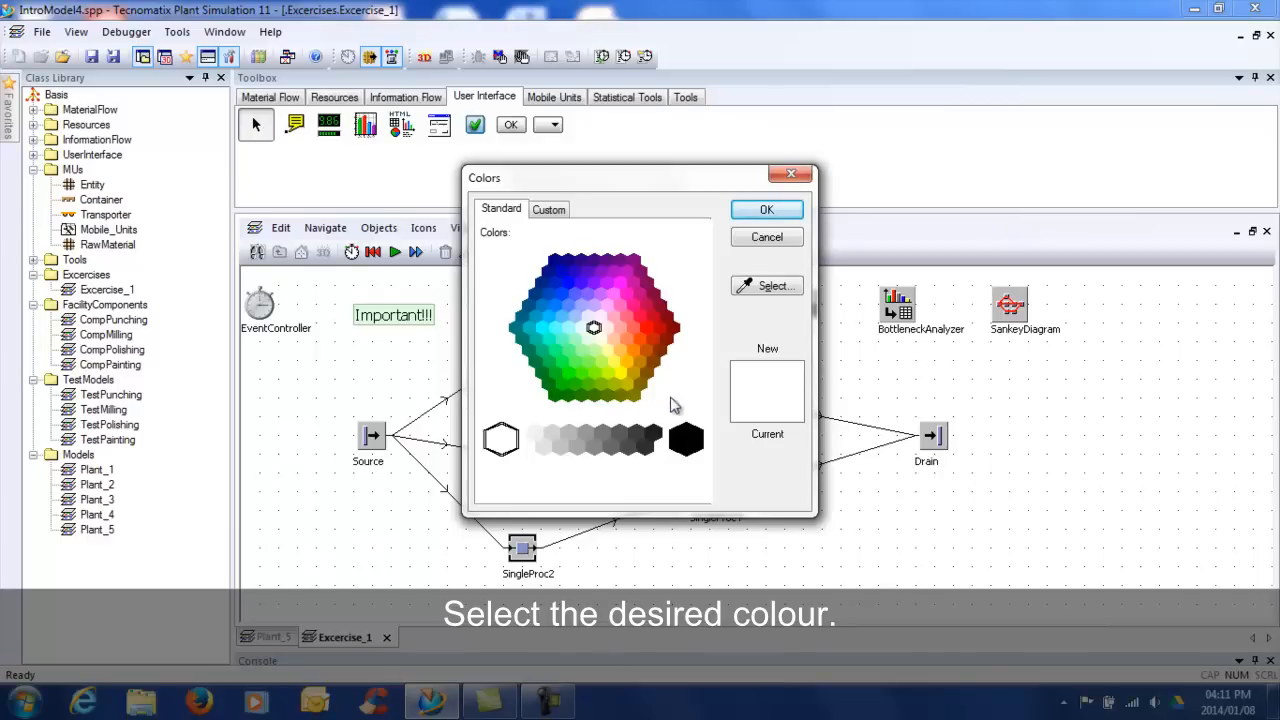
{"action": "left_click", "coordinate": [594, 306]}
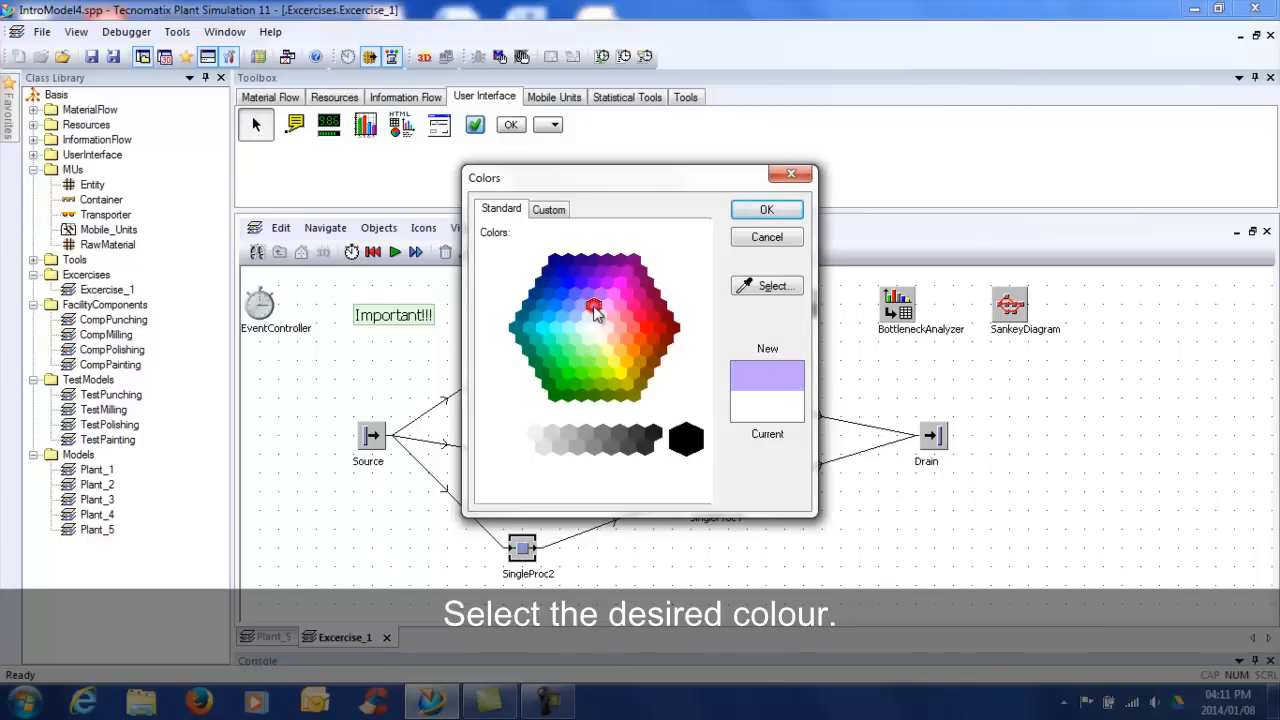
{"action": "left_click", "coordinate": [767, 209]}
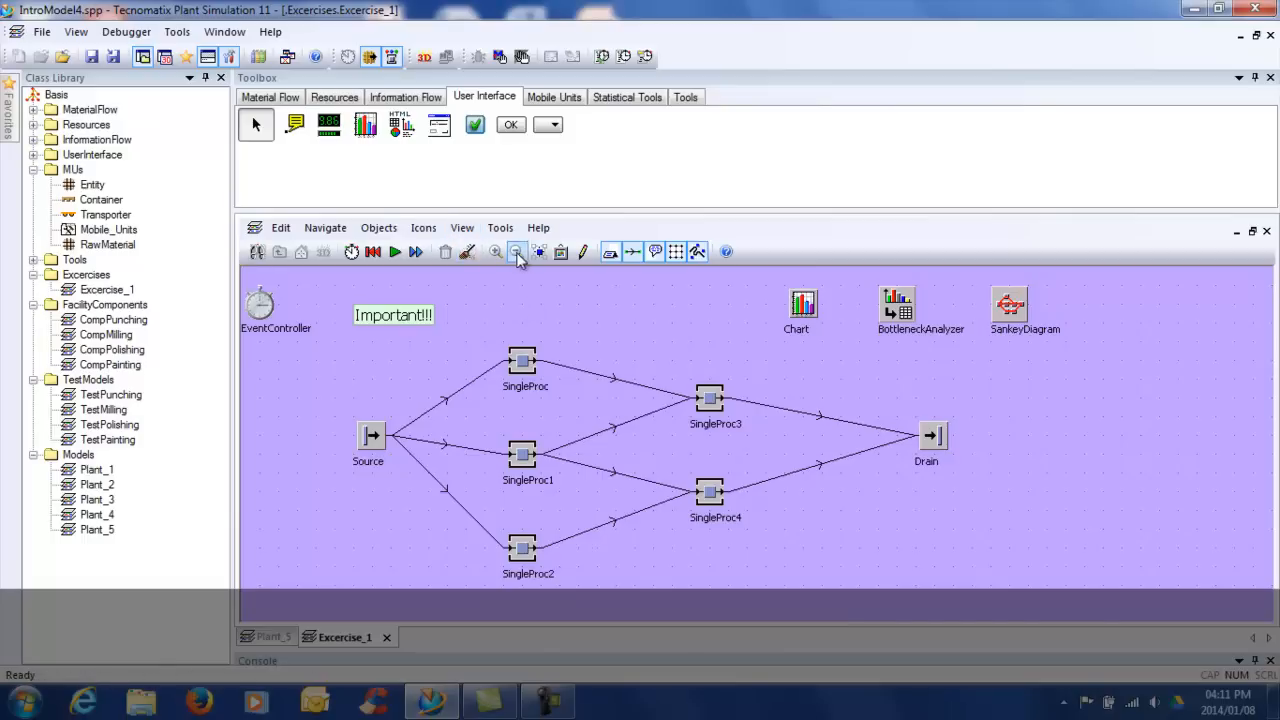
{"action": "mouse_move", "coordinate": [583, 251]}
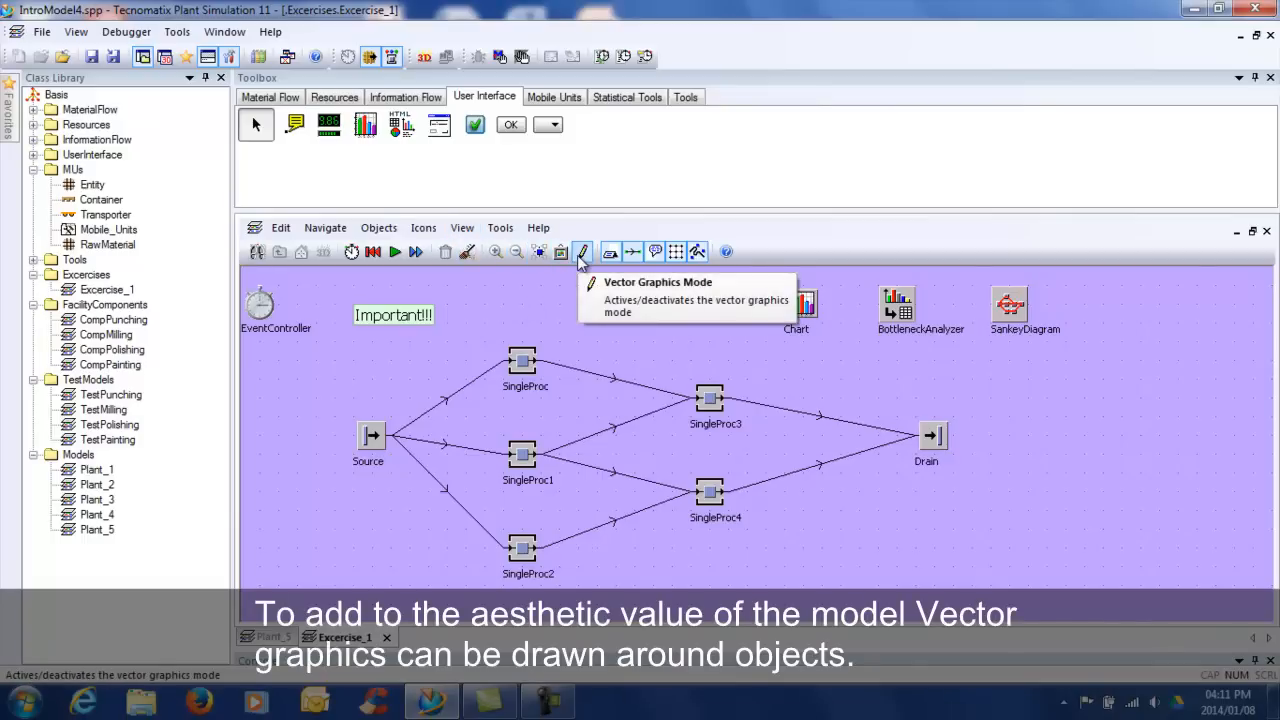
Step: Enable vector graphics and drag a rectangle around Chart, BottleneckAnalyzer and SankeyDiagram
{"action": "left_click", "coordinate": [582, 251]}
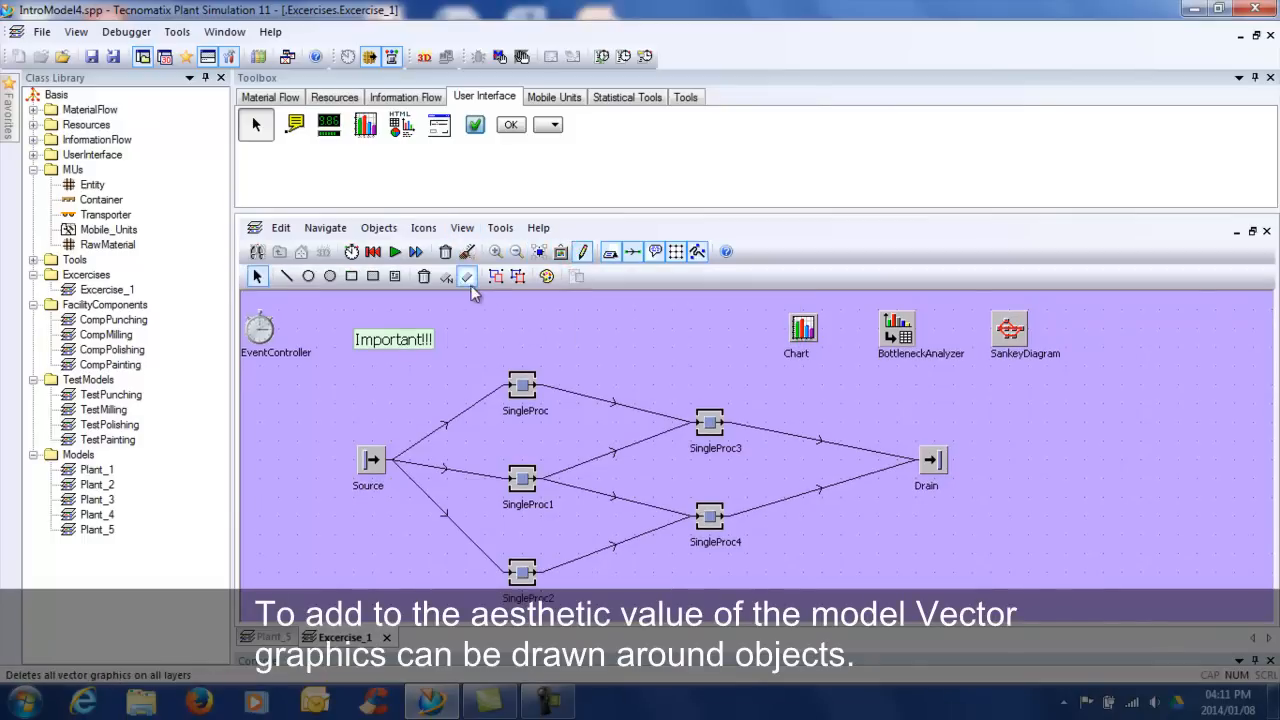
{"action": "left_click", "coordinate": [351, 276]}
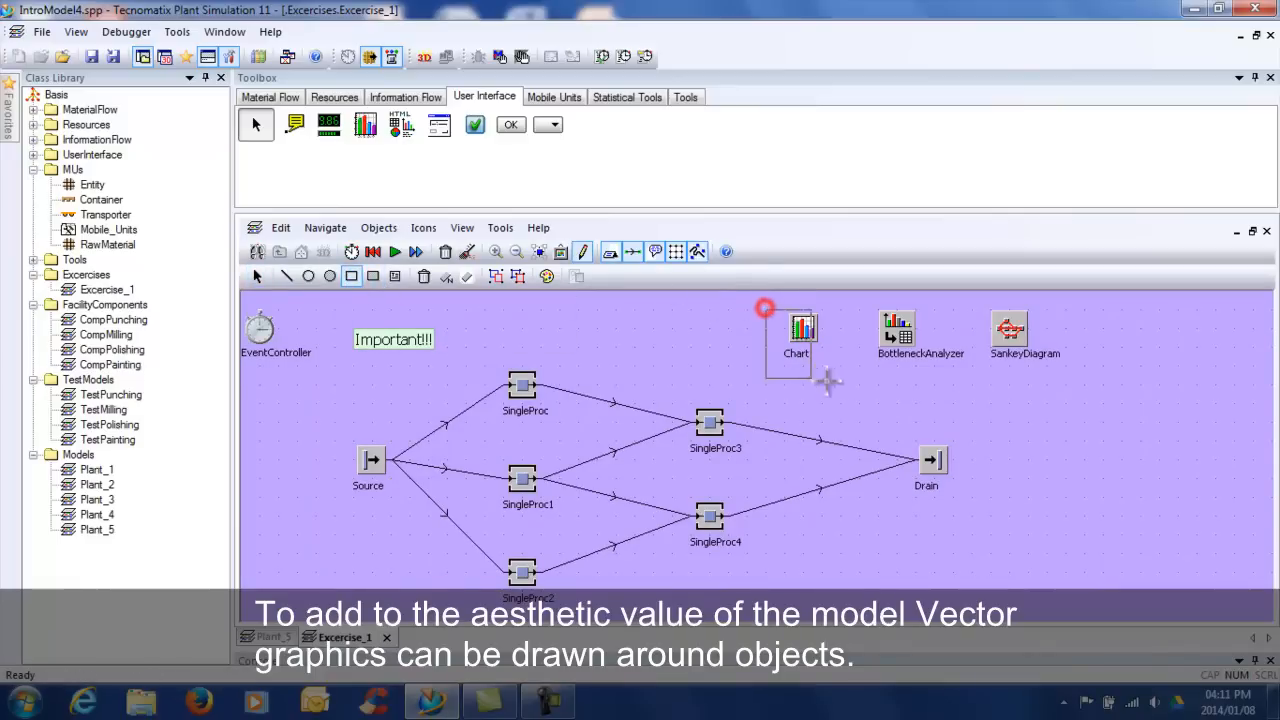
{"action": "left_click_drag", "start_coordinate": [765, 308], "coordinate": [1085, 385]}
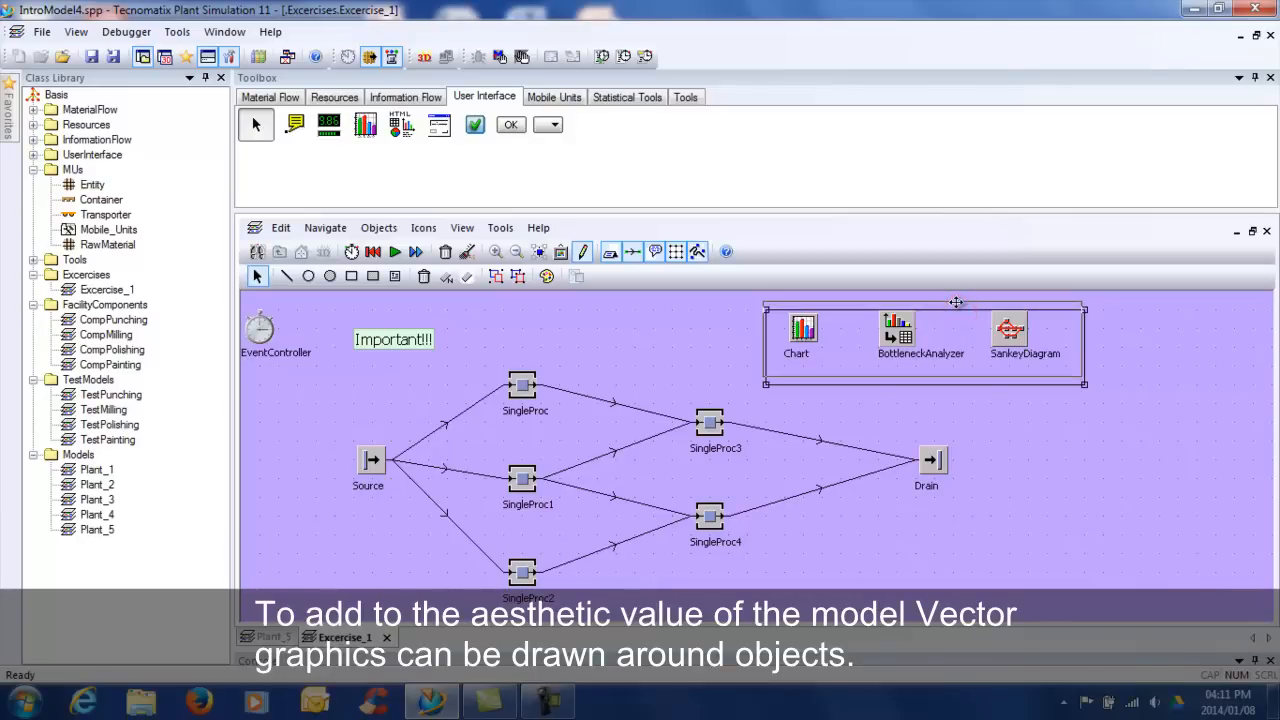
{"action": "mouse_move", "coordinate": [680, 315]}
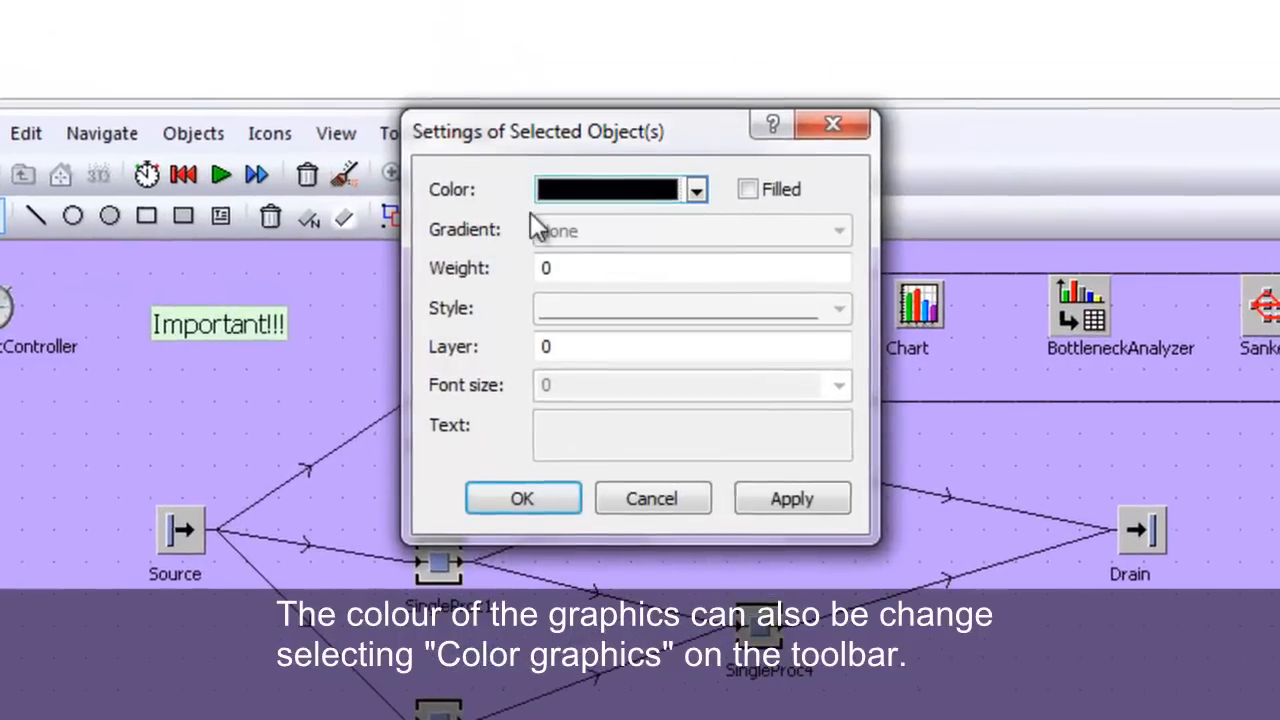
Step: Make the rectangle teal, filled, with a Top to Bottom gradient
{"action": "left_click", "coordinate": [695, 189]}
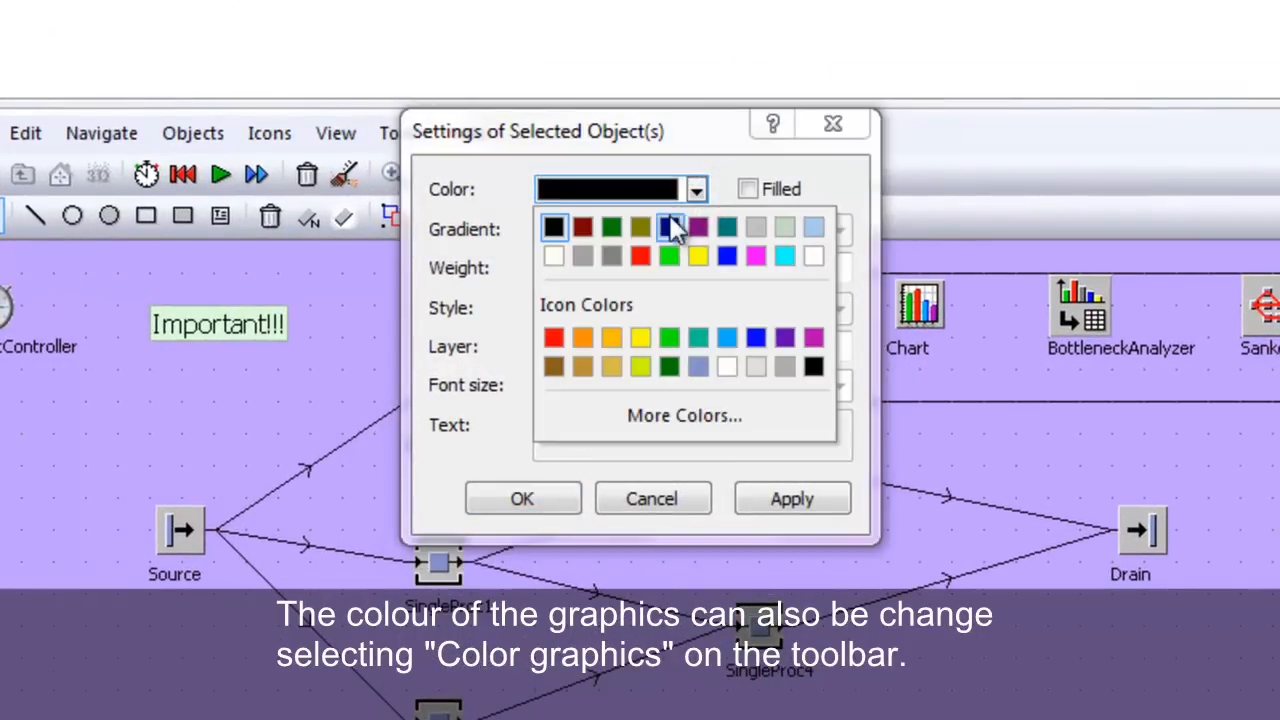
{"action": "left_click", "coordinate": [669, 226]}
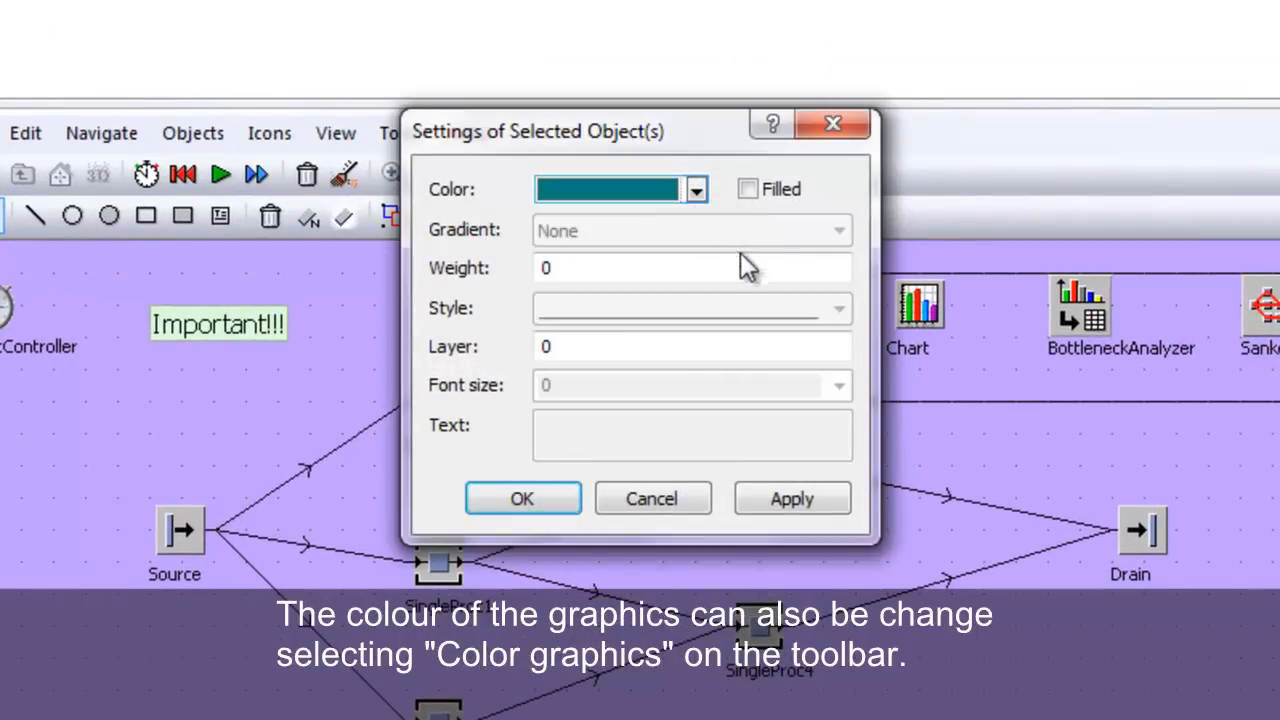
{"action": "left_click", "coordinate": [747, 189]}
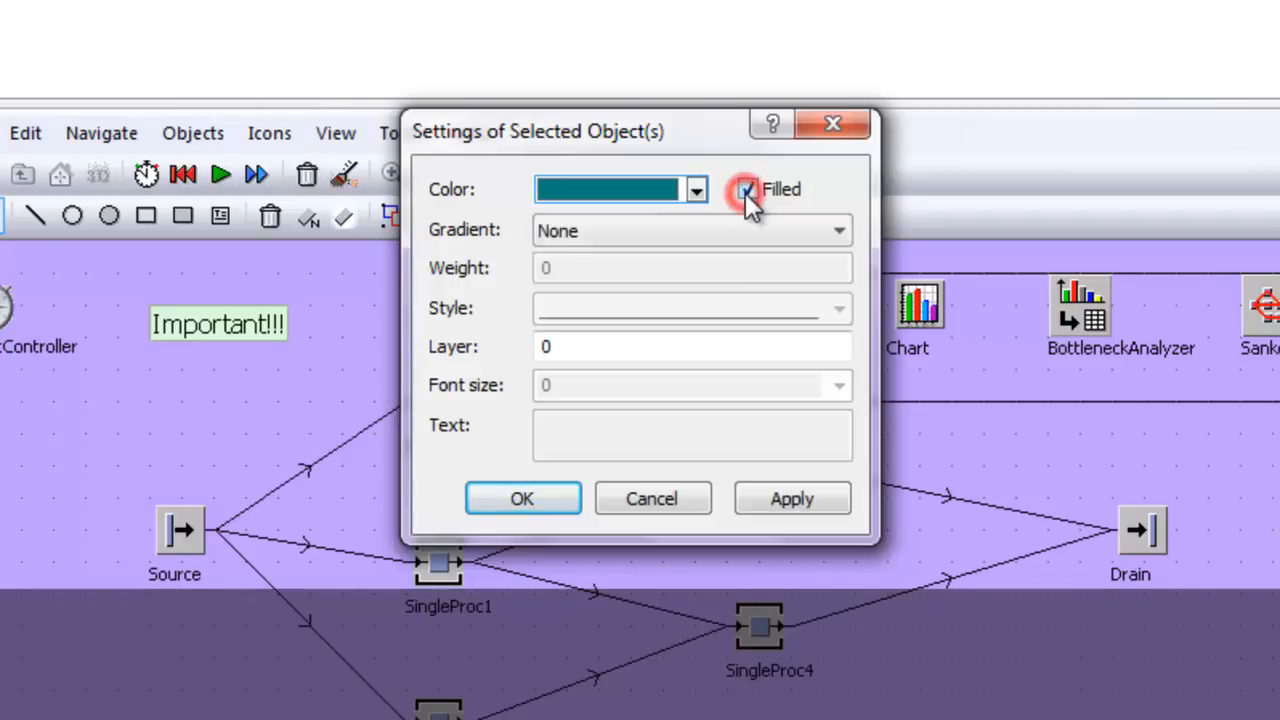
{"action": "left_click", "coordinate": [838, 230]}
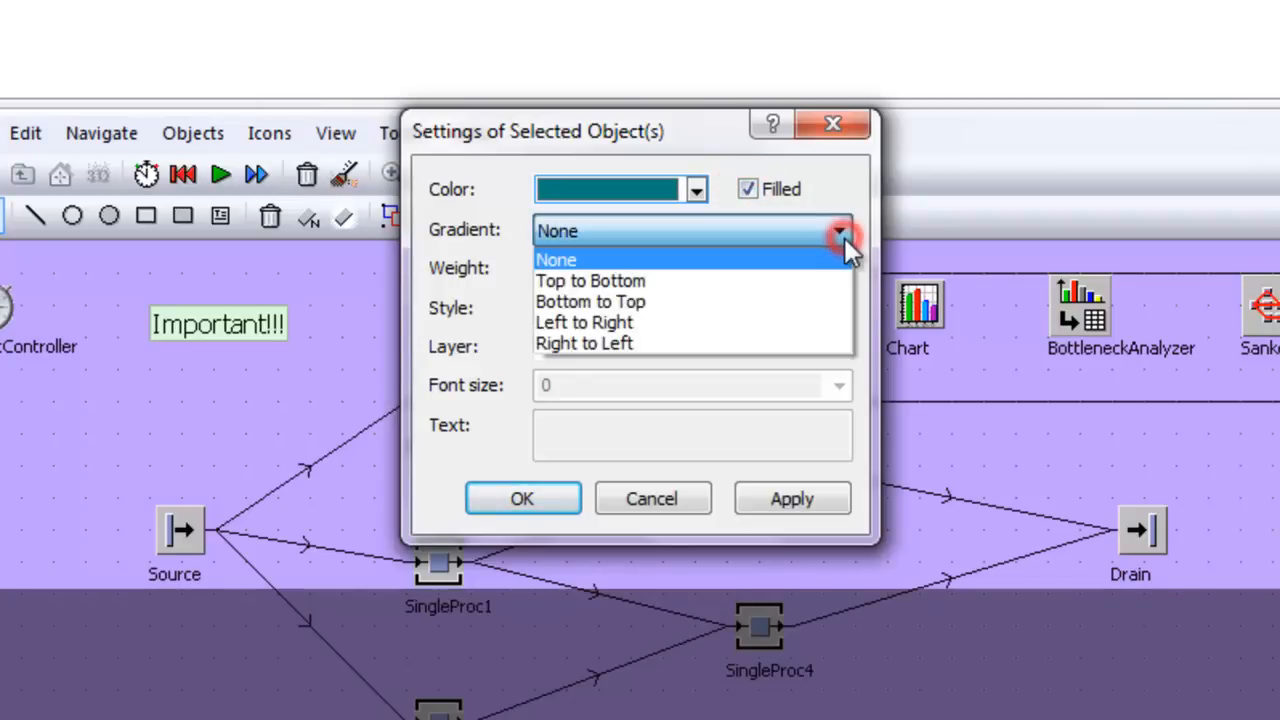
{"action": "left_click", "coordinate": [590, 280]}
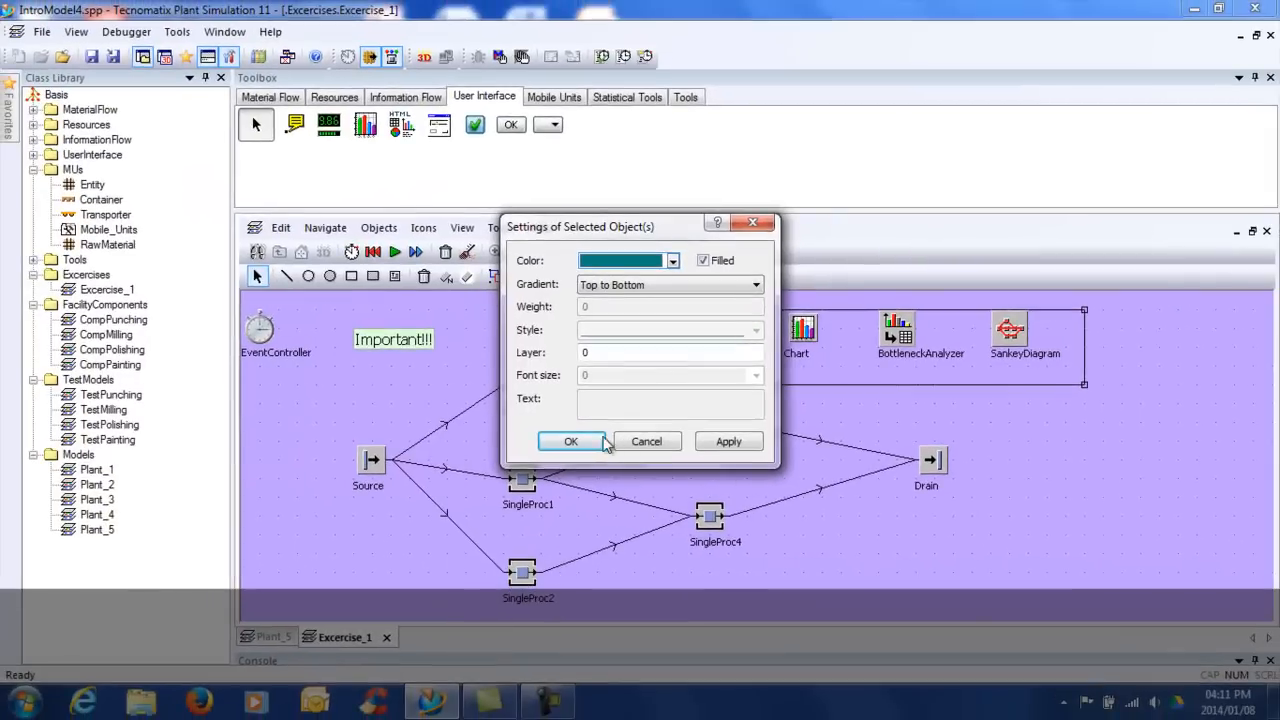
{"action": "left_click", "coordinate": [570, 441]}
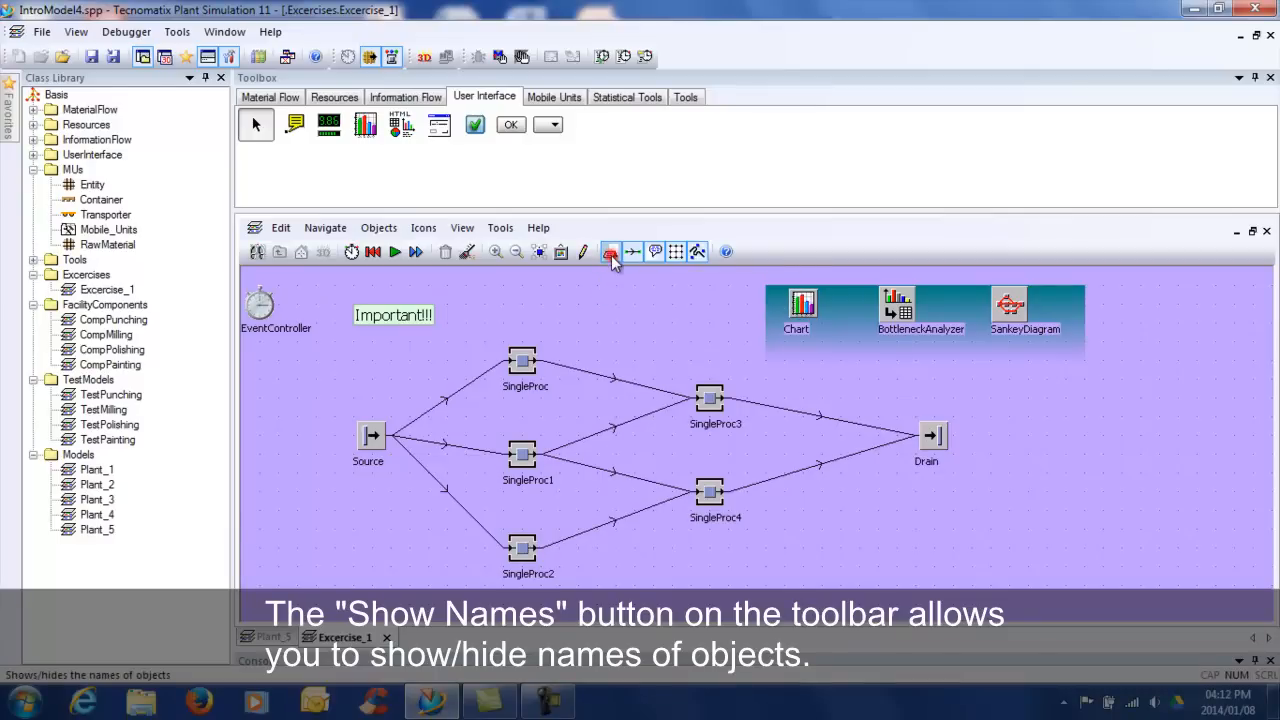
{"action": "left_click", "coordinate": [610, 251]}
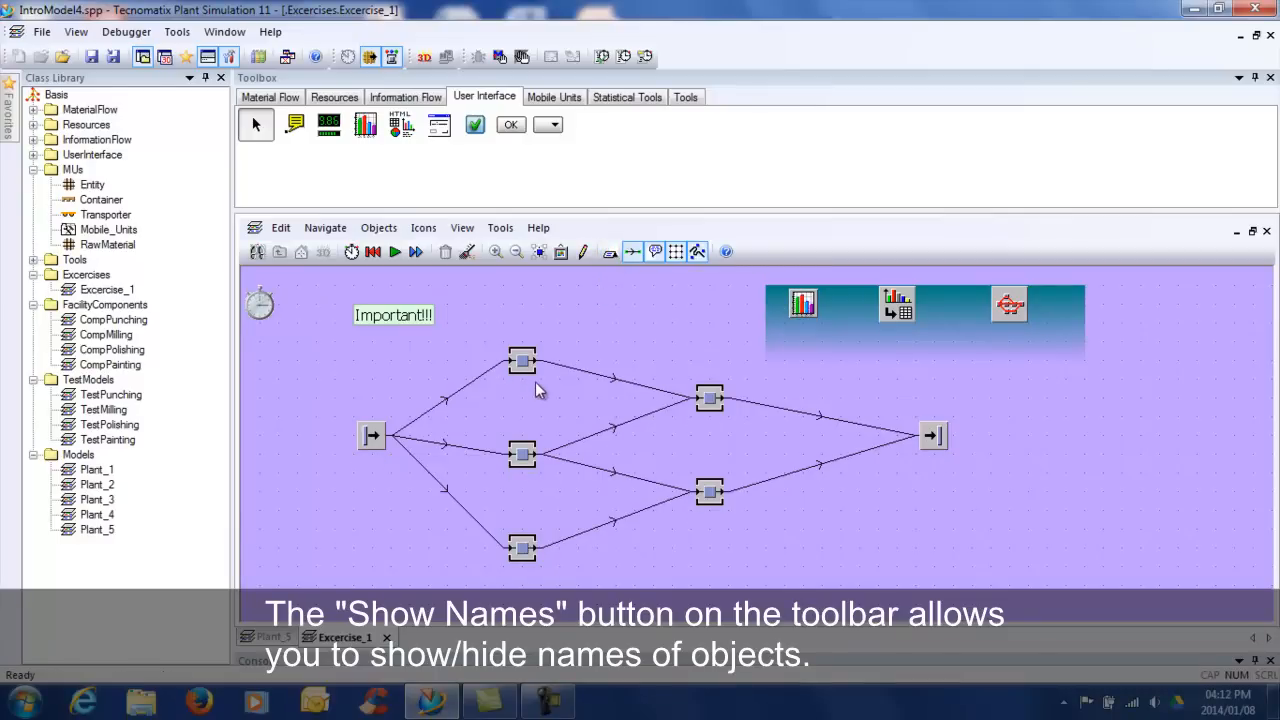
{"action": "mouse_move", "coordinate": [617, 309]}
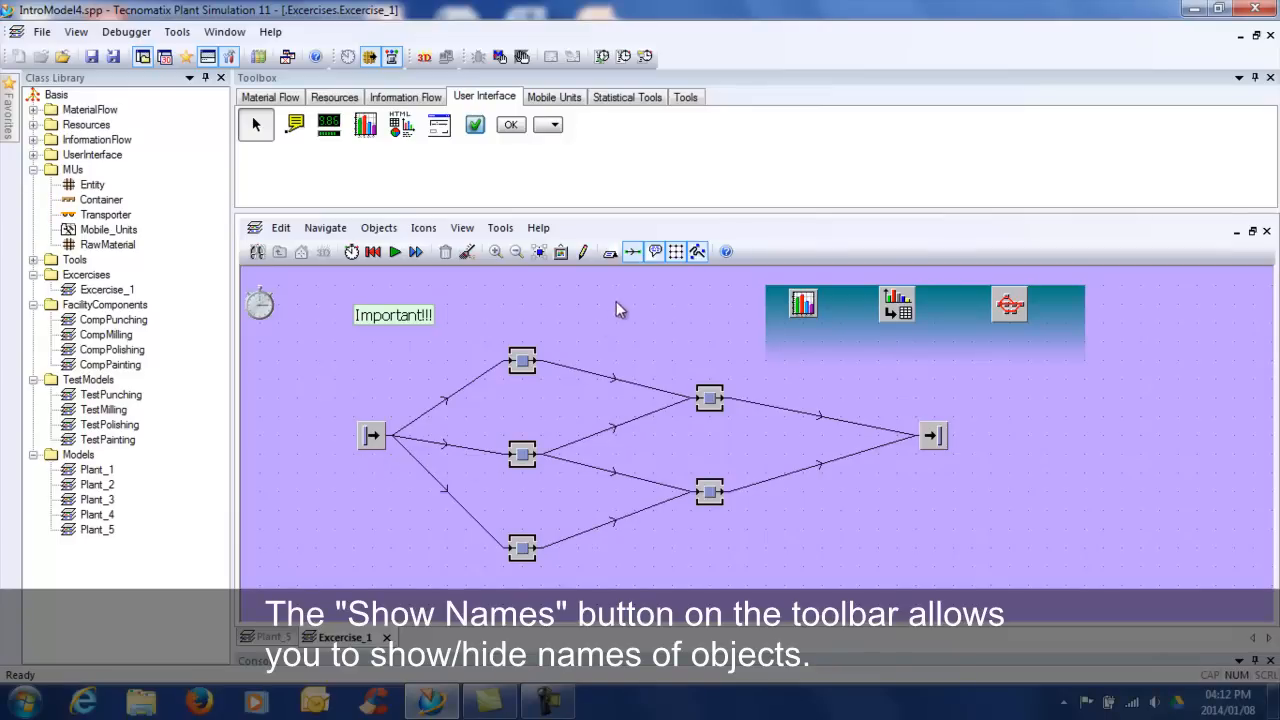
{"action": "left_click", "coordinate": [610, 251]}
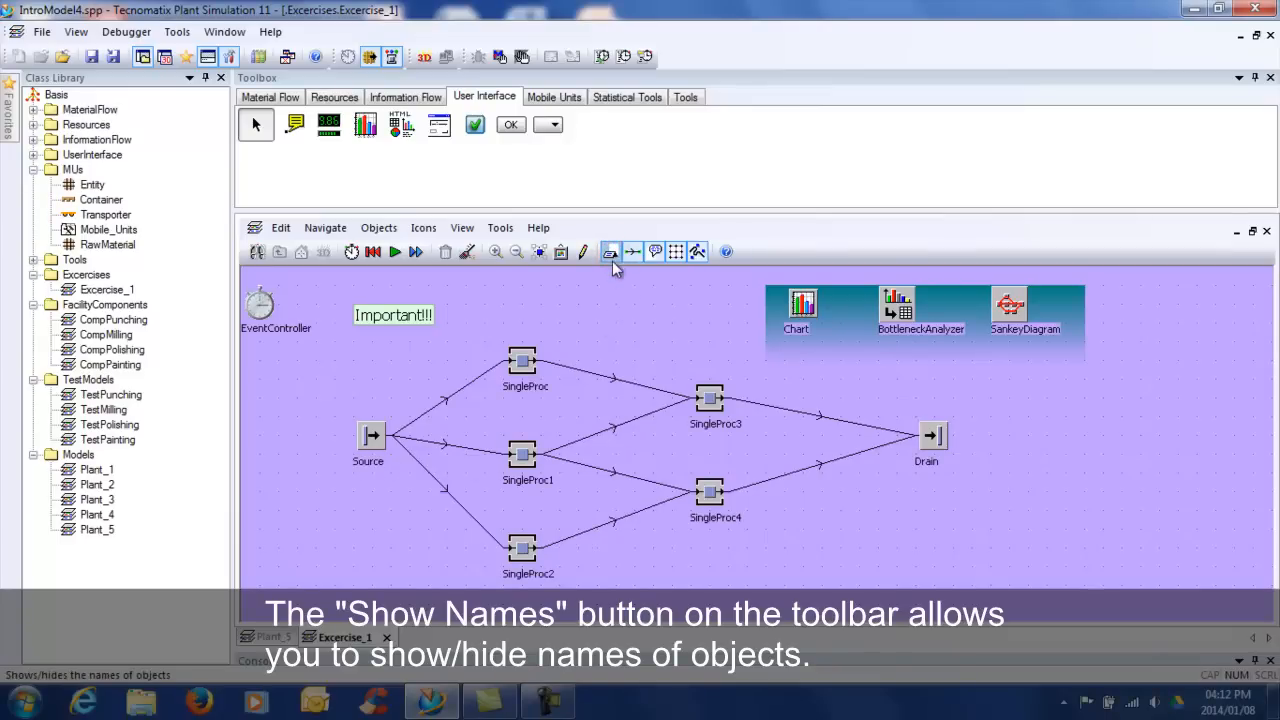
{"action": "mouse_move", "coordinate": [632, 251]}
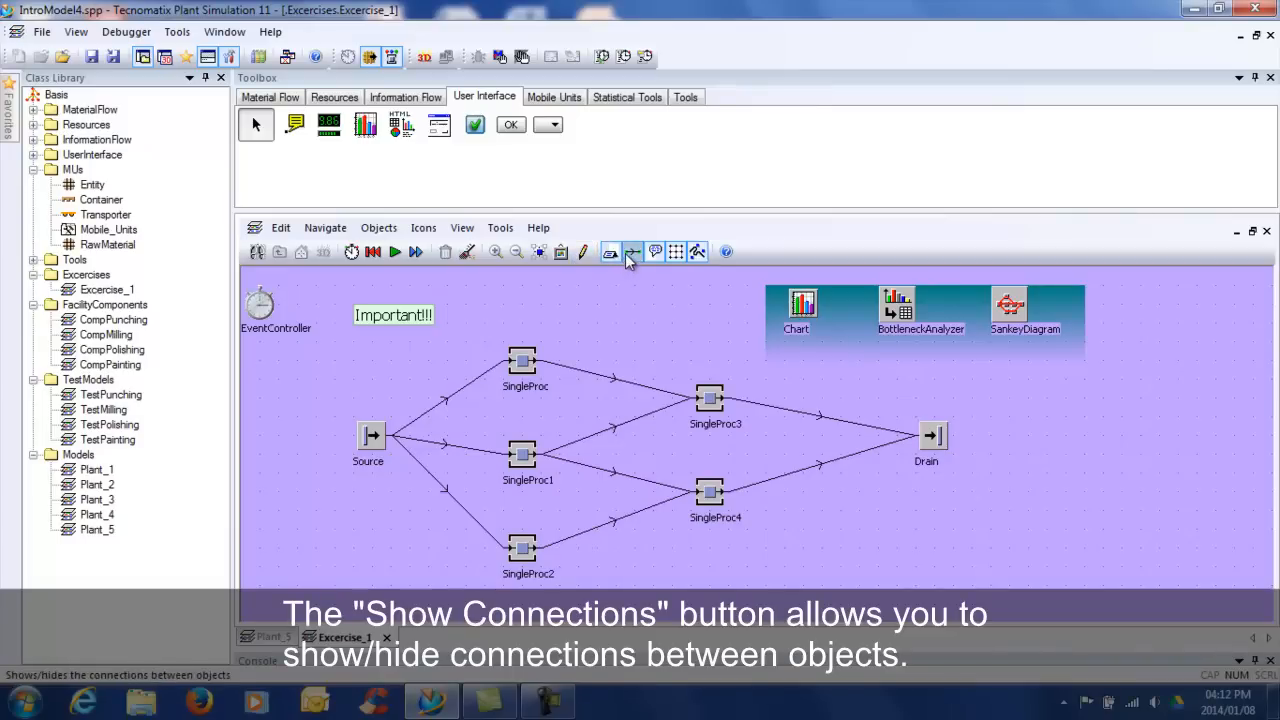
{"action": "left_click", "coordinate": [631, 251]}
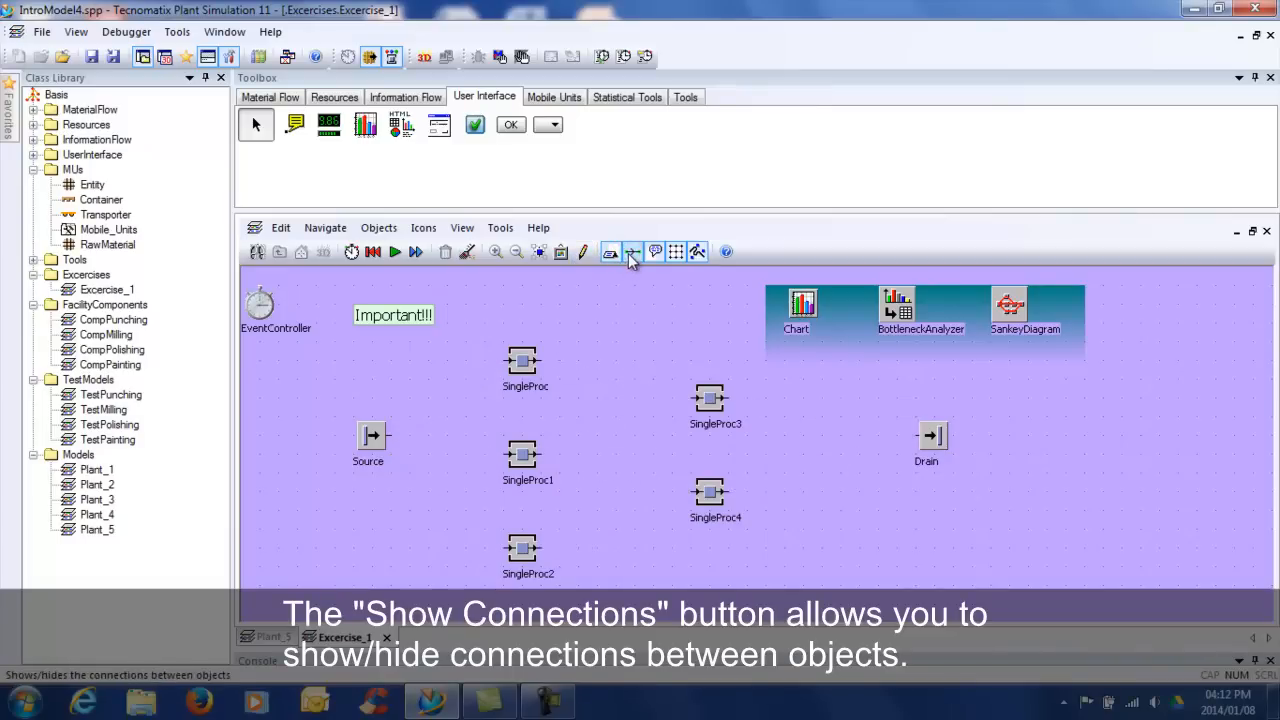
{"action": "left_click", "coordinate": [631, 252]}
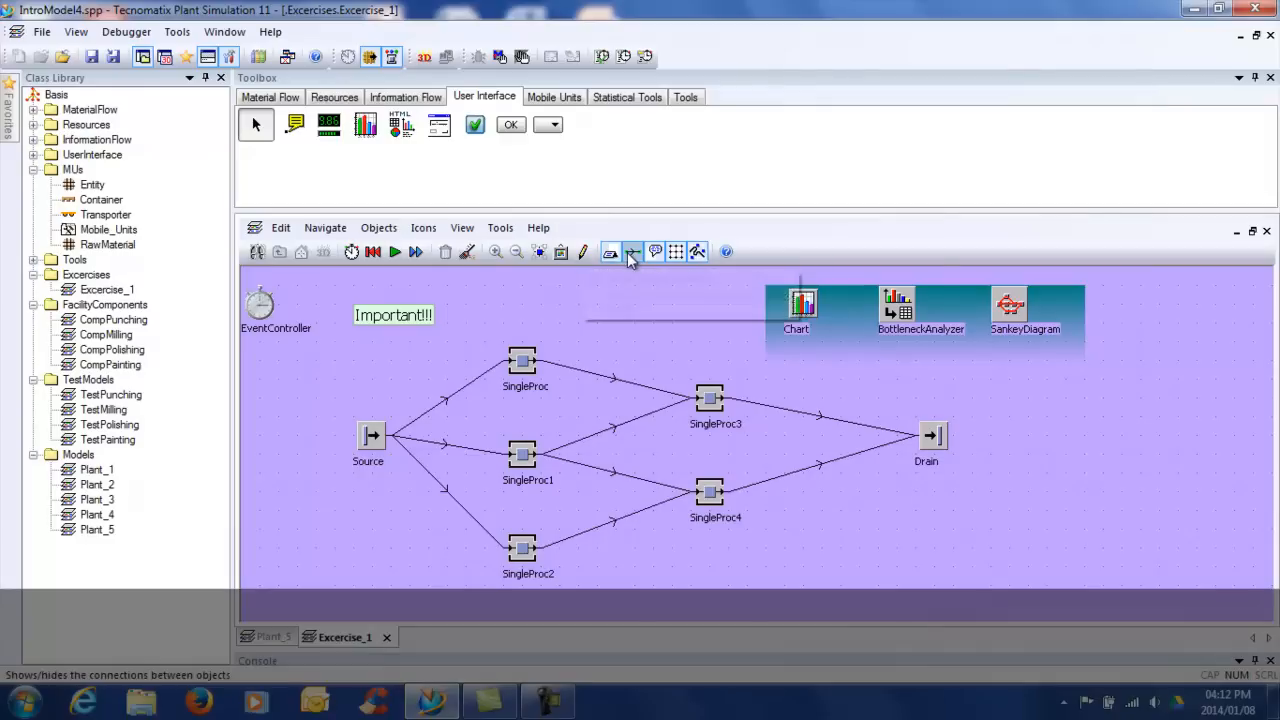
{"action": "left_click", "coordinate": [655, 251]}
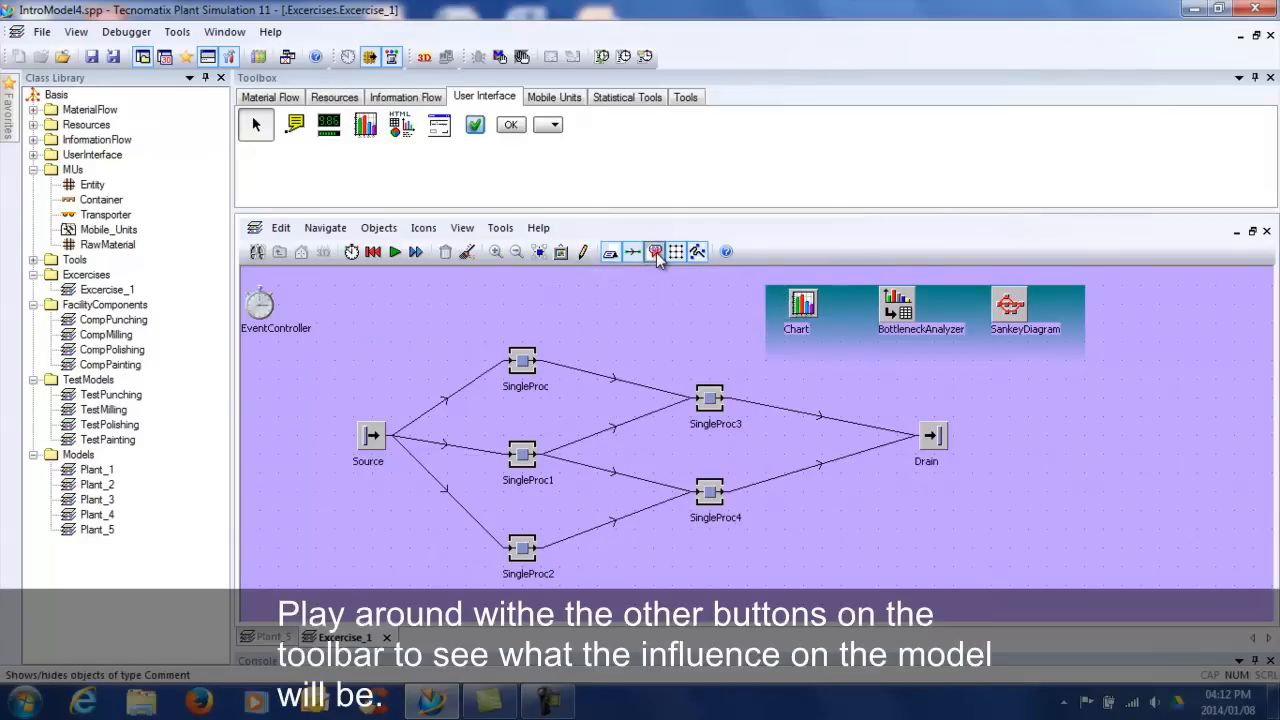
{"action": "left_click", "coordinate": [676, 251]}
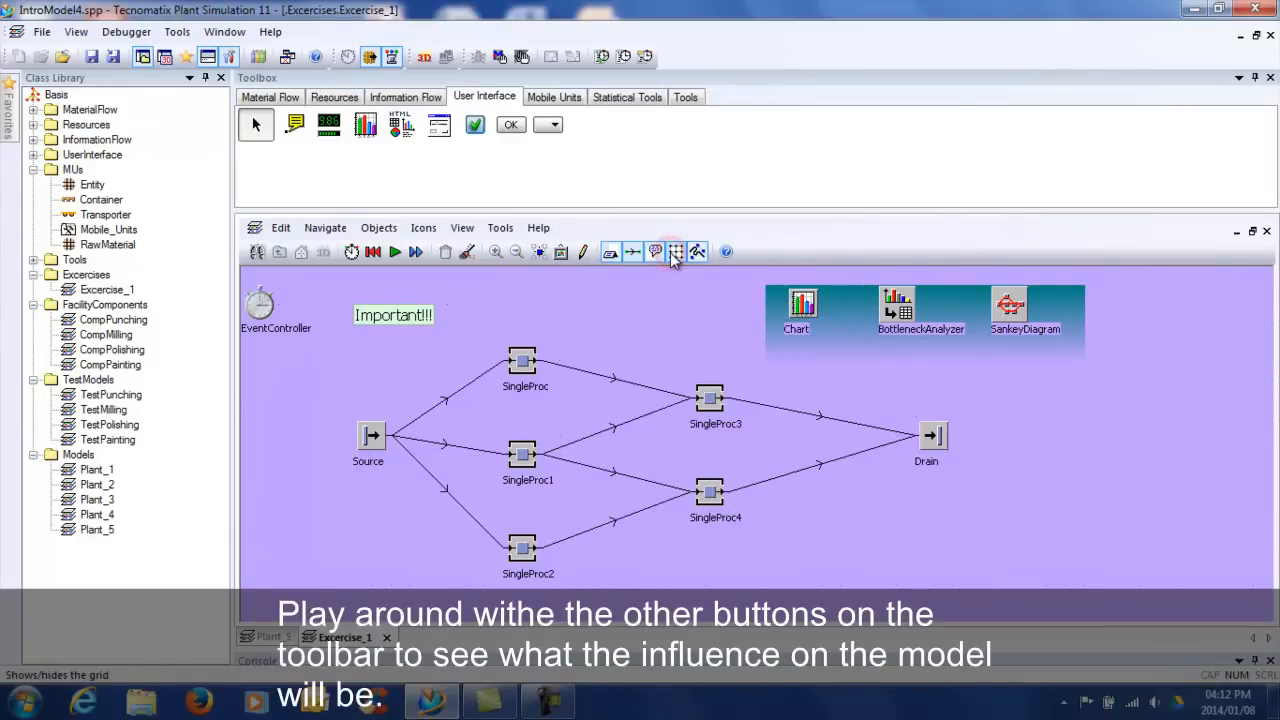
{"action": "left_click", "coordinate": [677, 252]}
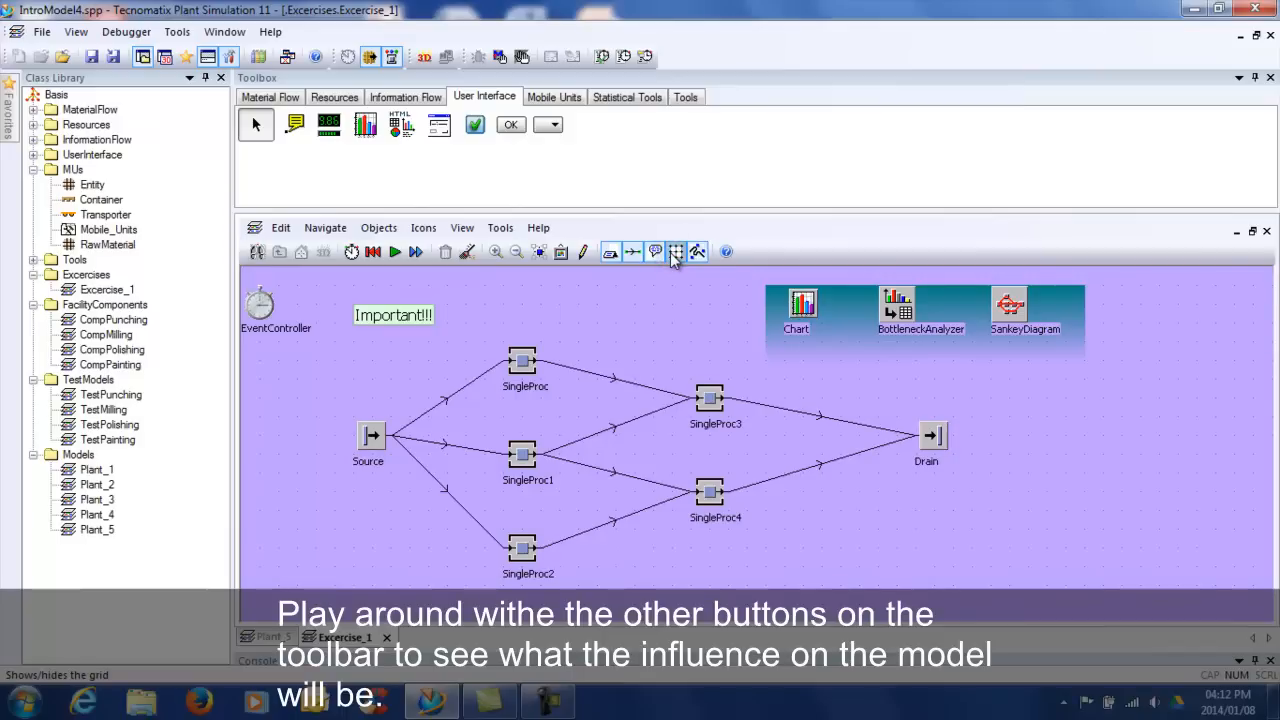